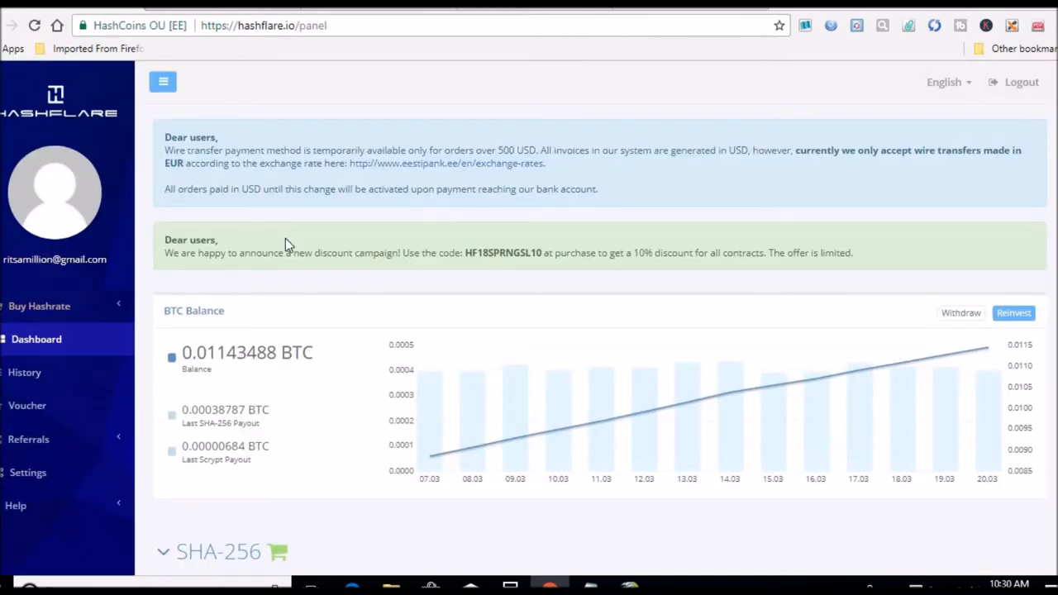
mouse_move(294, 134)
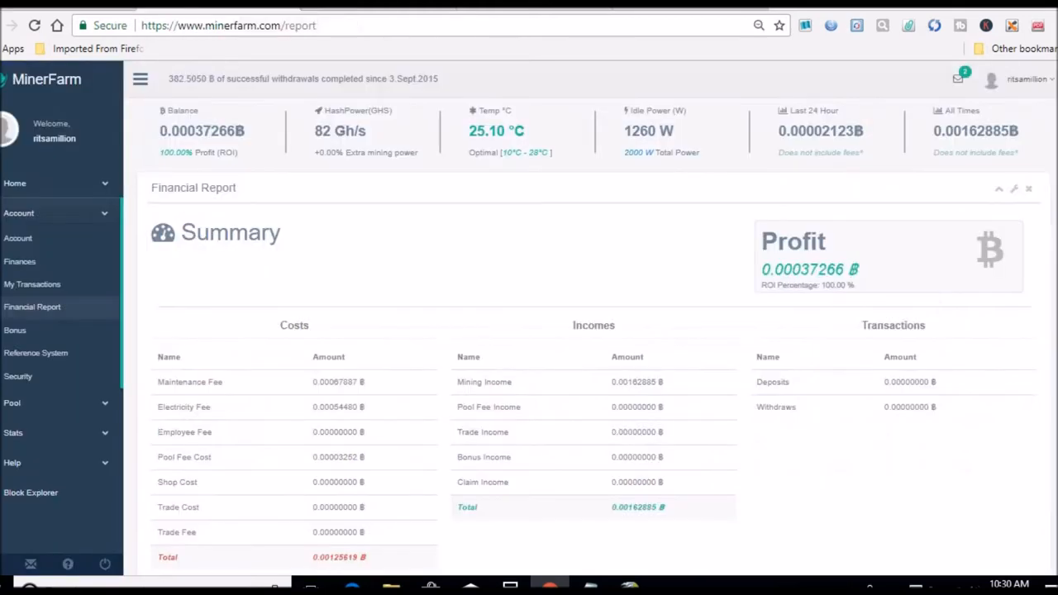
mouse_move(486, 62)
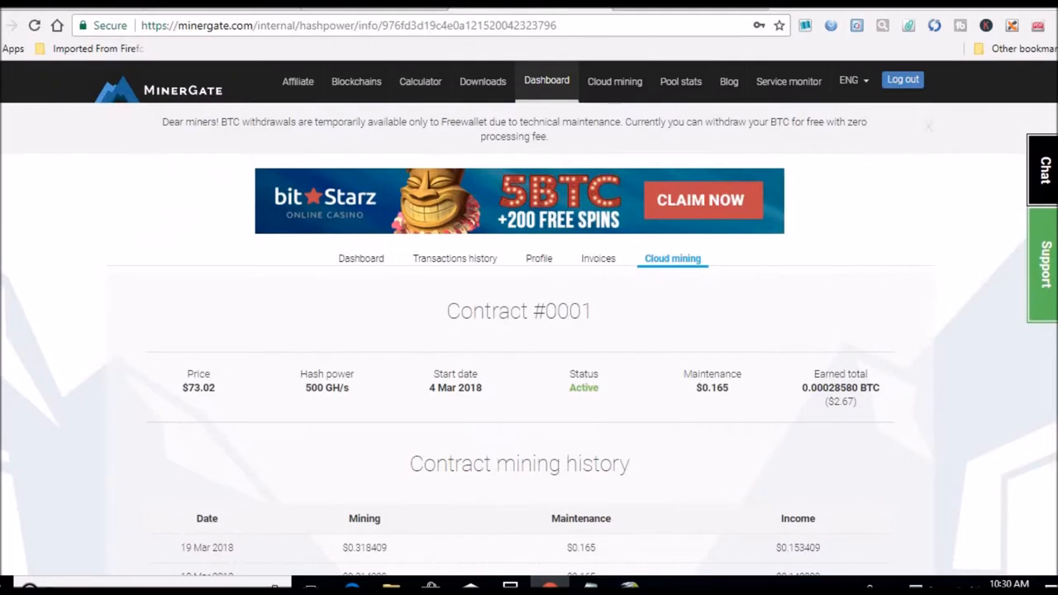
mouse_move(738, 136)
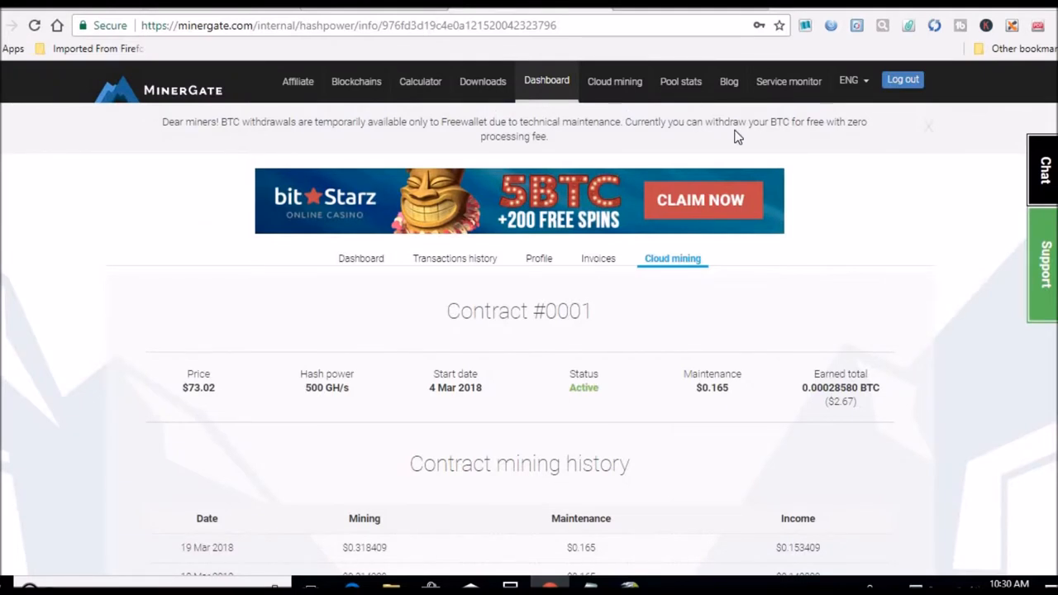
mouse_move(579, 139)
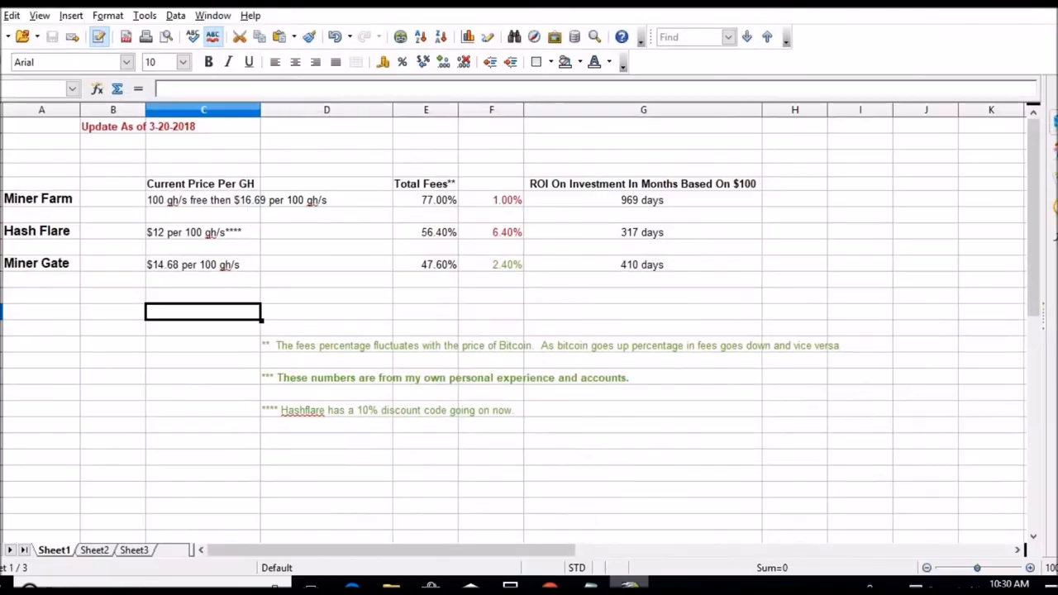
mouse_move(264, 245)
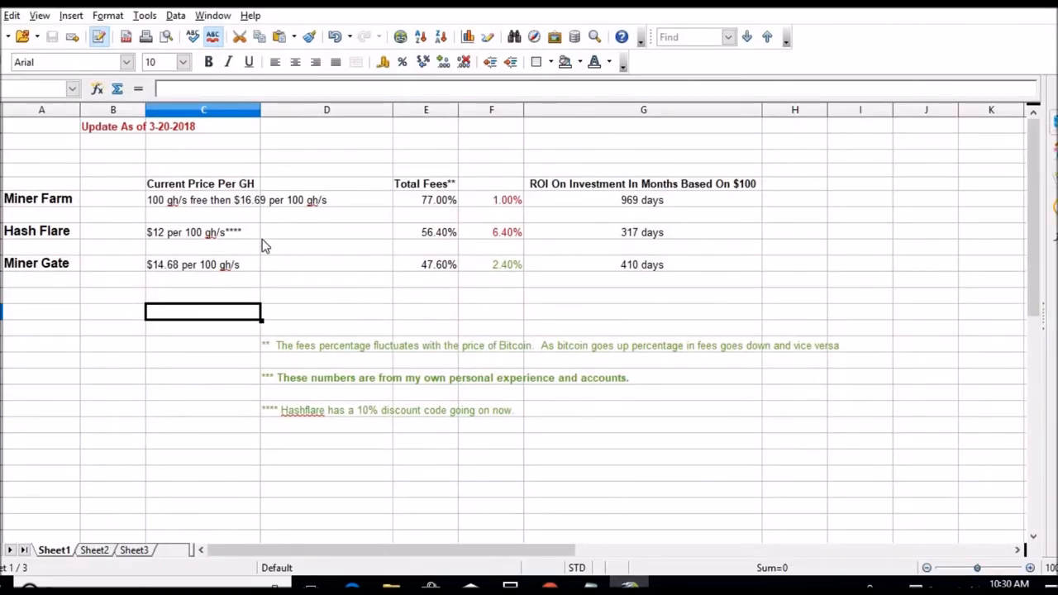
mouse_move(174, 257)
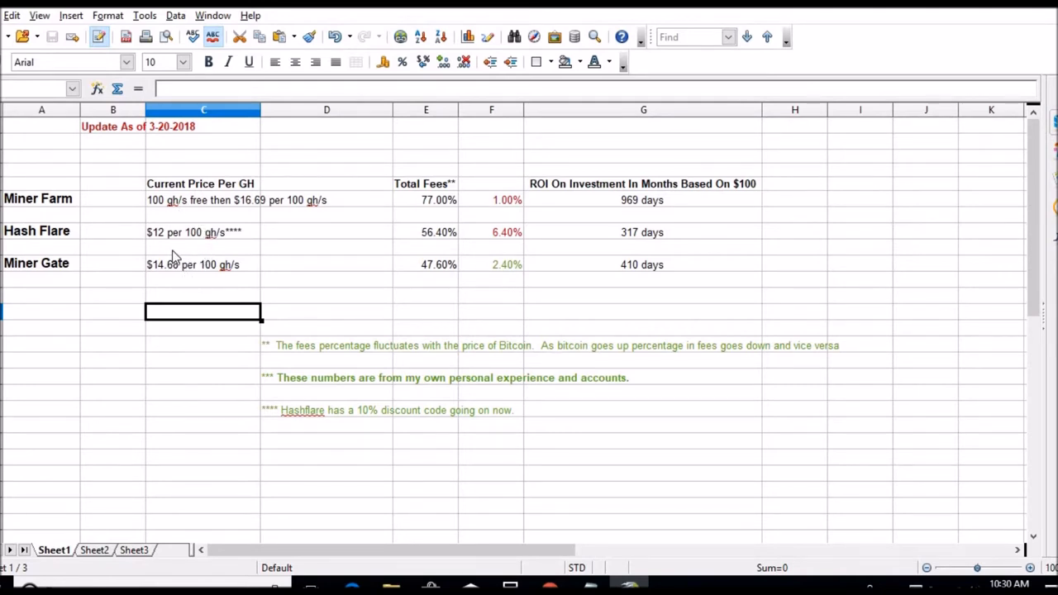
mouse_move(188, 273)
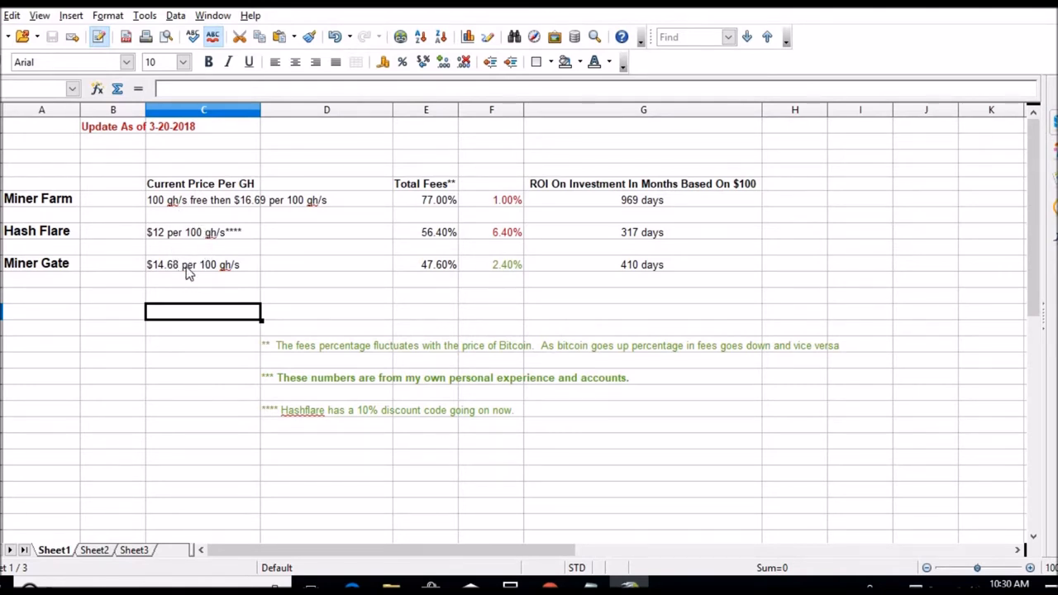
mouse_move(185, 257)
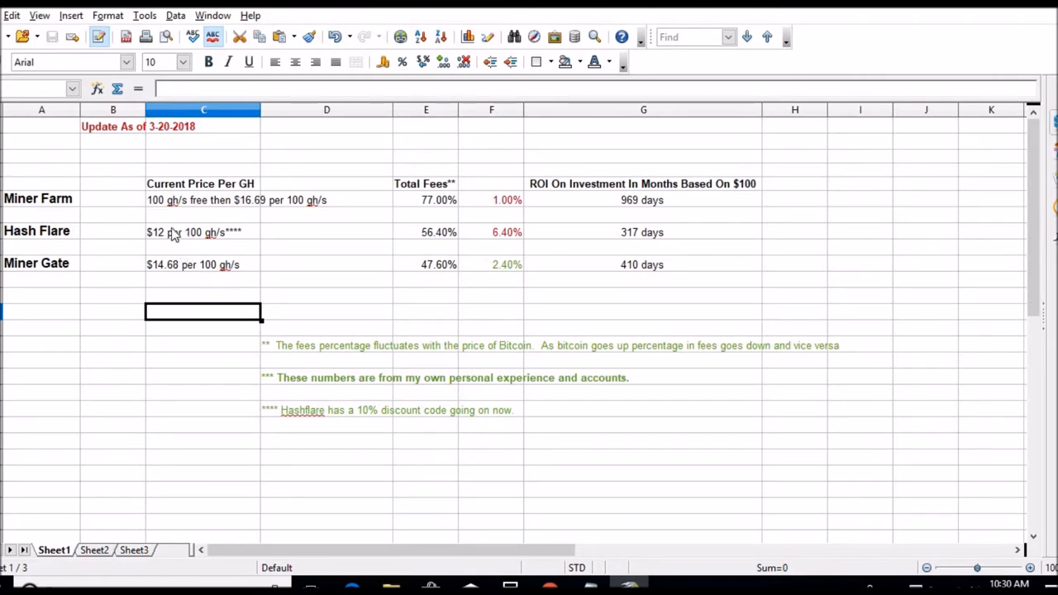
mouse_move(180, 241)
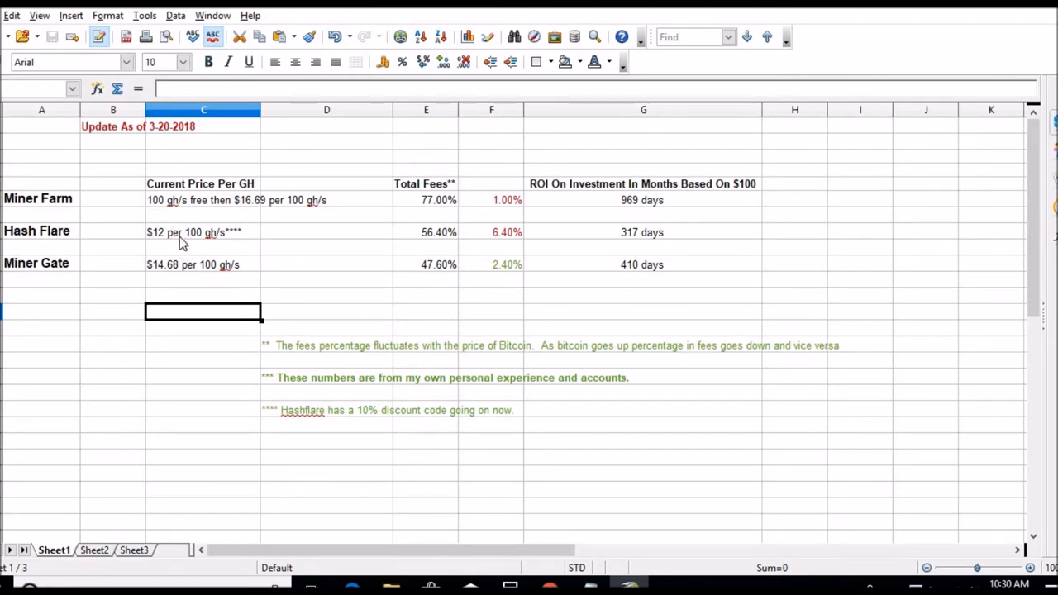
mouse_move(428, 203)
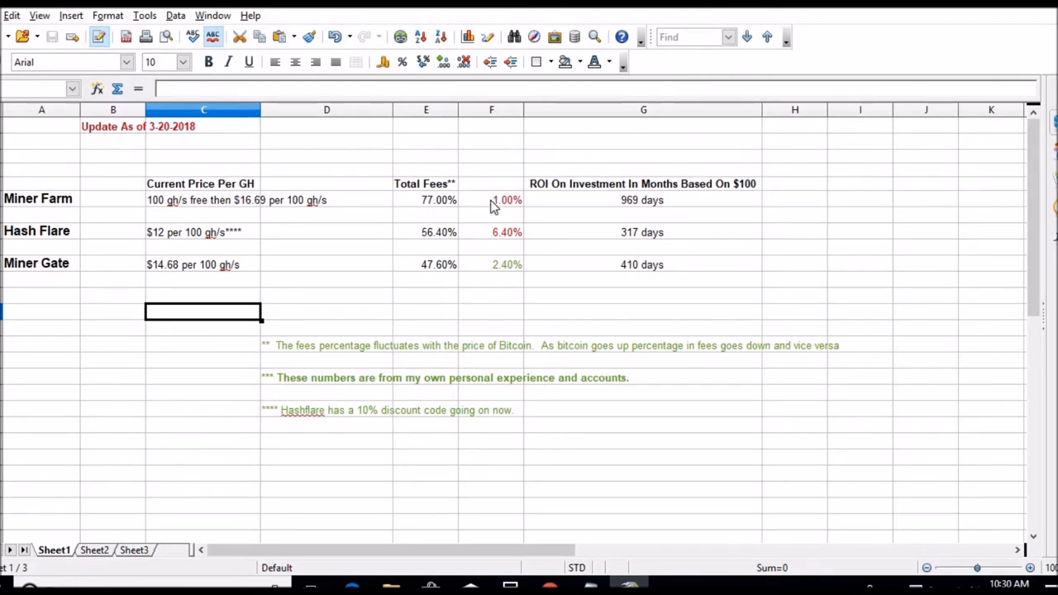
mouse_move(506, 219)
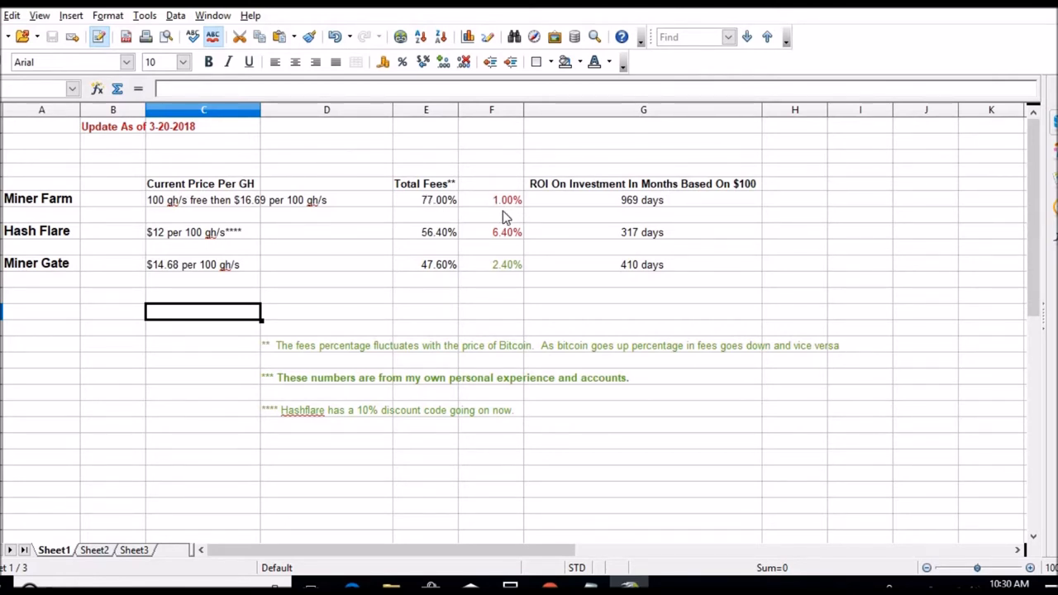
mouse_move(440, 240)
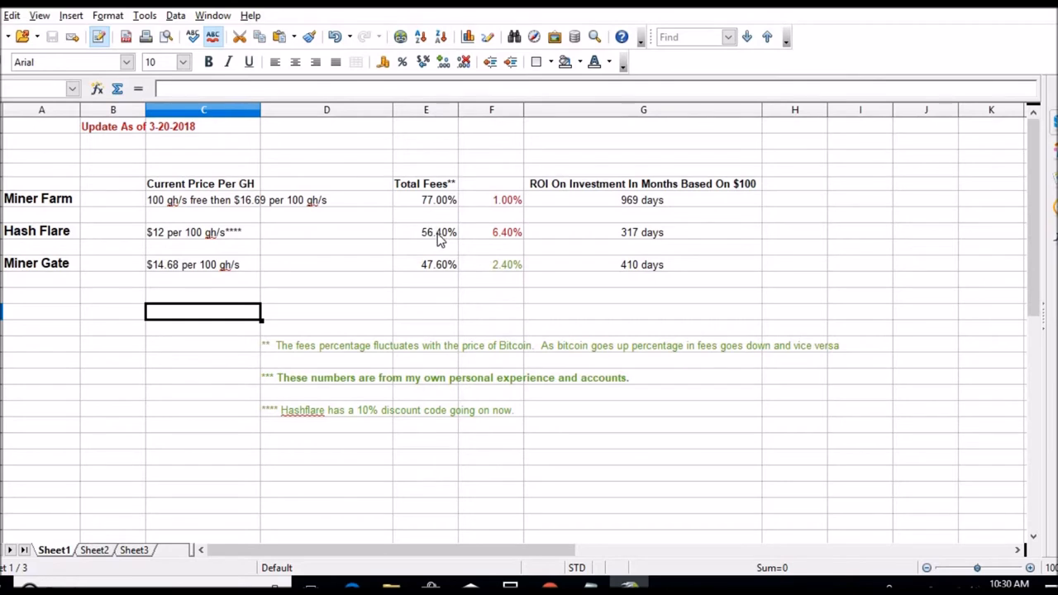
mouse_move(506, 240)
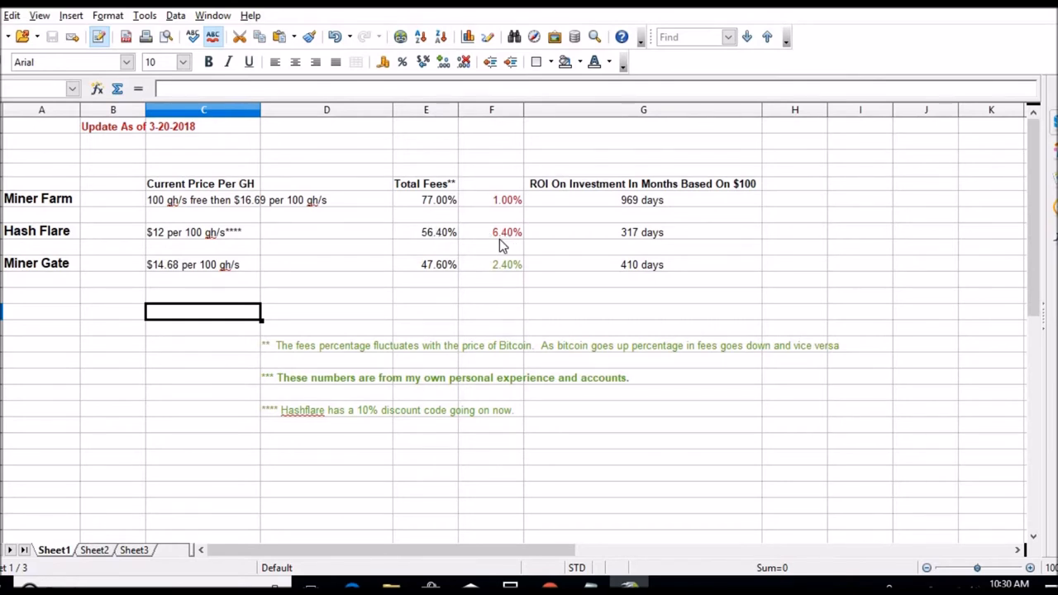
mouse_move(447, 264)
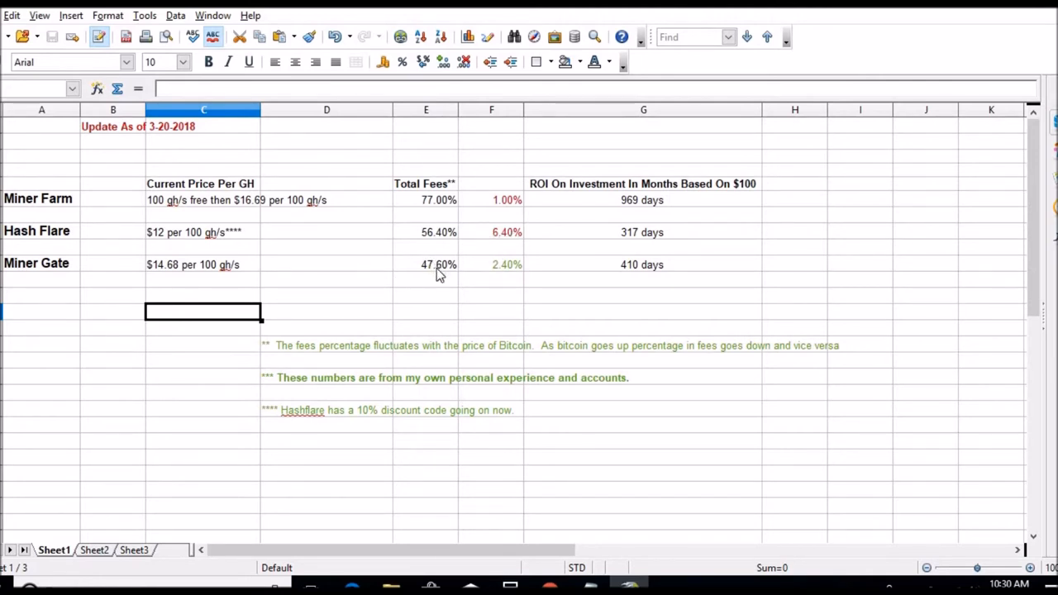
mouse_move(509, 275)
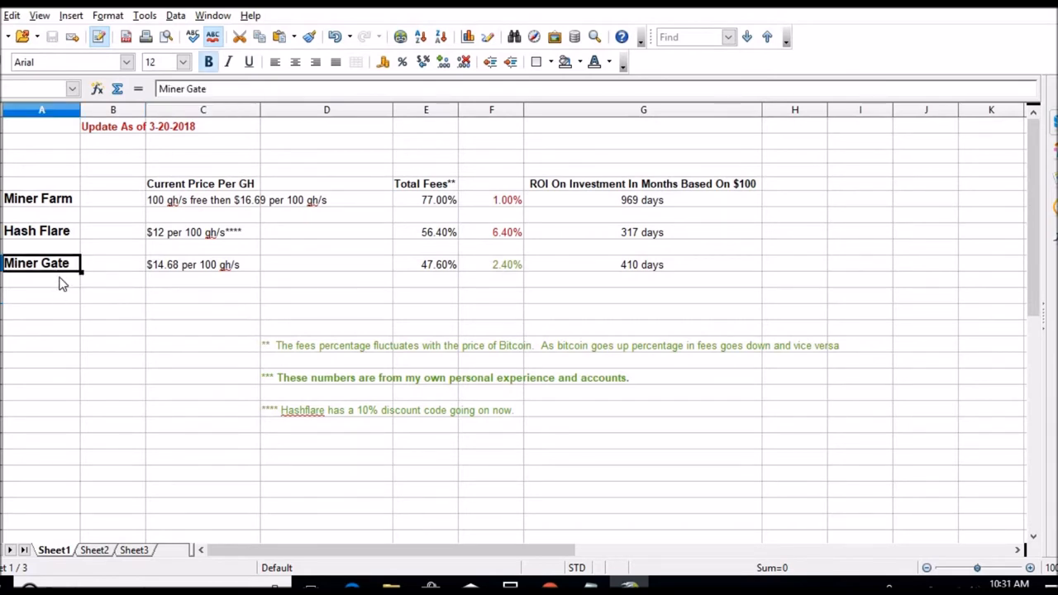
click(42, 280)
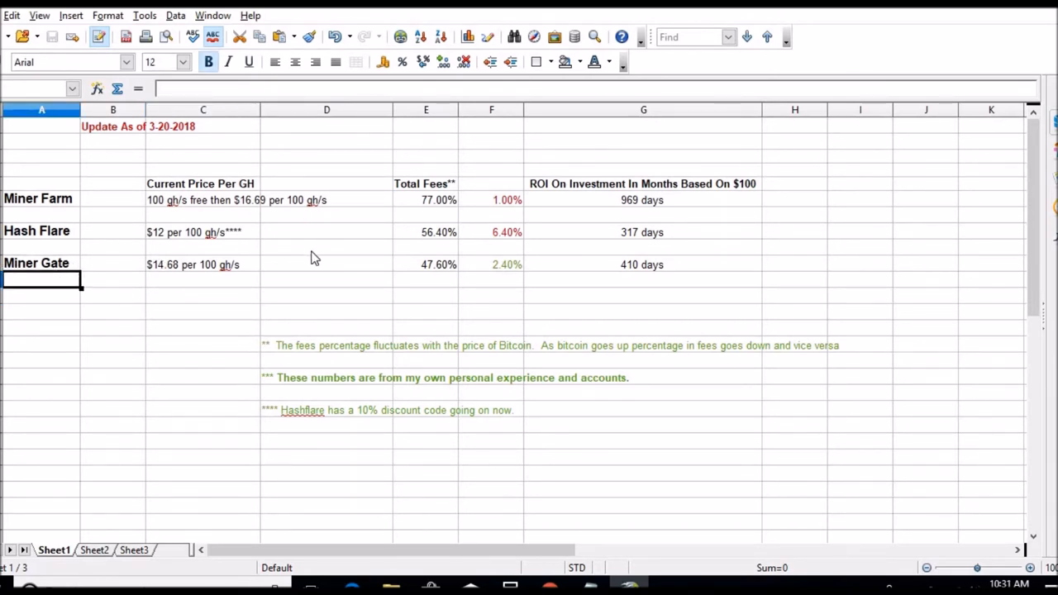
mouse_move(430, 273)
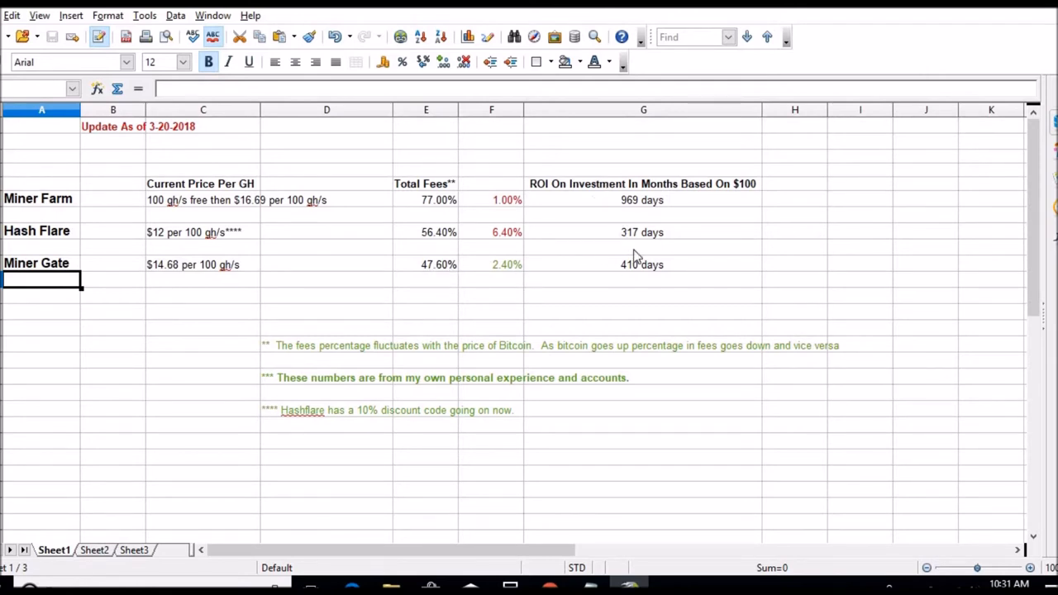
mouse_move(637, 208)
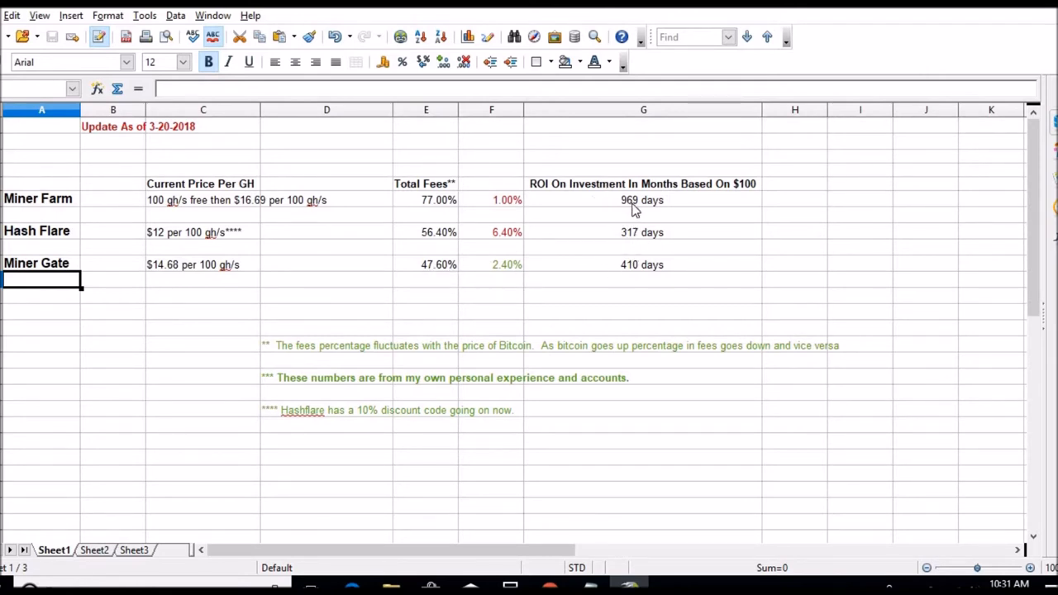
mouse_move(635, 273)
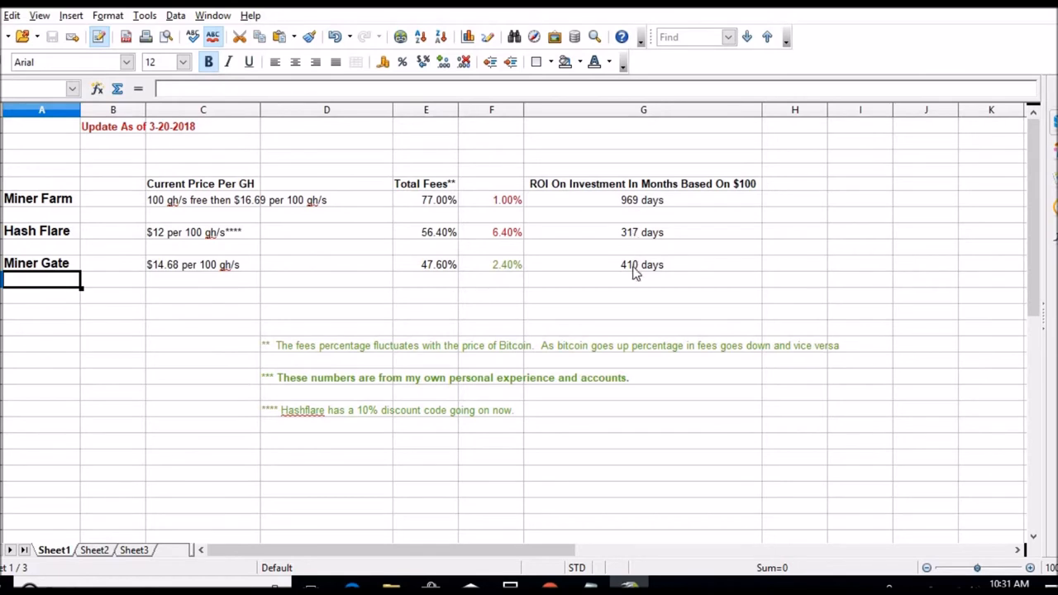
mouse_move(644, 274)
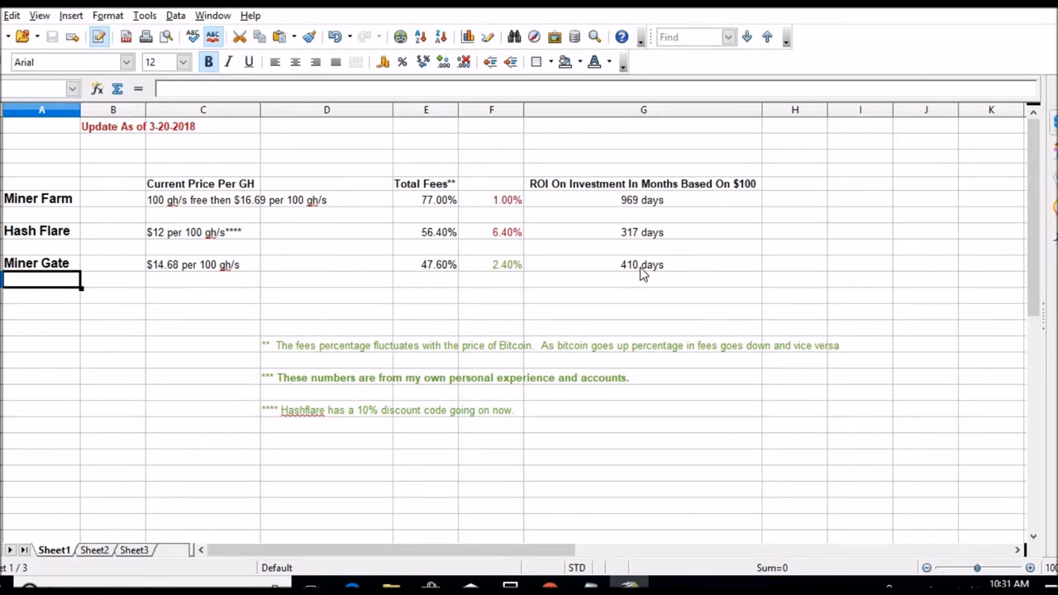
mouse_move(615, 271)
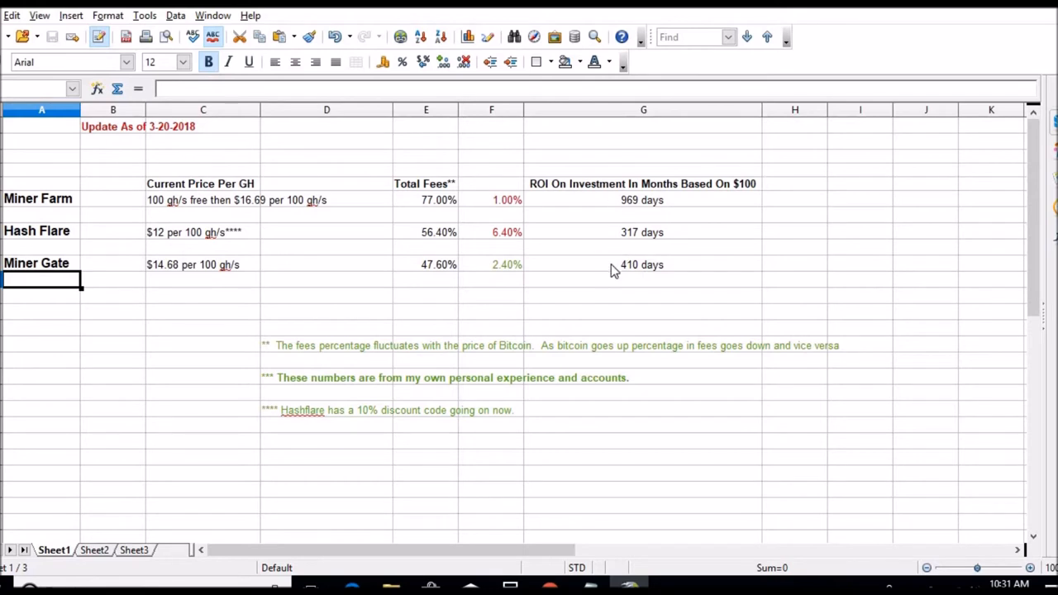
mouse_move(576, 370)
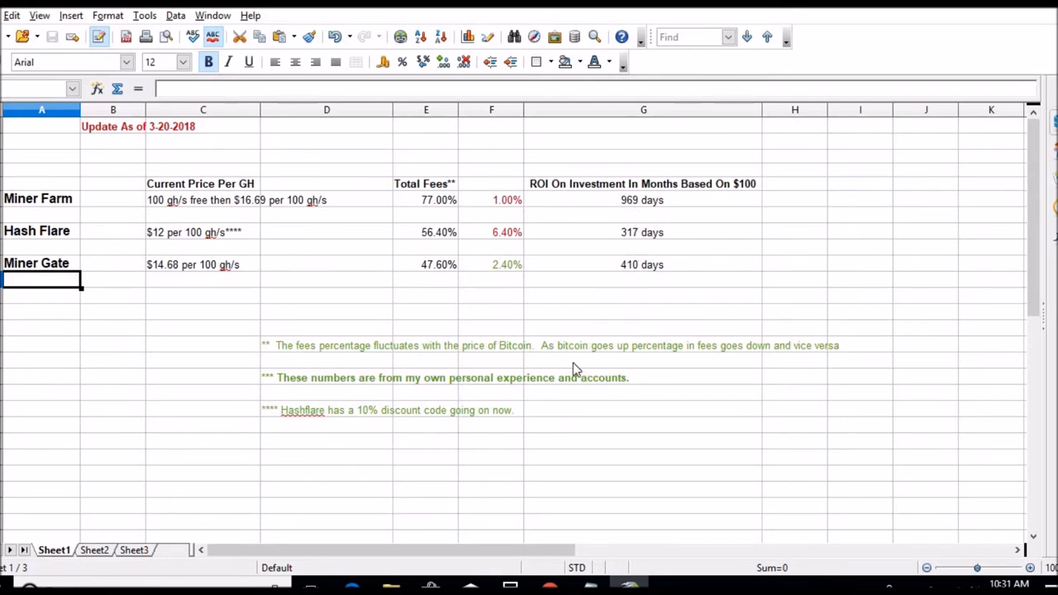
mouse_move(553, 537)
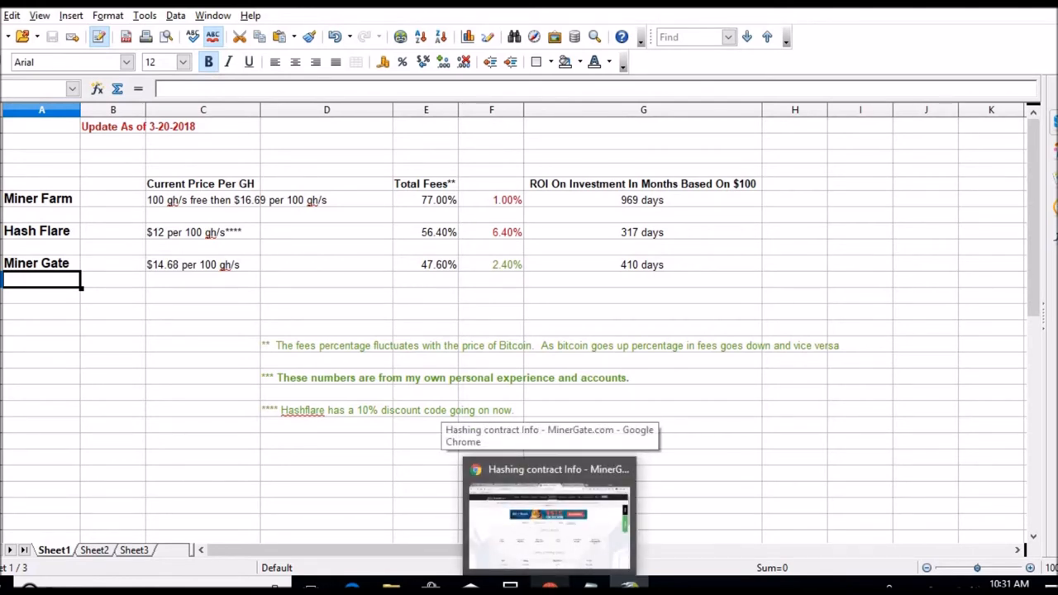
mouse_move(439, 417)
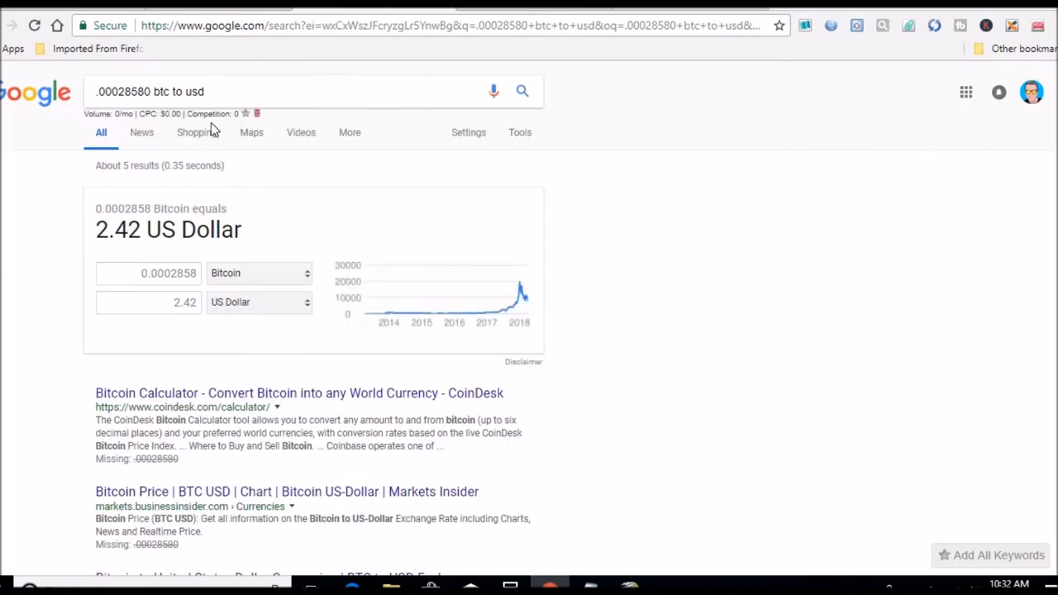
- Convert the HashFlare balance 0.01143488 BTC to USD in Google Search, getting $96.94
click(124, 91)
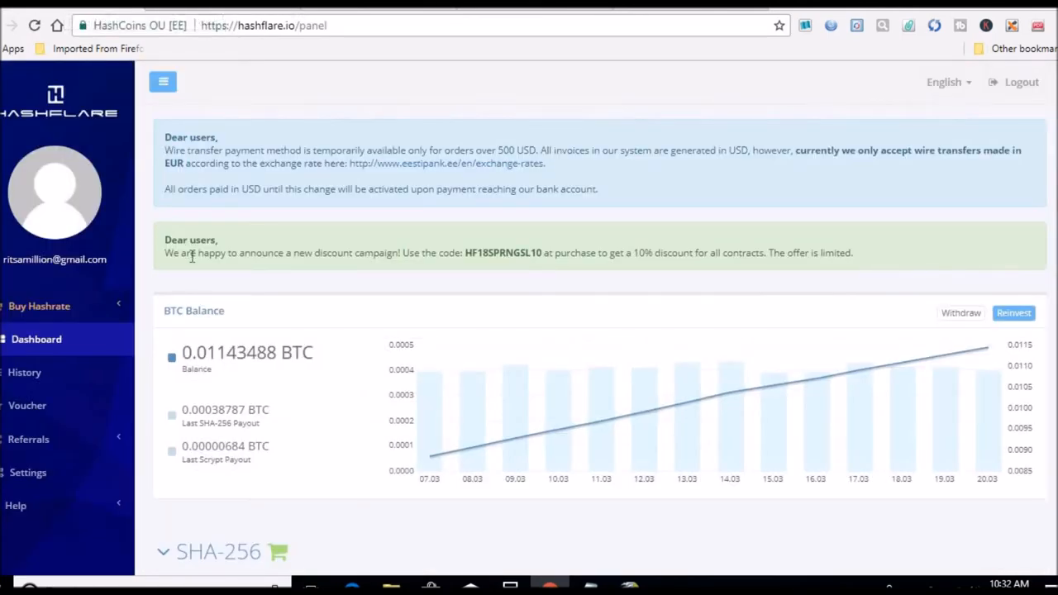
double_click(235, 352)
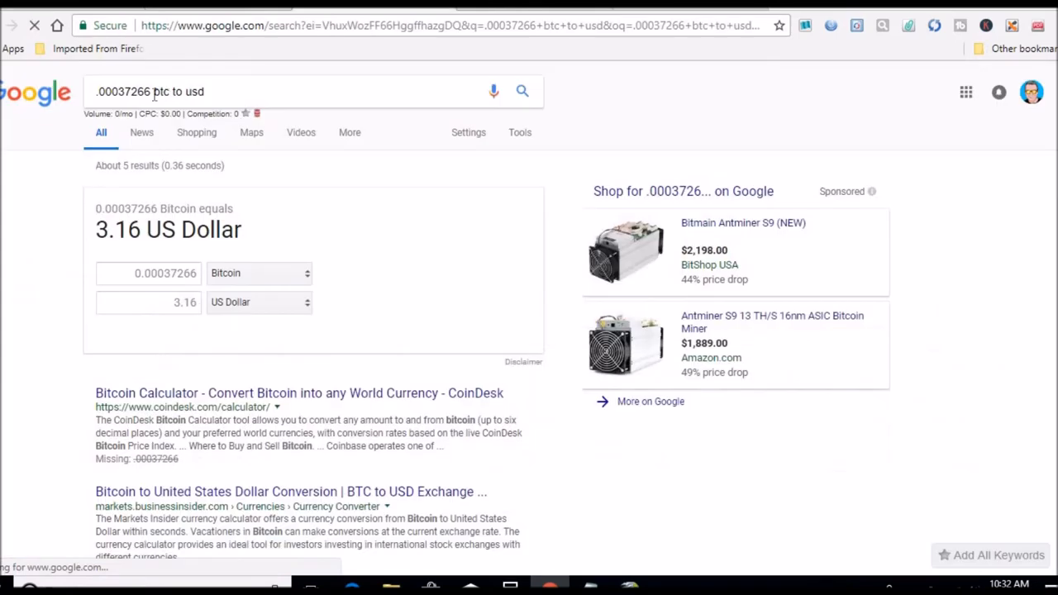
double_click(123, 91)
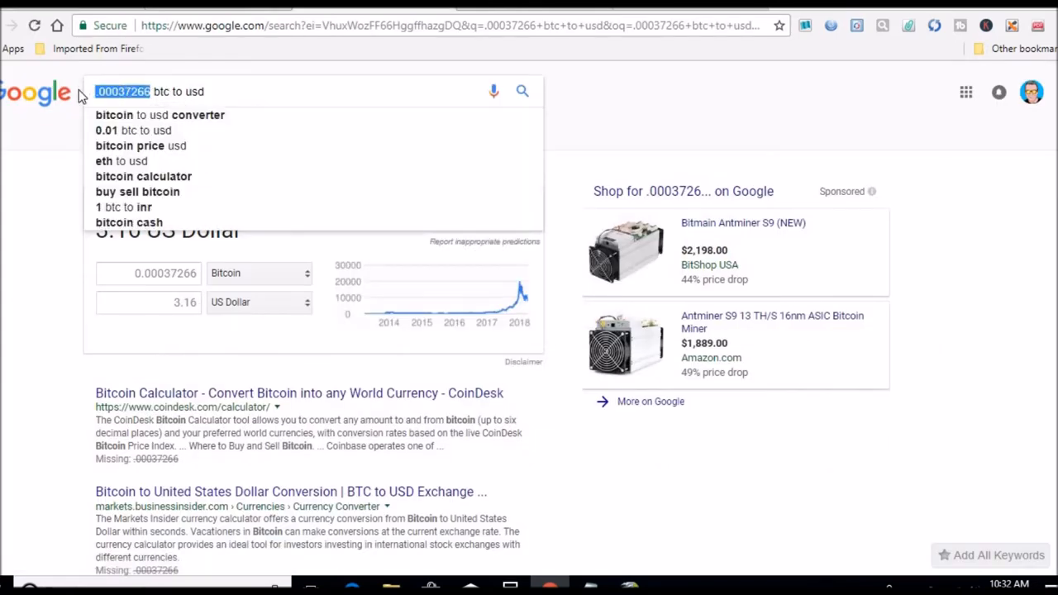
text(.01143488)
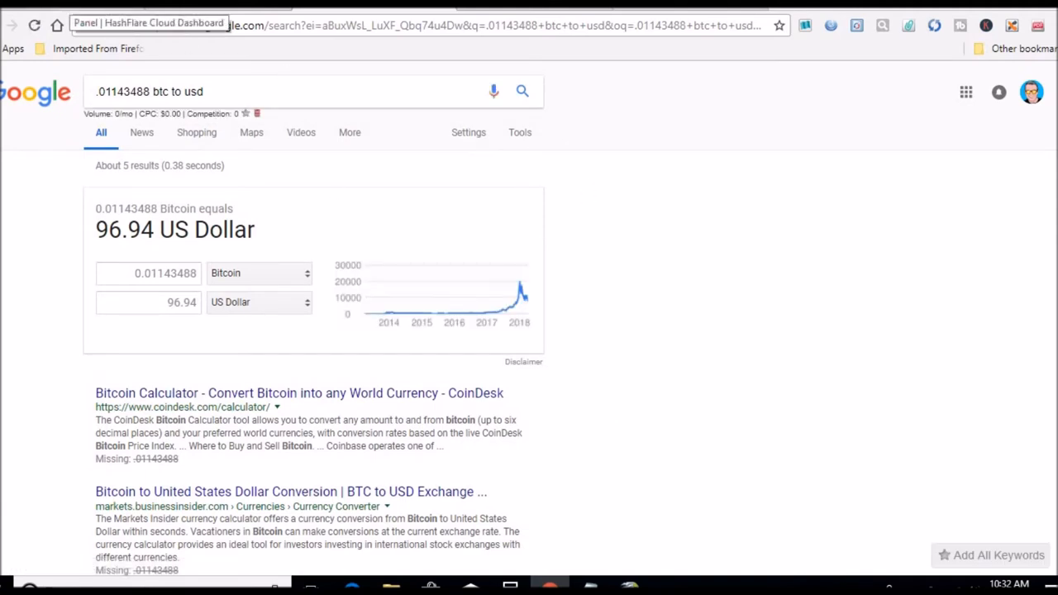
click(149, 23)
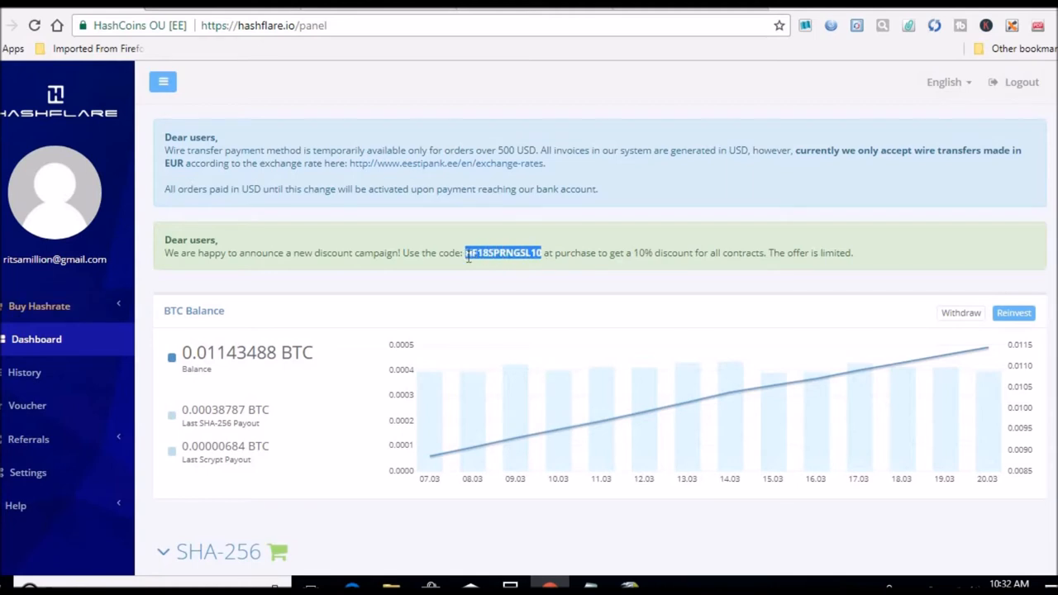
mouse_move(39, 306)
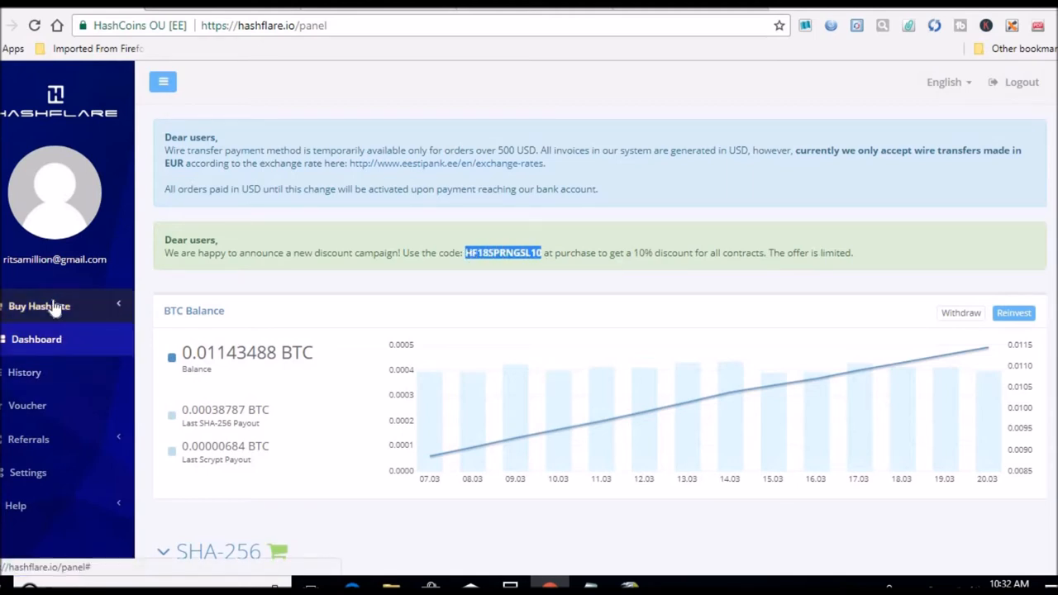
- On the SHA-256 purchase page, start raising the hashrate amount slider toward several hundred GH/s
click(39, 306)
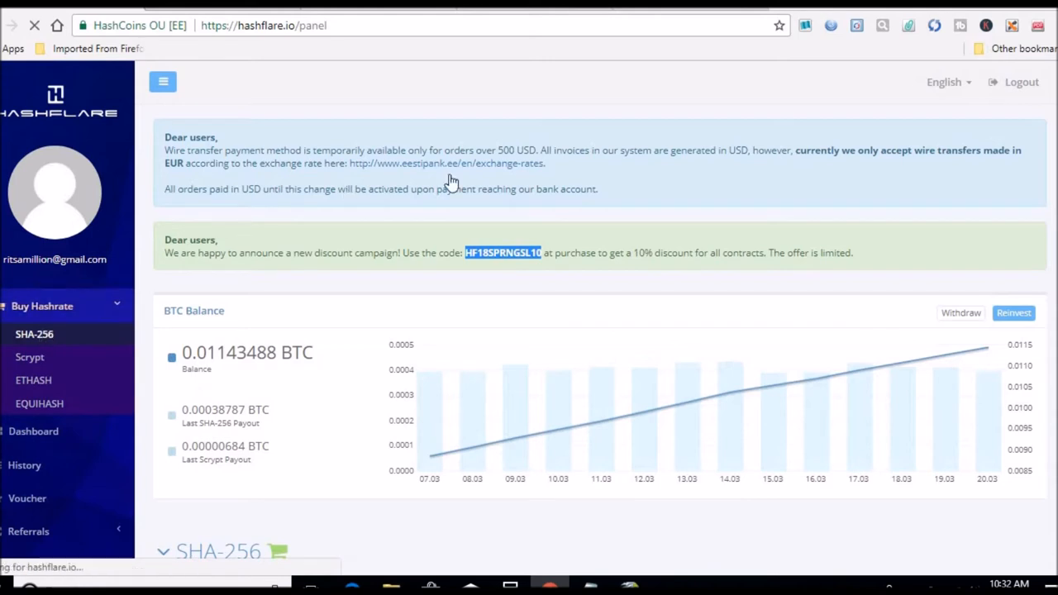
click(33, 335)
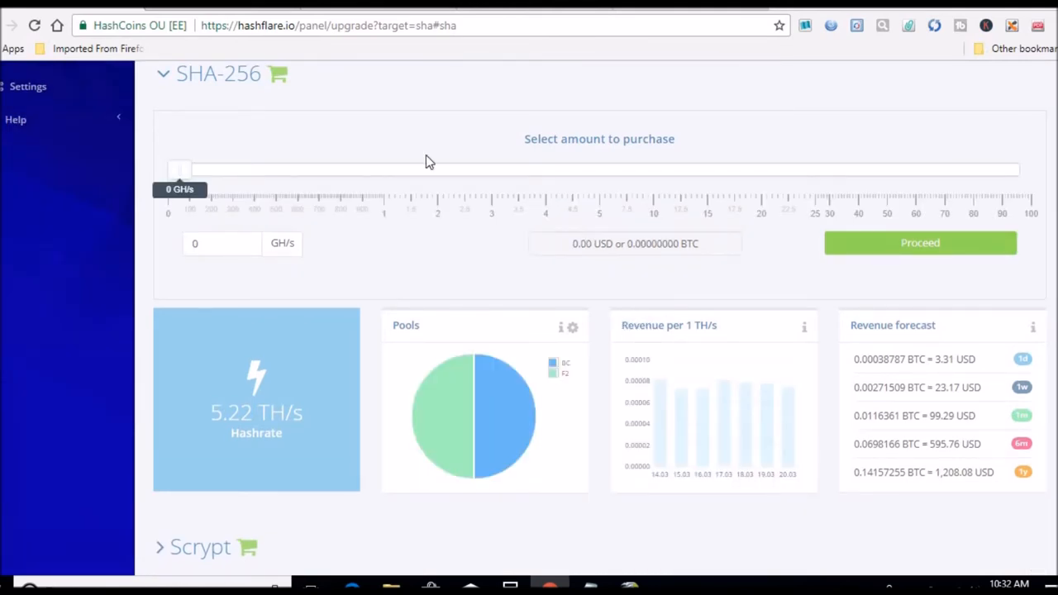
drag(179, 169, 185, 169)
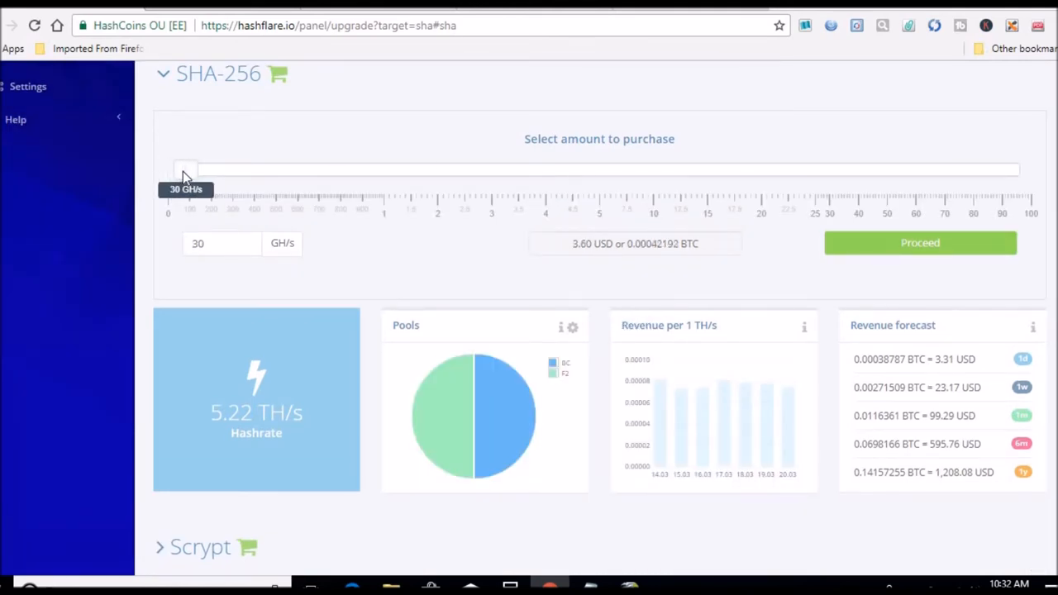
drag(185, 168, 182, 168)
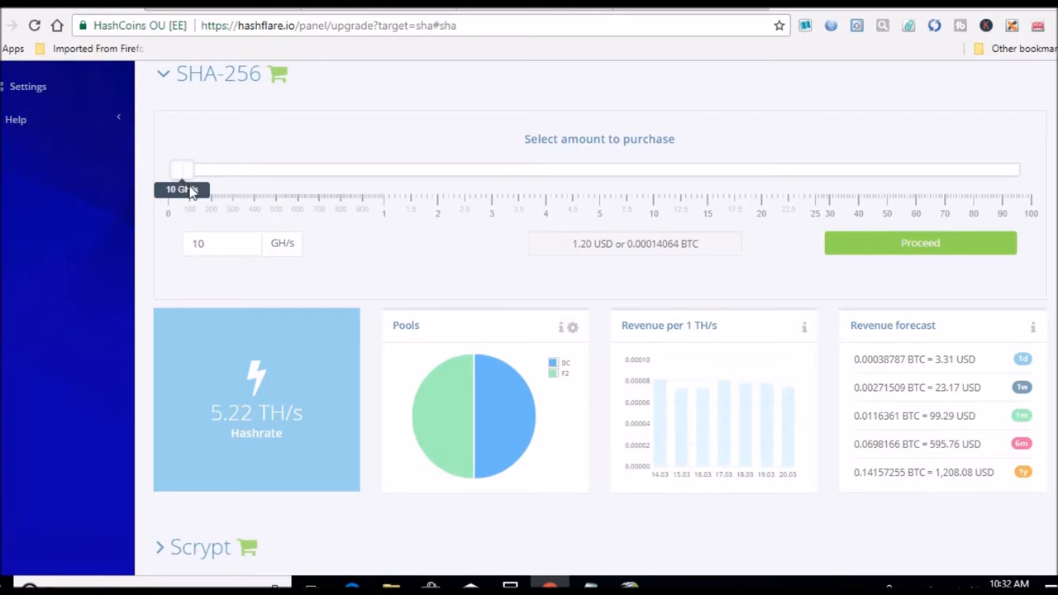
mouse_move(216, 206)
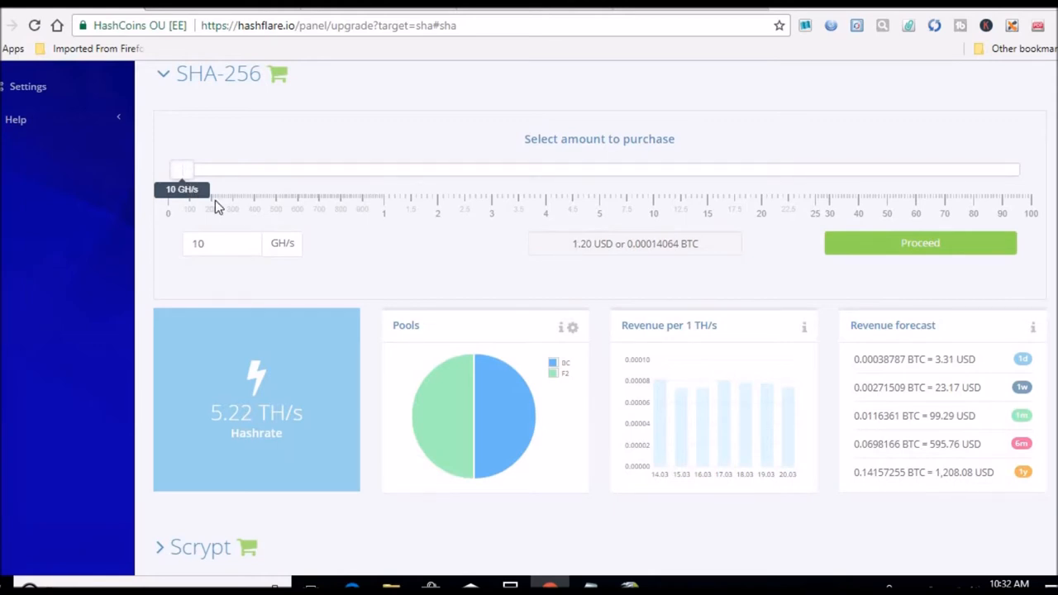
drag(182, 168, 278, 168)
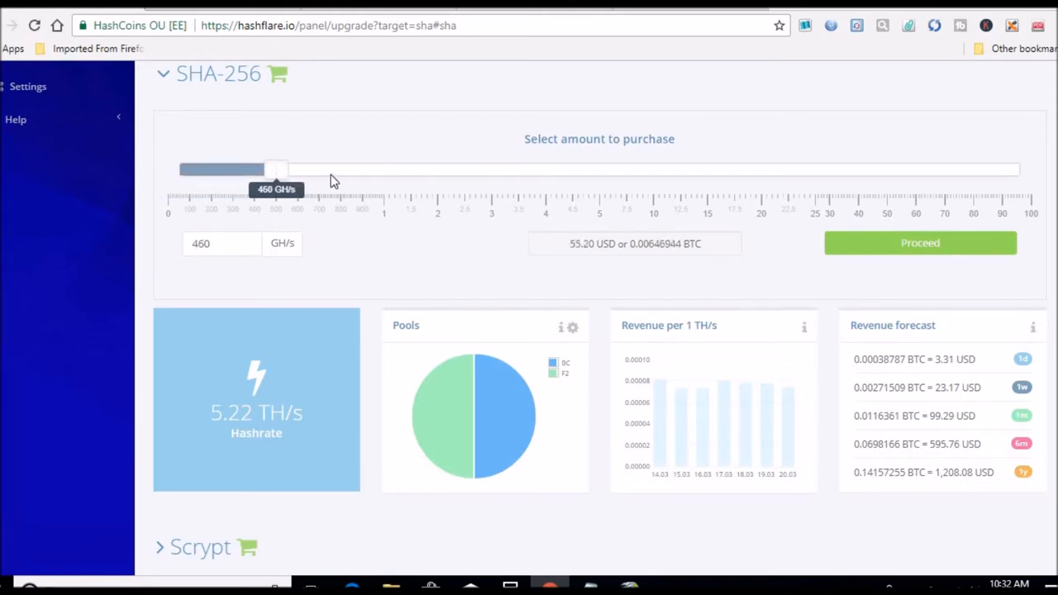
- Settle the SHA-256 amount at exactly 900 GH/s, priced 108.00 USD or 0.01265760 BTC
drag(277, 169, 367, 169)
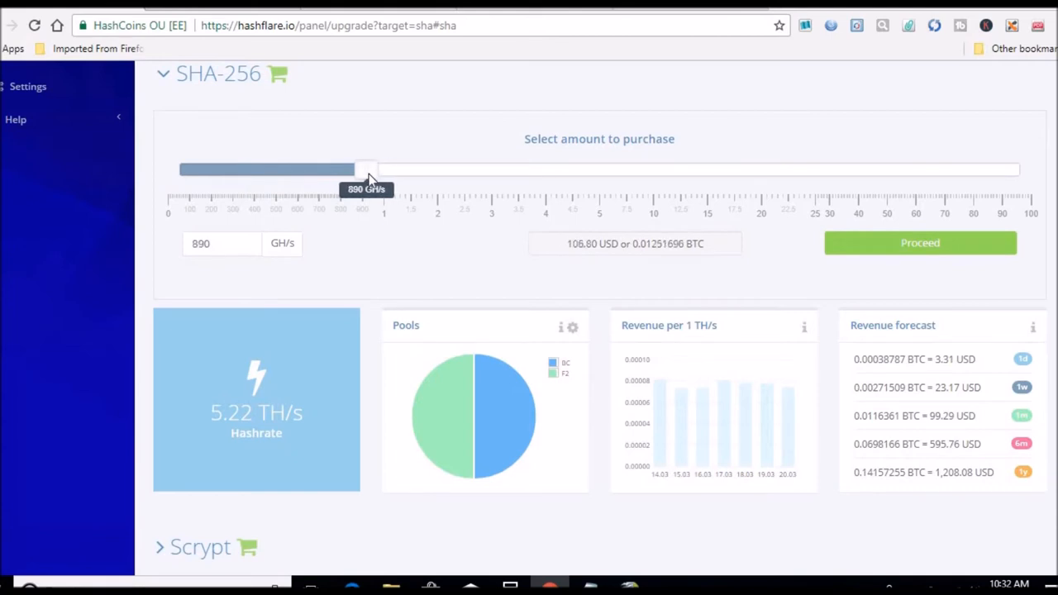
drag(367, 168, 364, 168)
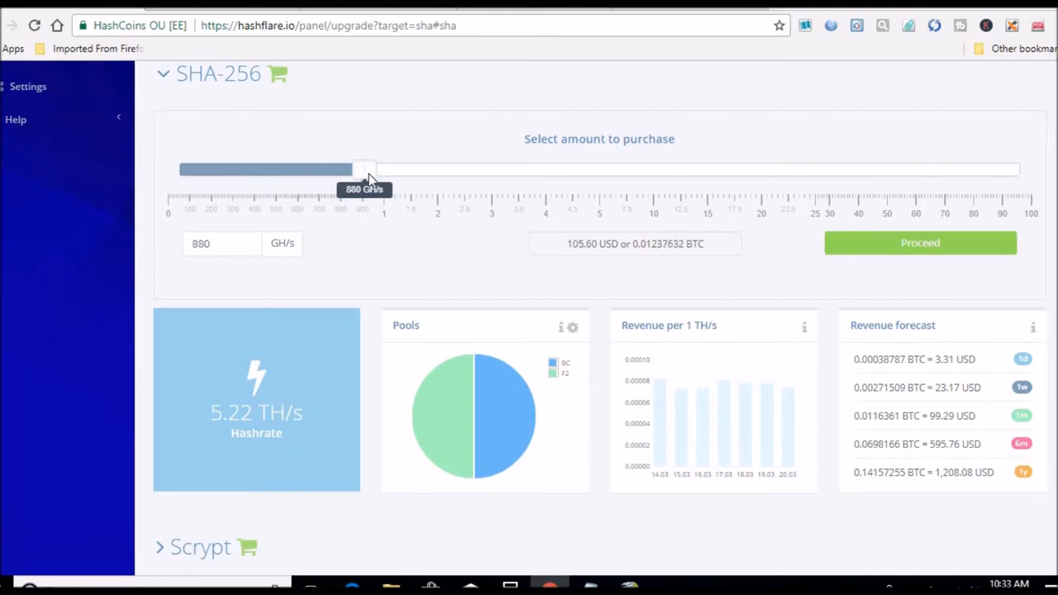
drag(364, 169, 370, 168)
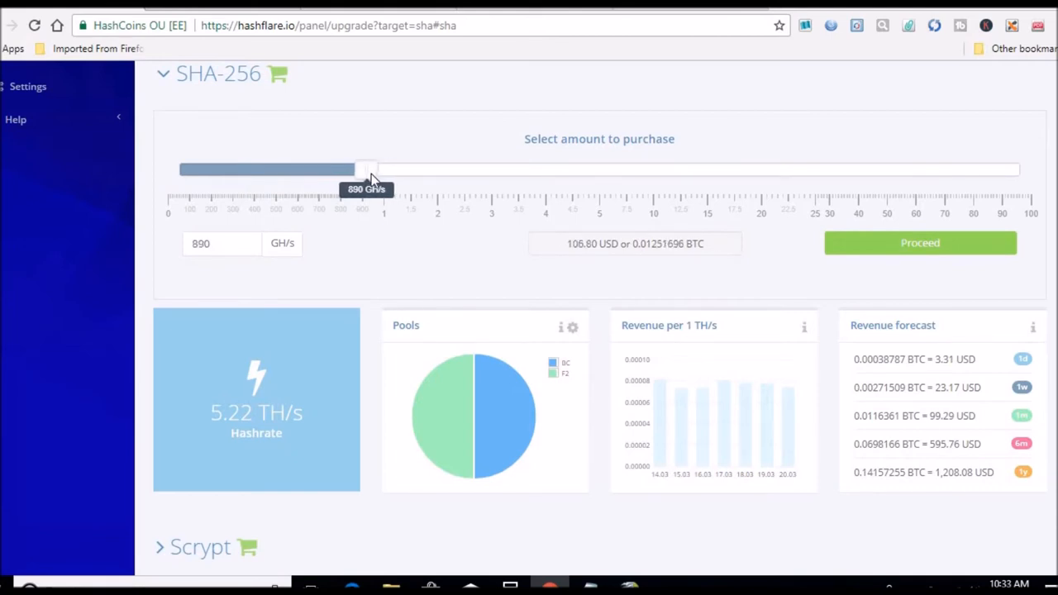
drag(364, 169, 372, 169)
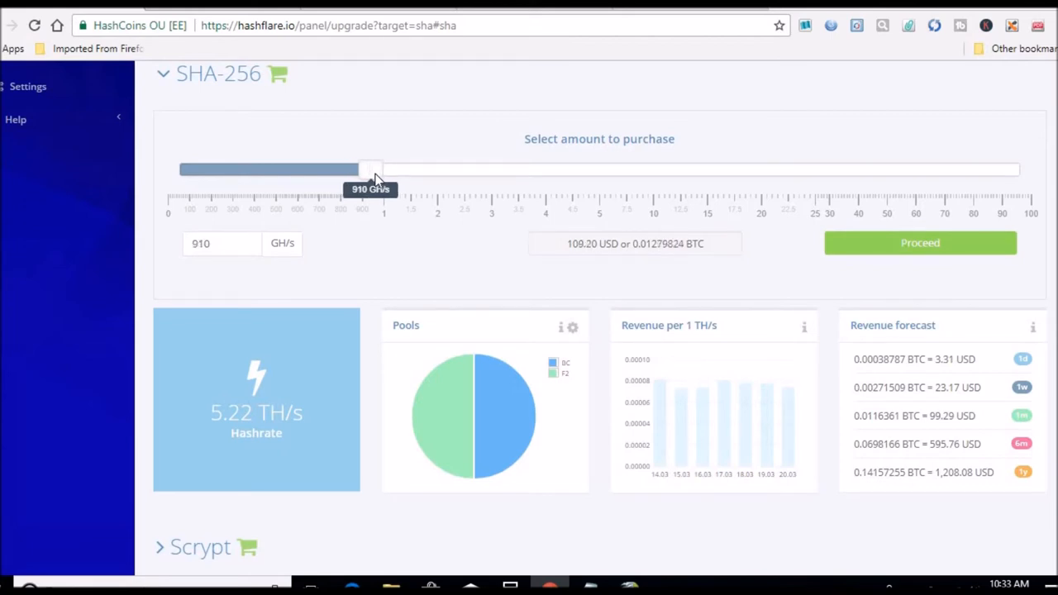
drag(370, 169, 367, 169)
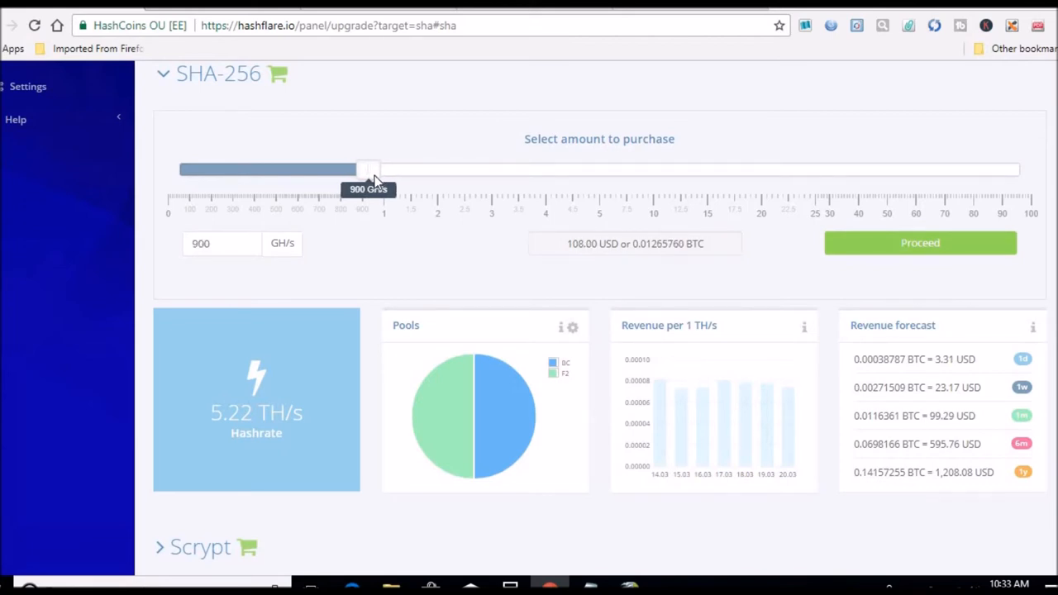
mouse_move(405, 246)
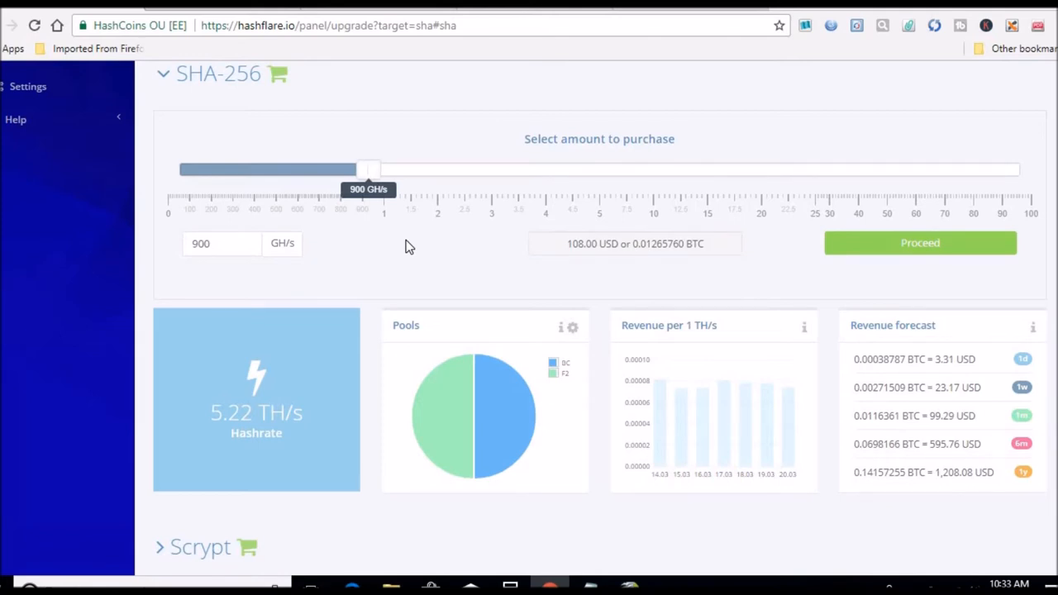
mouse_move(241, 420)
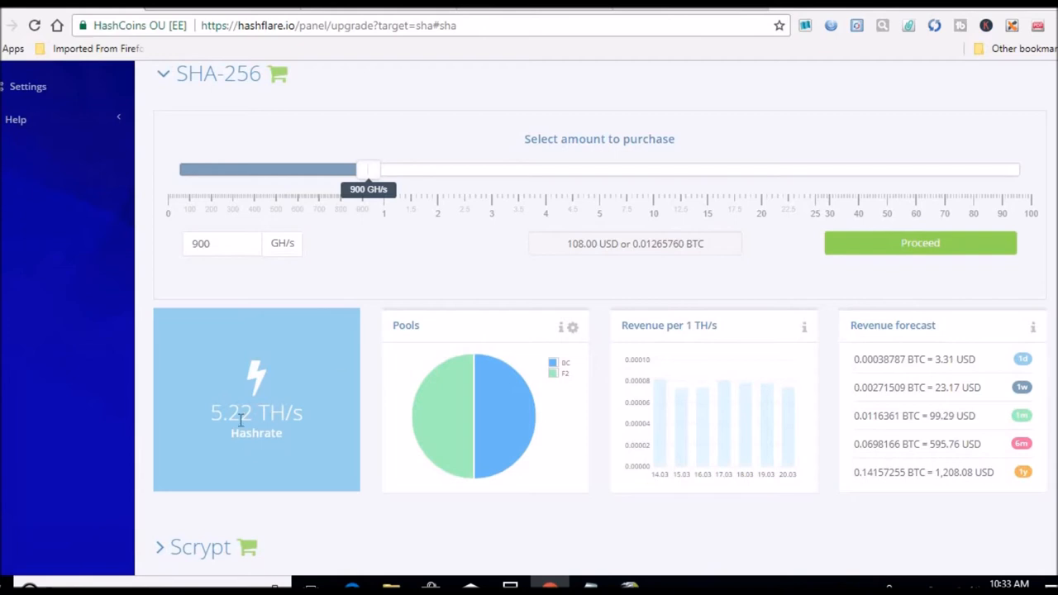
mouse_move(421, 251)
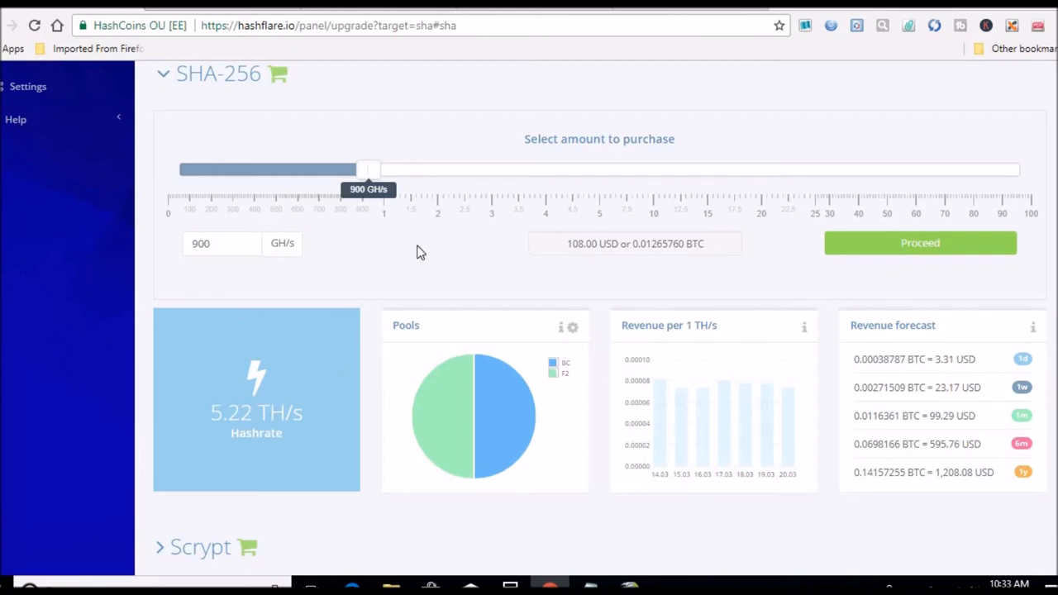
mouse_move(919, 243)
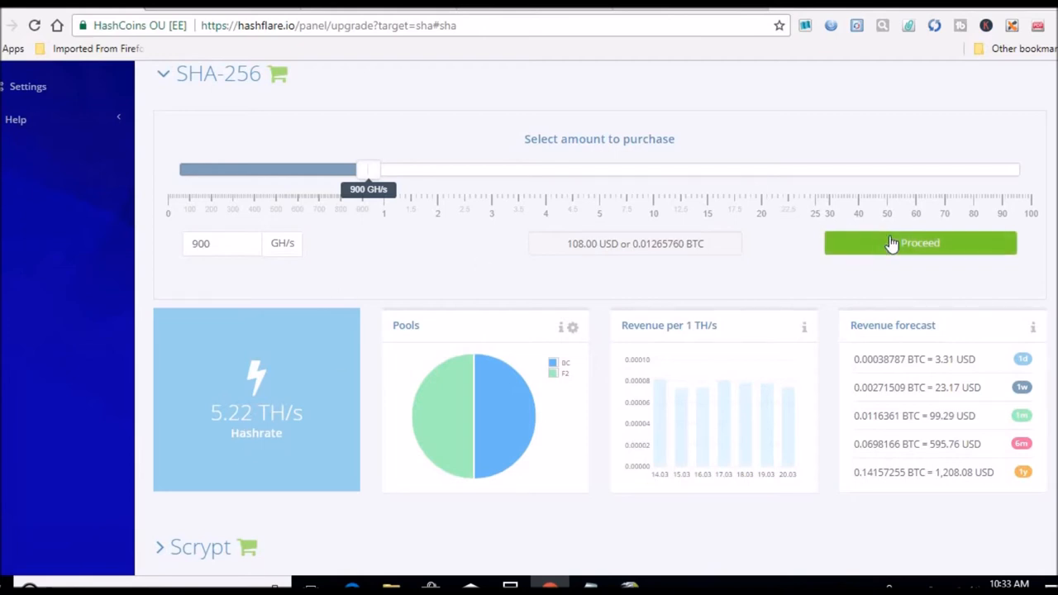
- Redeem code HF18SPRNGSL10 on the 900 GH/s invoice, cutting the total to 97.20 USD, then return to the dashboard
click(920, 242)
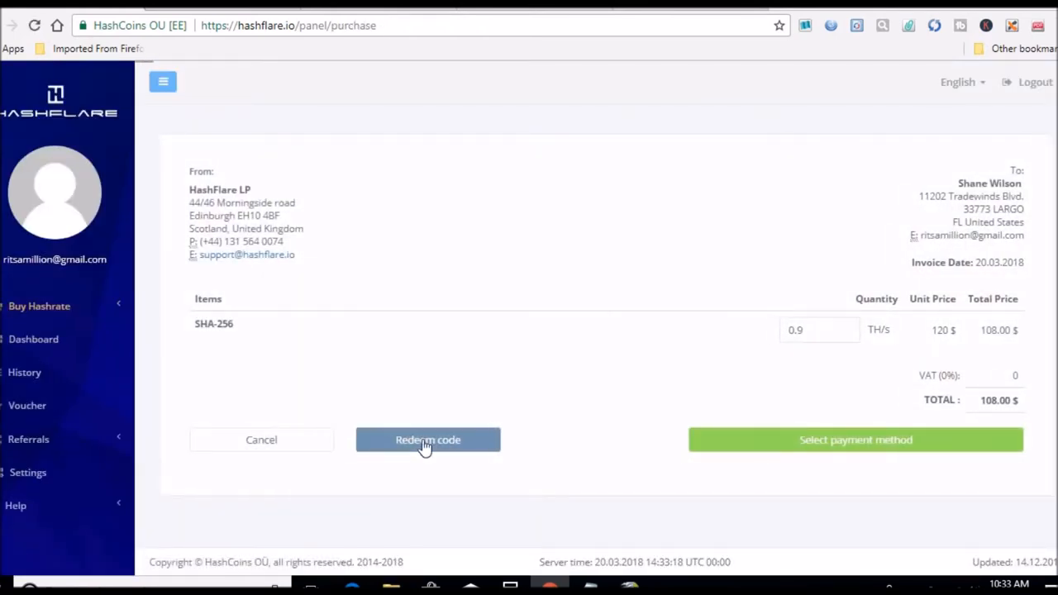
click(427, 440)
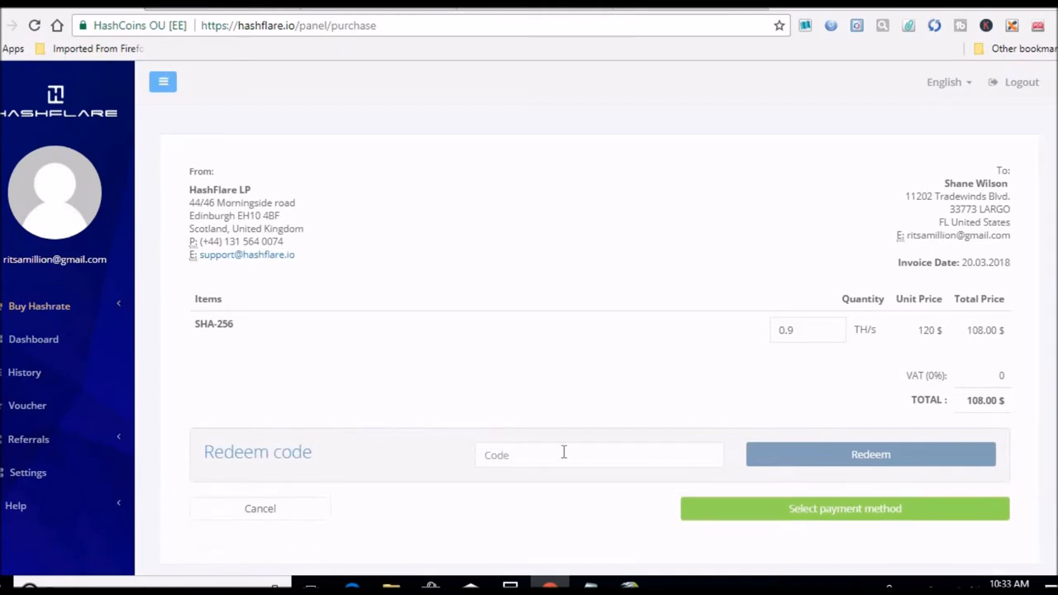
text(HF18SPRNGSL10)
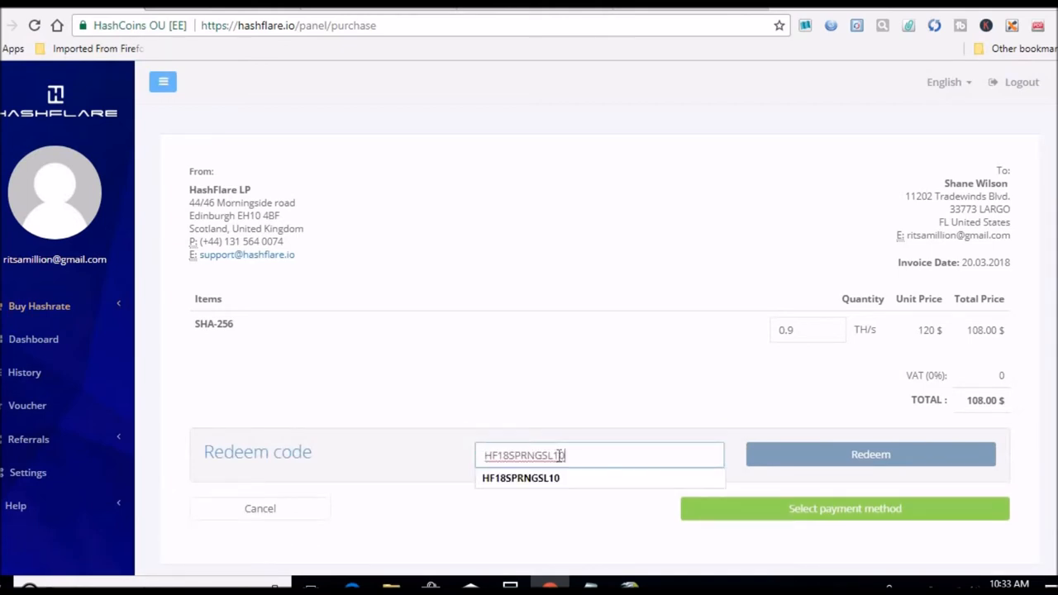
click(870, 455)
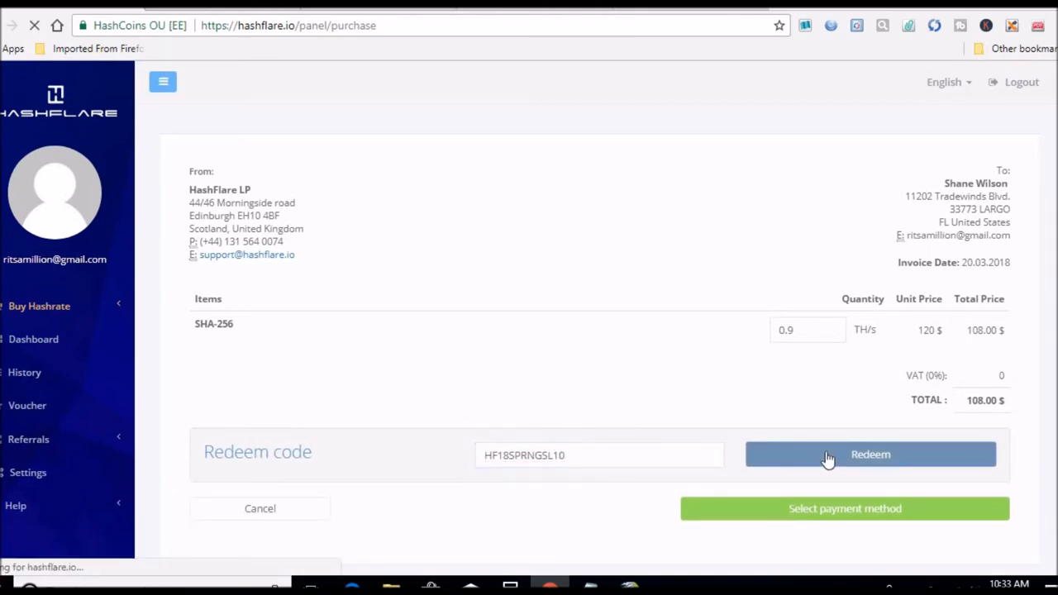
click(869, 454)
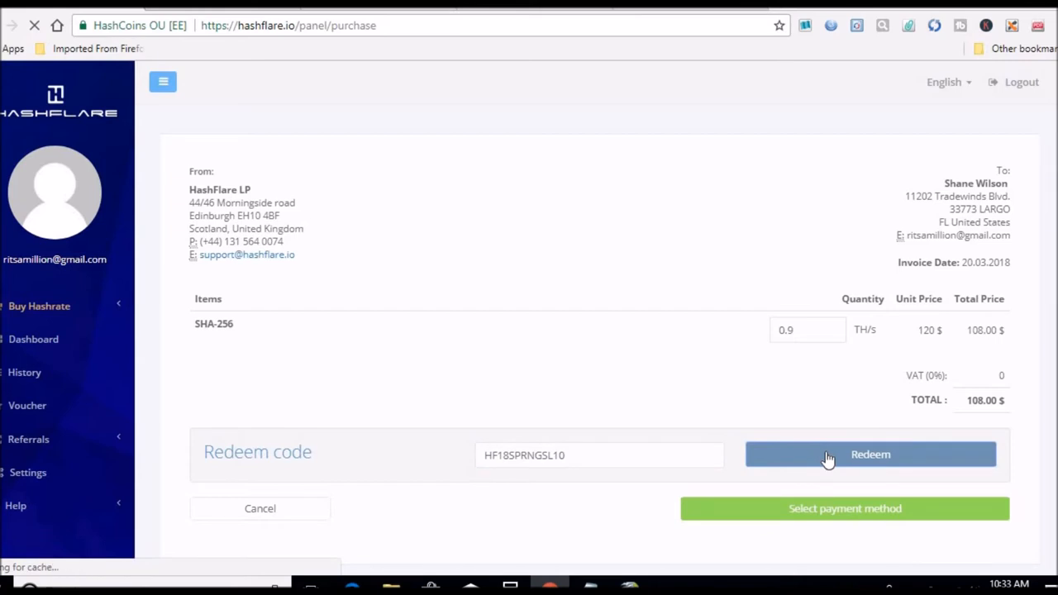
click(870, 455)
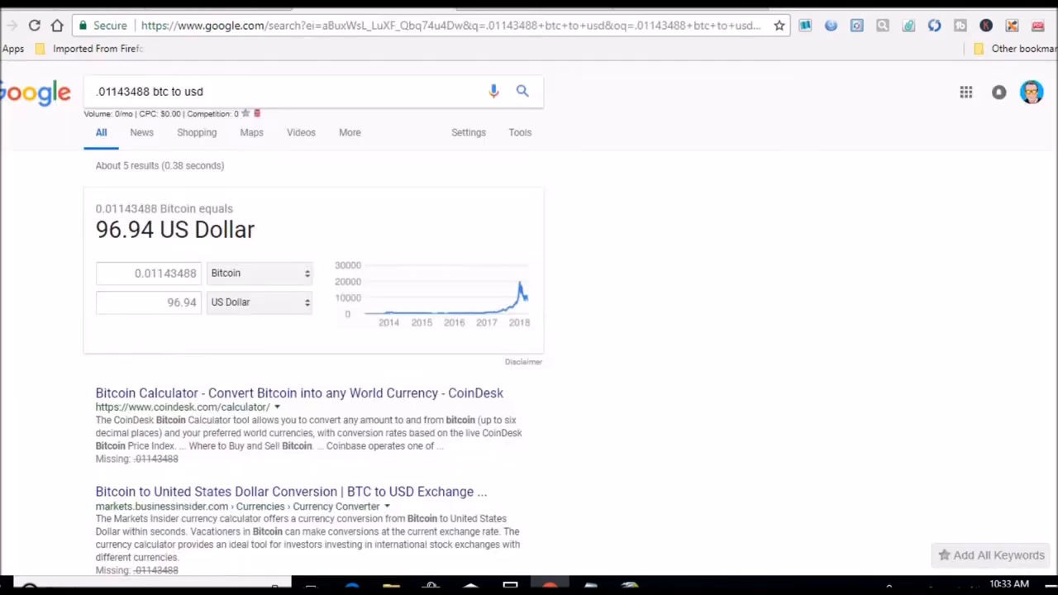
mouse_move(287, 8)
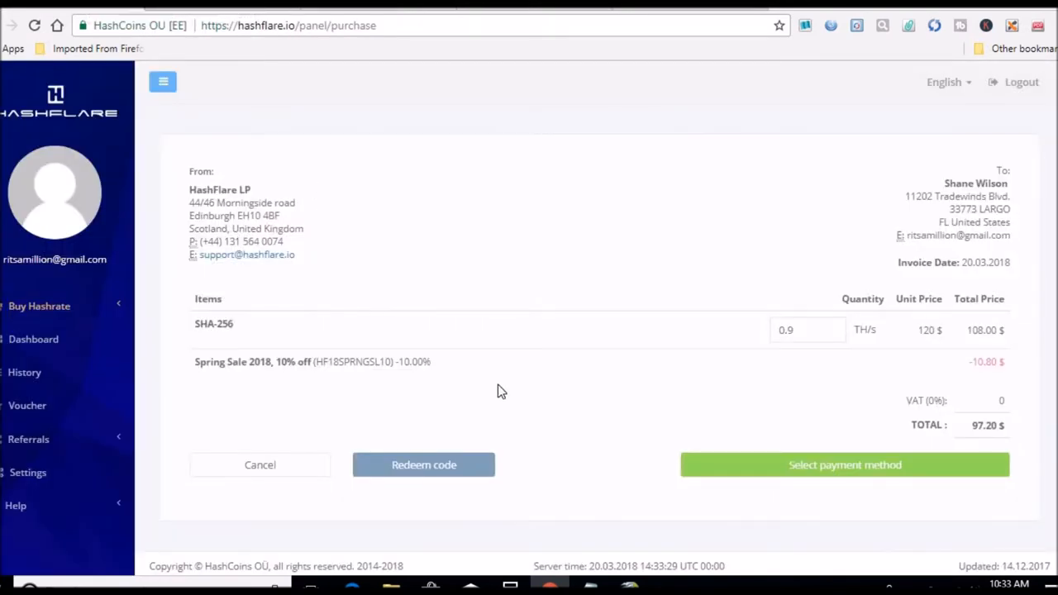
click(260, 465)
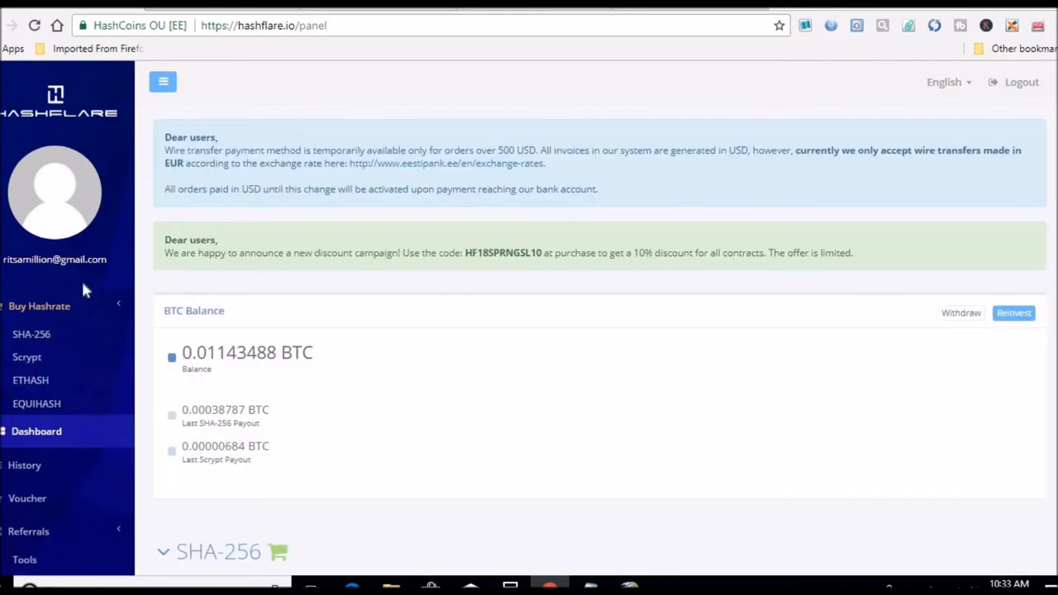
- Set the SHA-256 amount to 890 GH/s for 106.80 USD and proceed to the invoice
click(40, 306)
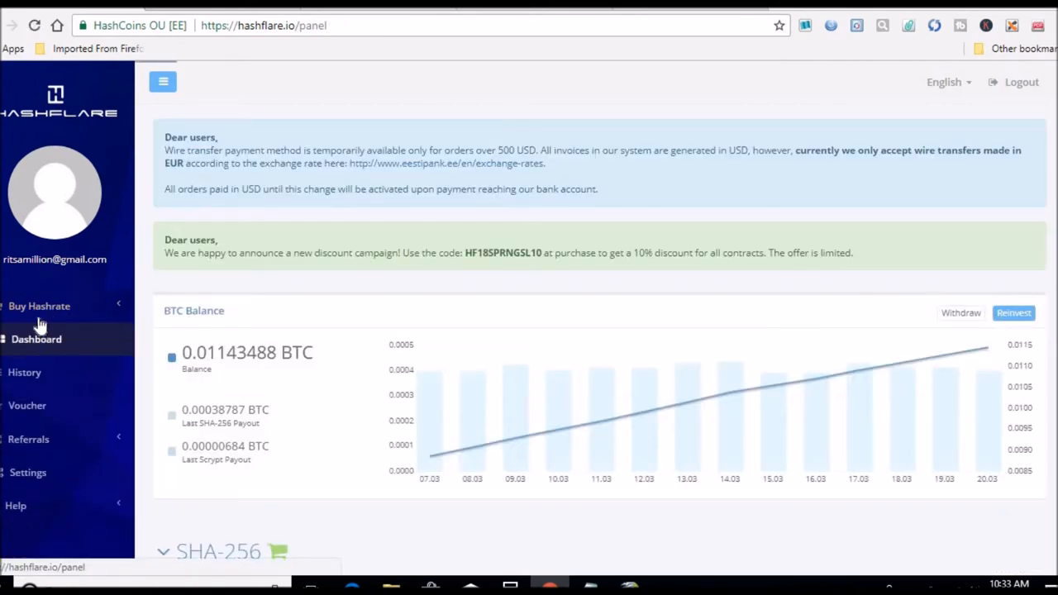
click(40, 306)
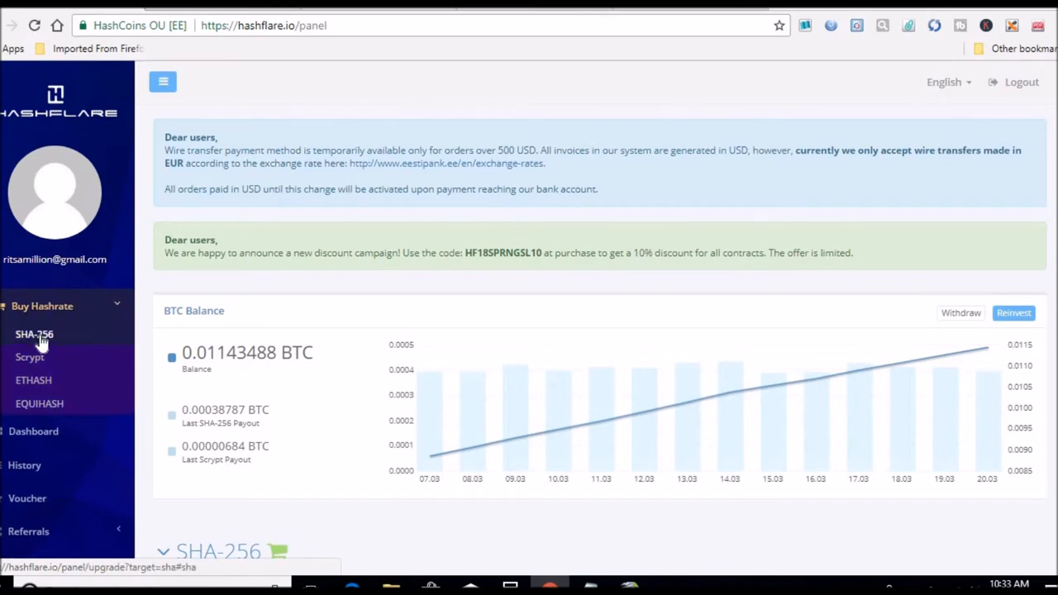
click(33, 334)
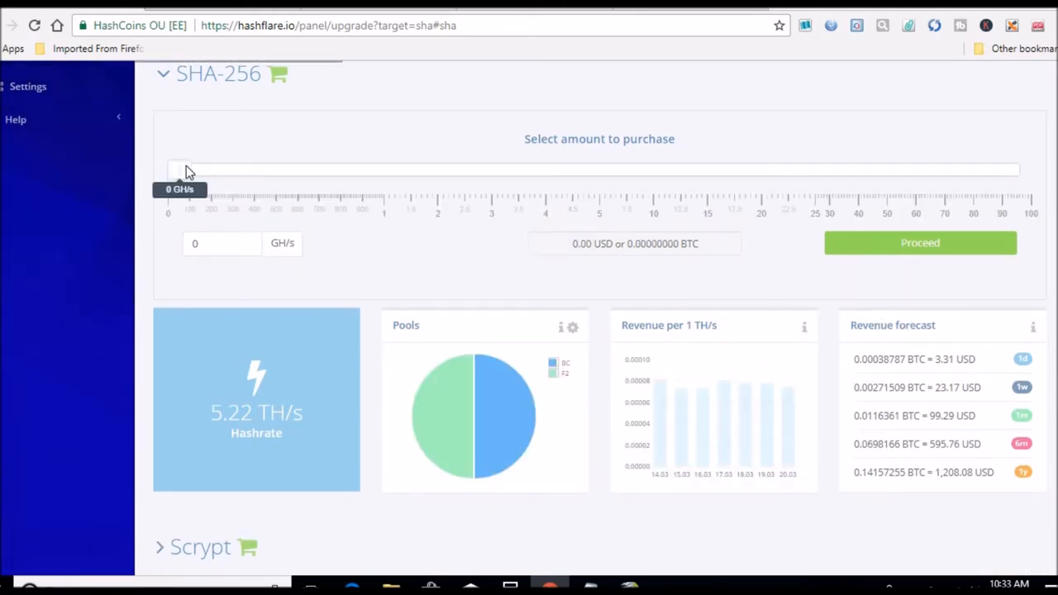
drag(181, 168, 298, 169)
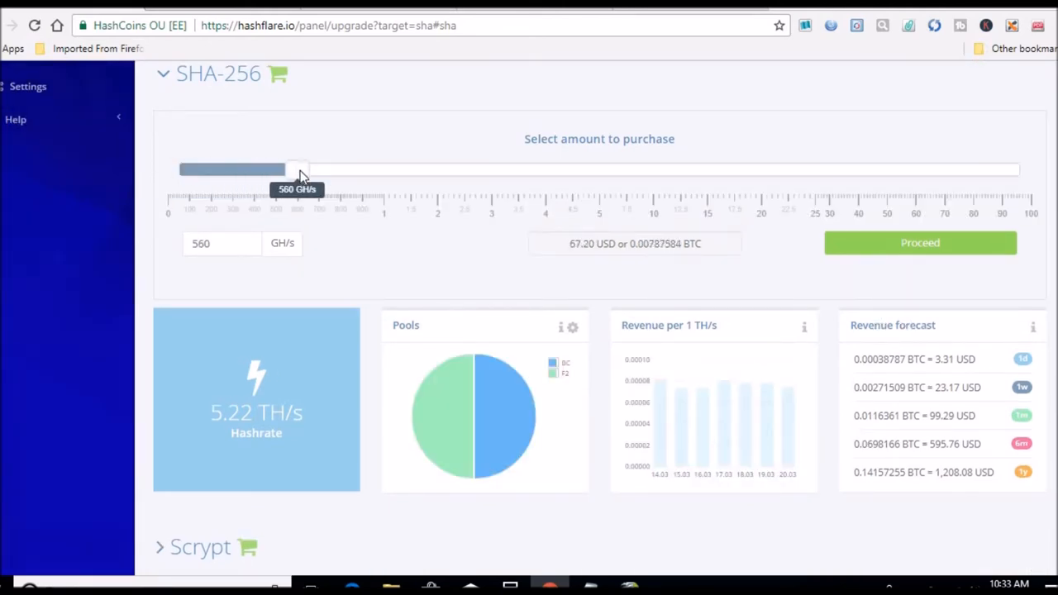
drag(298, 169, 350, 169)
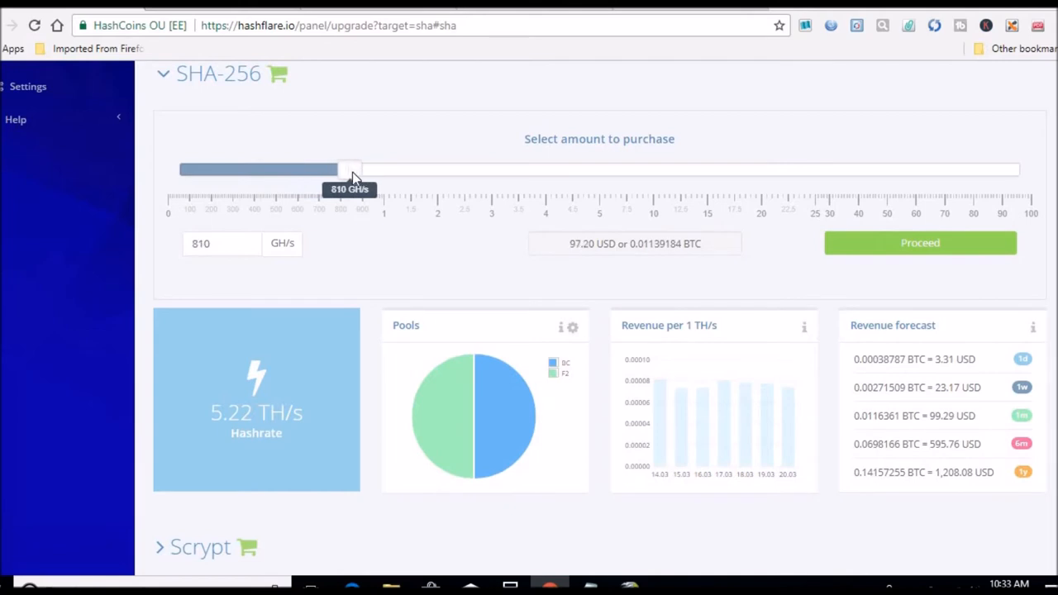
drag(347, 168, 367, 169)
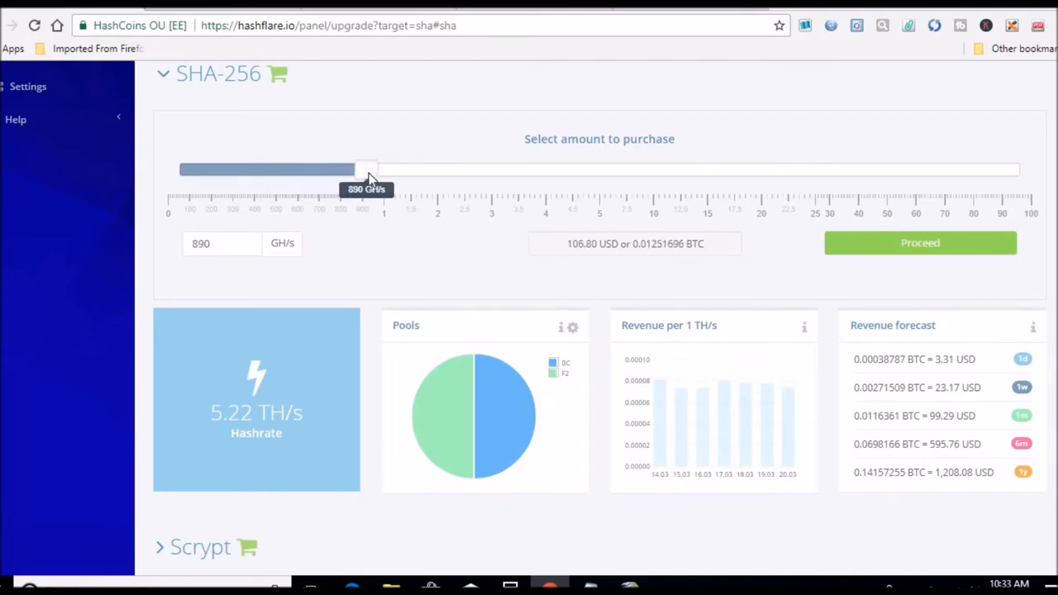
mouse_move(403, 255)
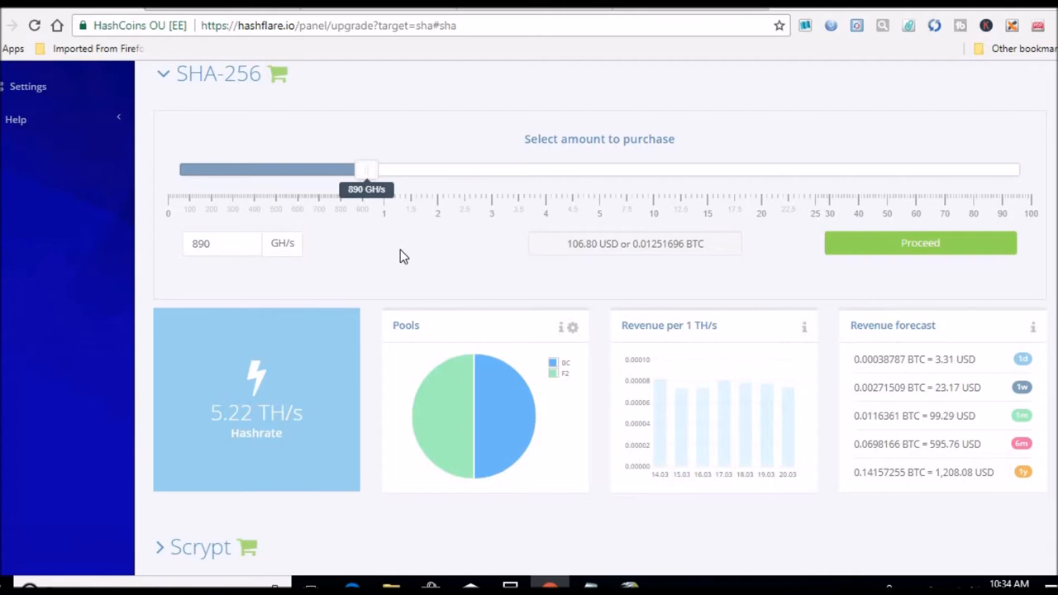
click(920, 242)
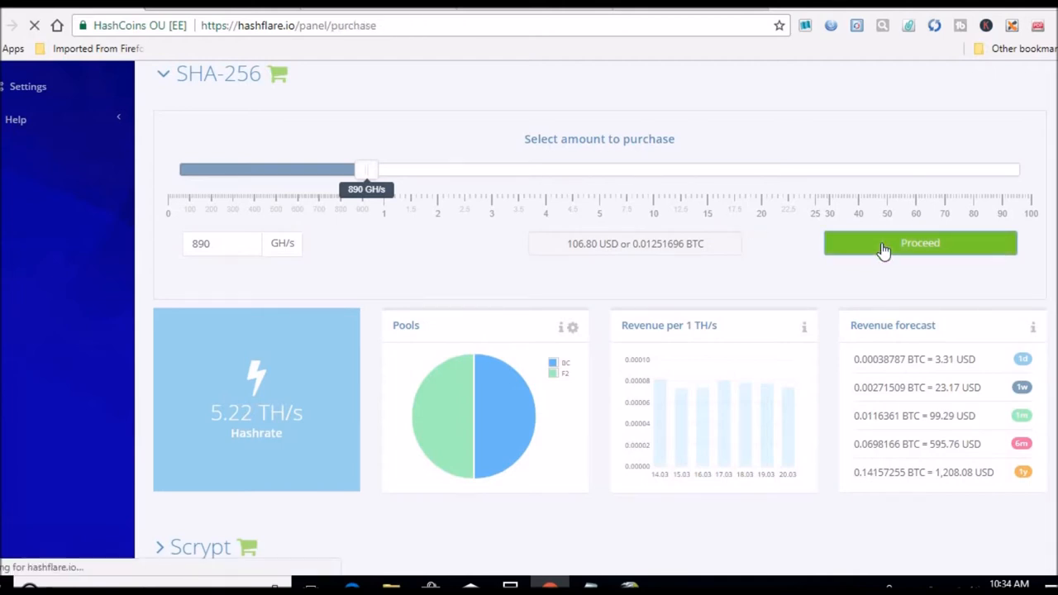
- Redeem code HF18SPRNGSL10 on the 890 GH/s invoice for a 96.12 USD total
click(920, 241)
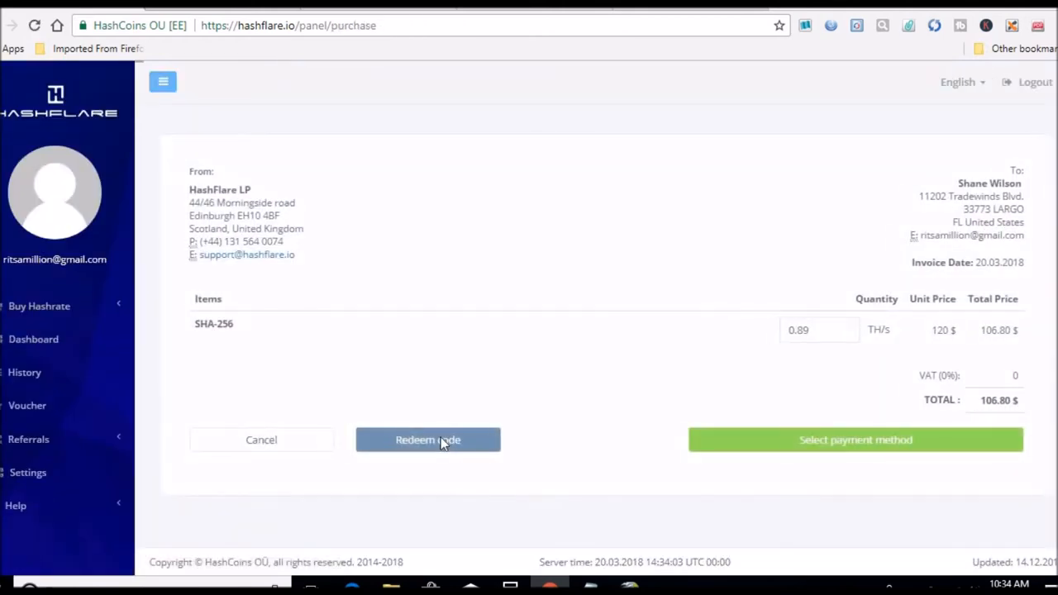
click(426, 440)
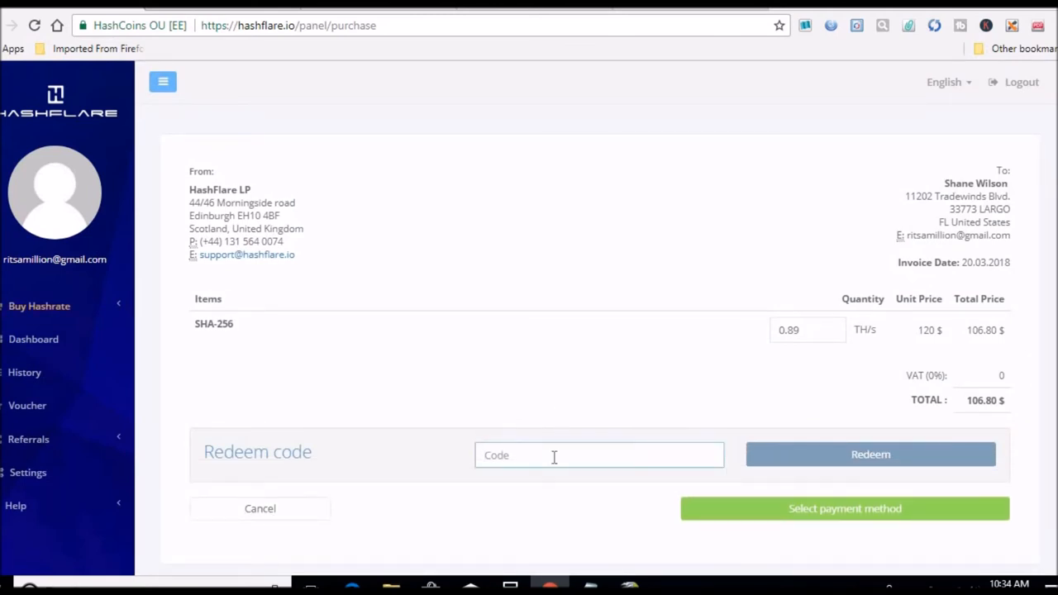
text(HF18SPRNGSL10)
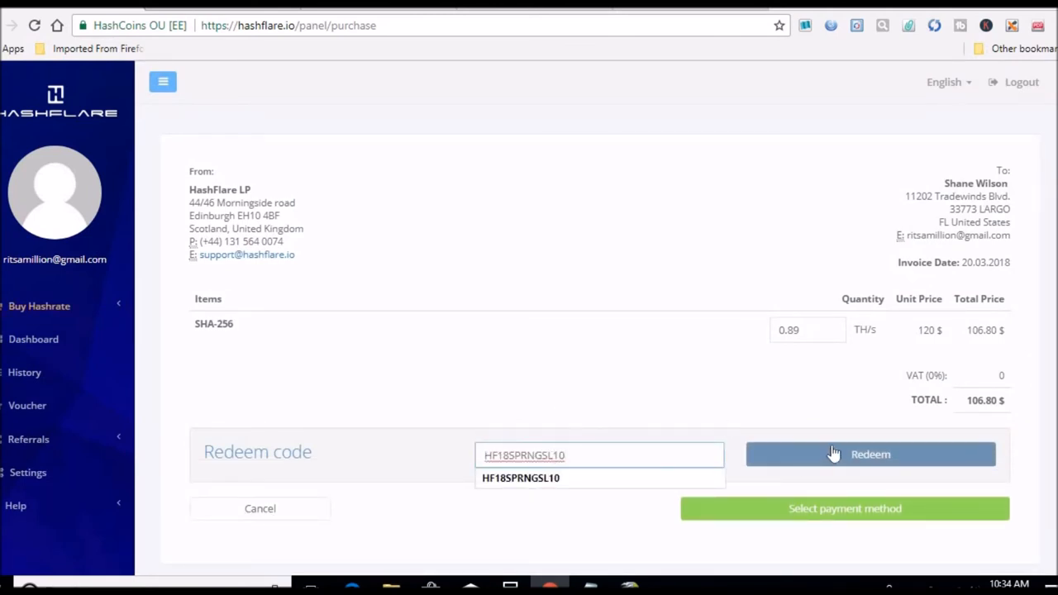
click(870, 453)
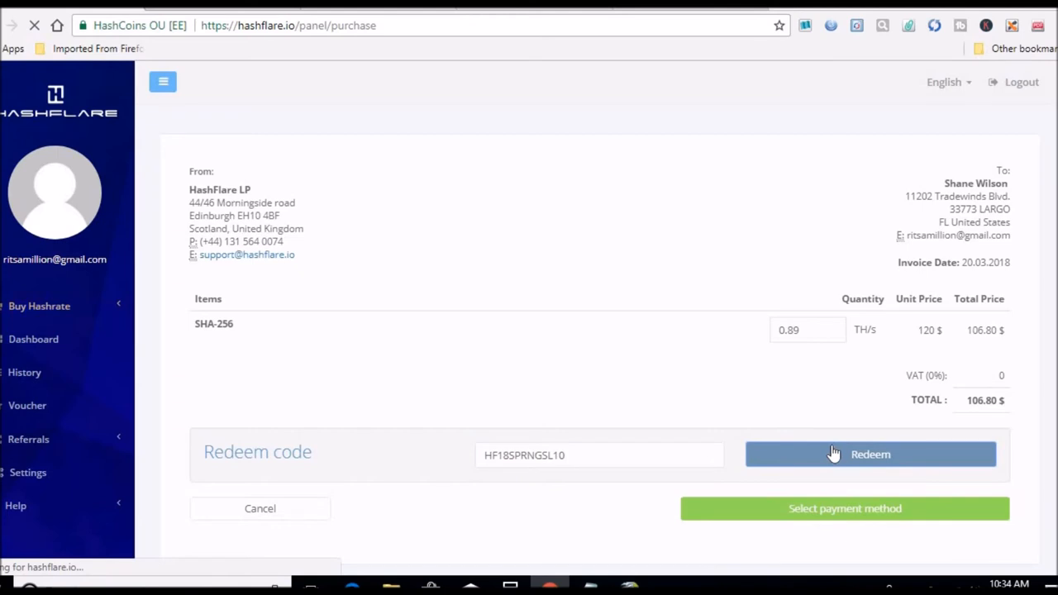
click(870, 453)
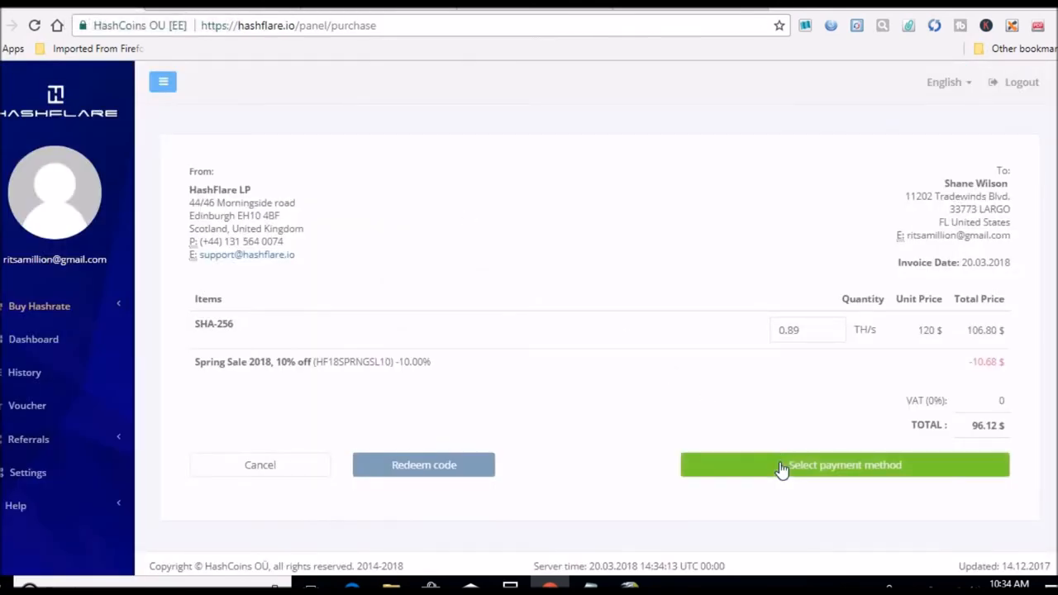
- Choose Pay with BTC, accept the terms and confirm, reaching the 0.0113 BTC transfer page
click(843, 464)
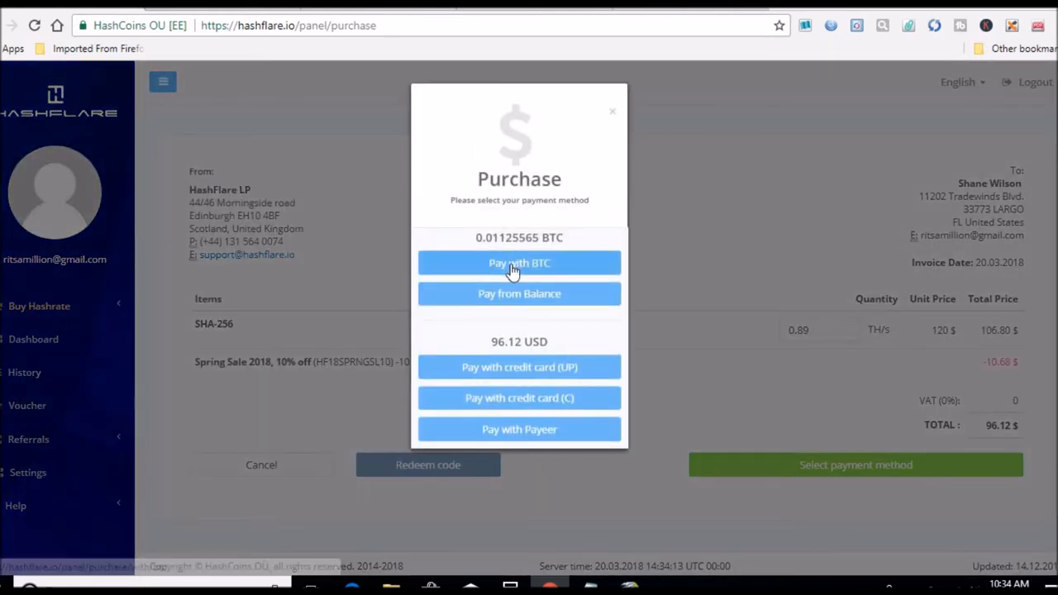
click(520, 262)
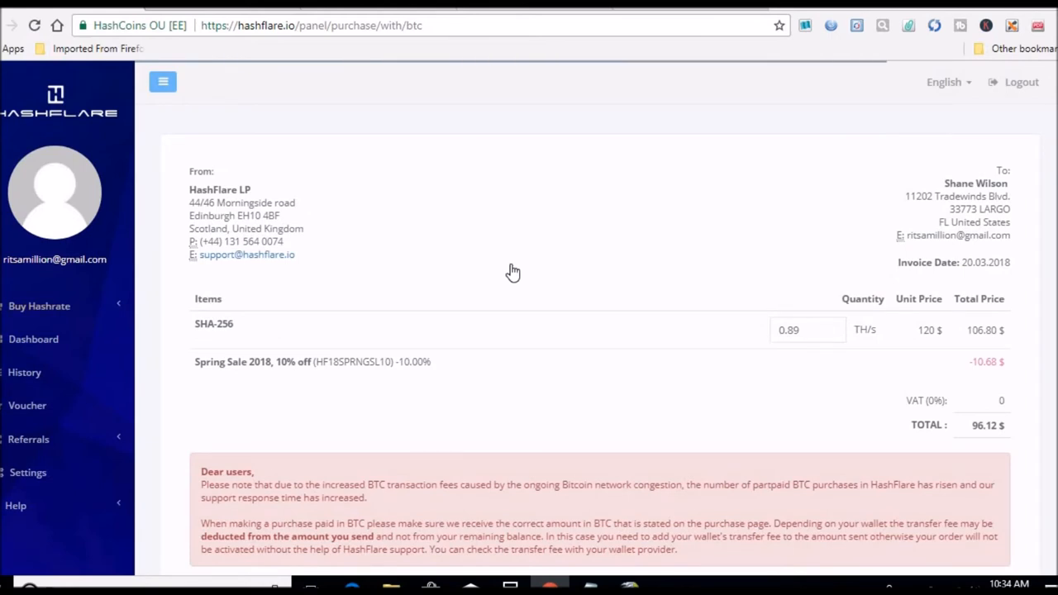
mouse_move(860, 368)
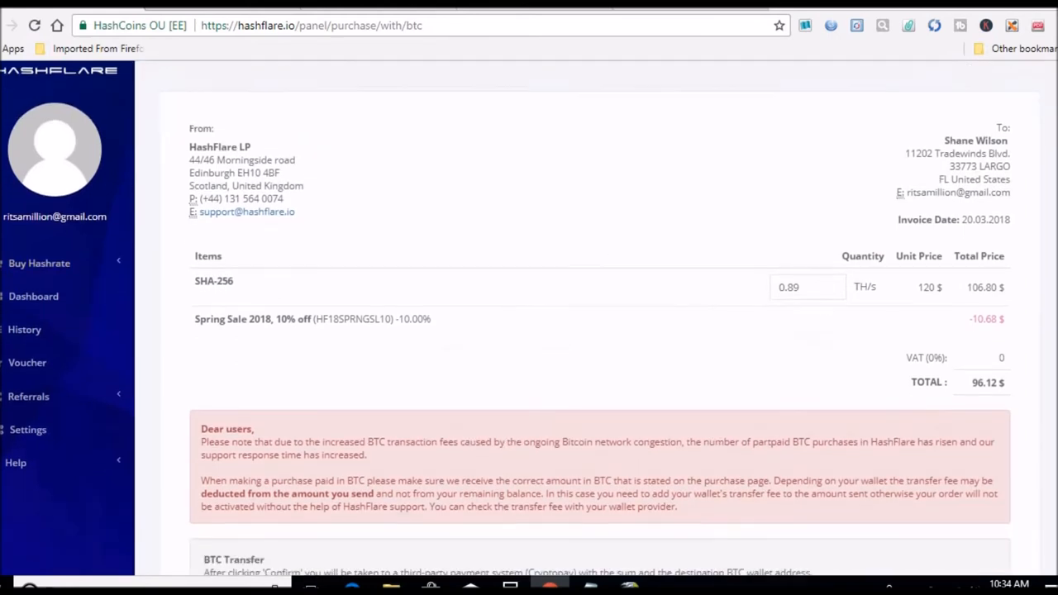
scroll(down, 3)
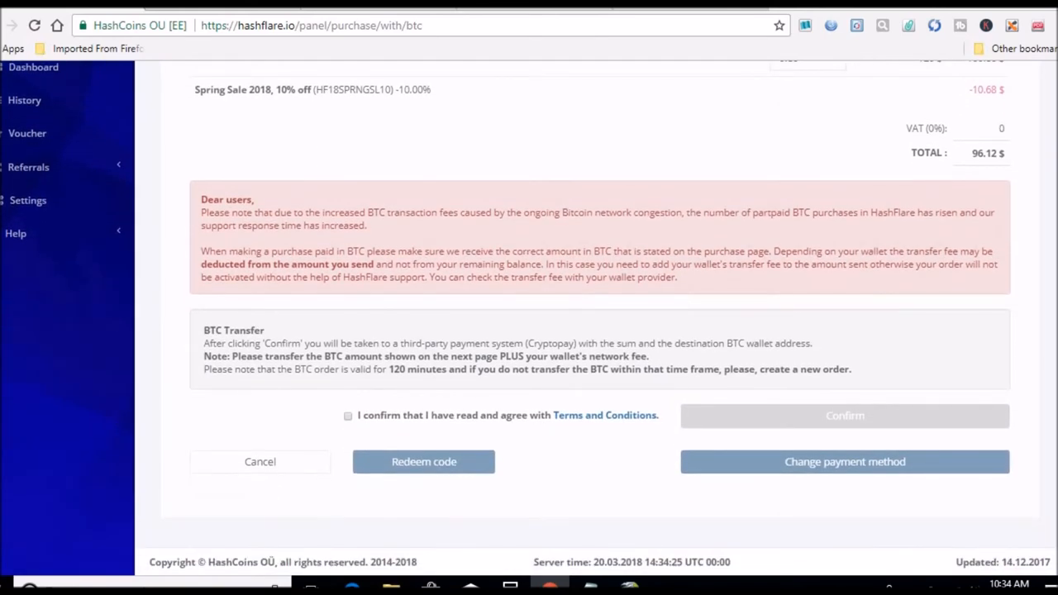
click(348, 416)
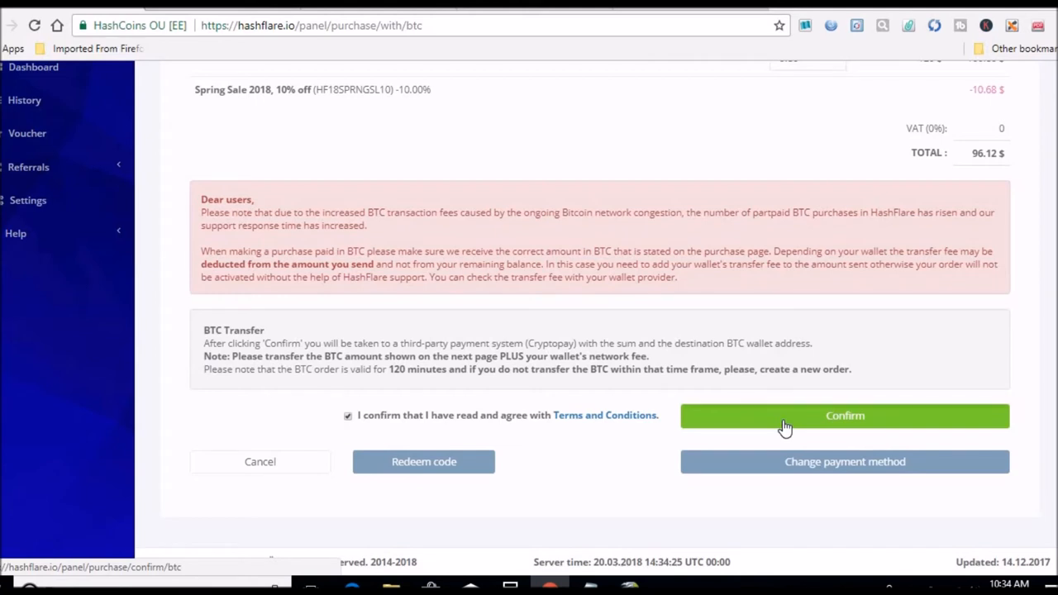
click(843, 415)
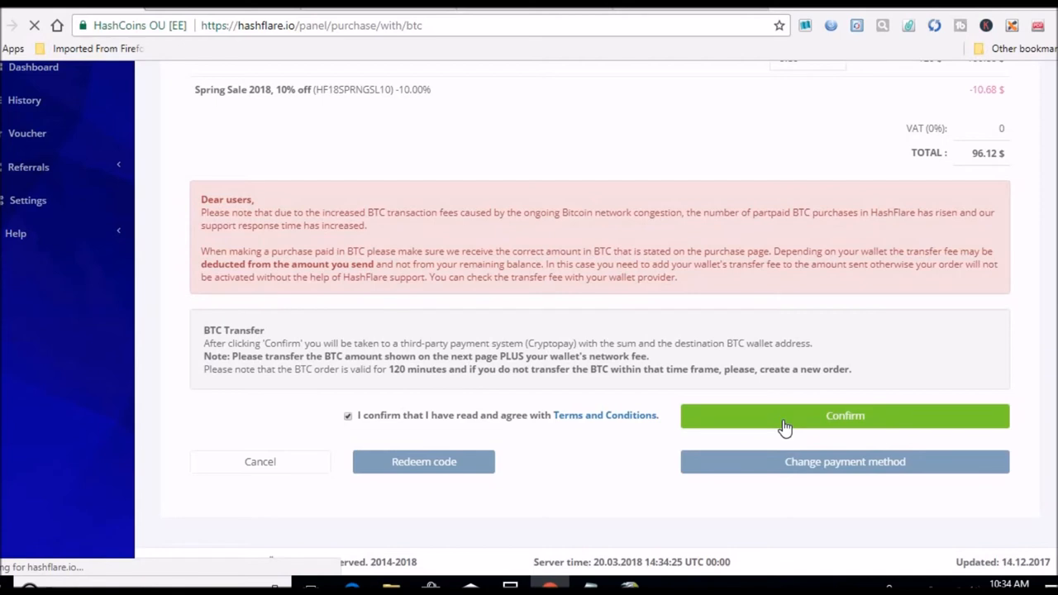
click(843, 417)
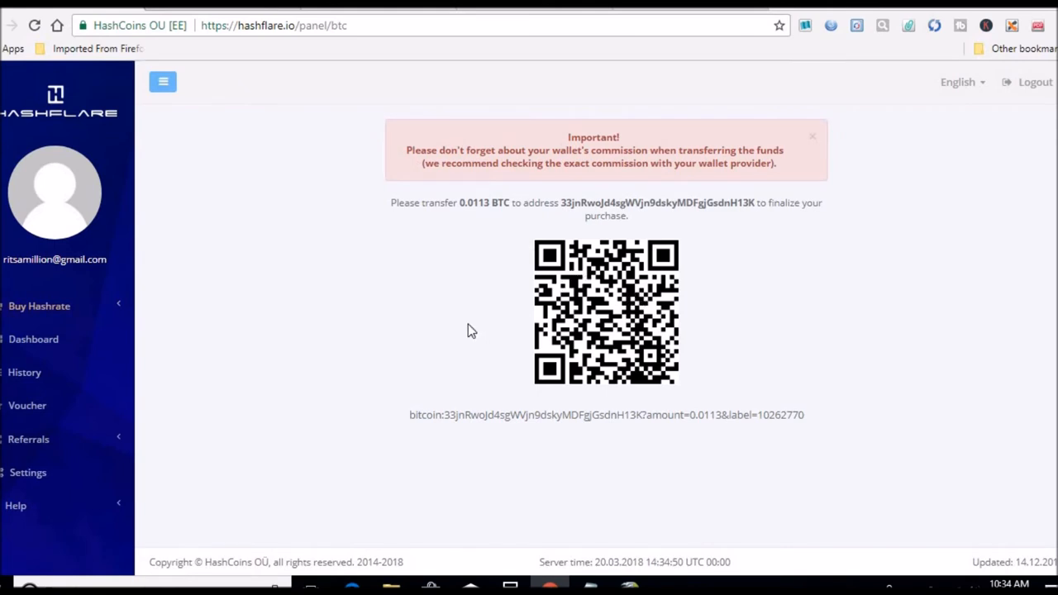
mouse_move(159, 129)
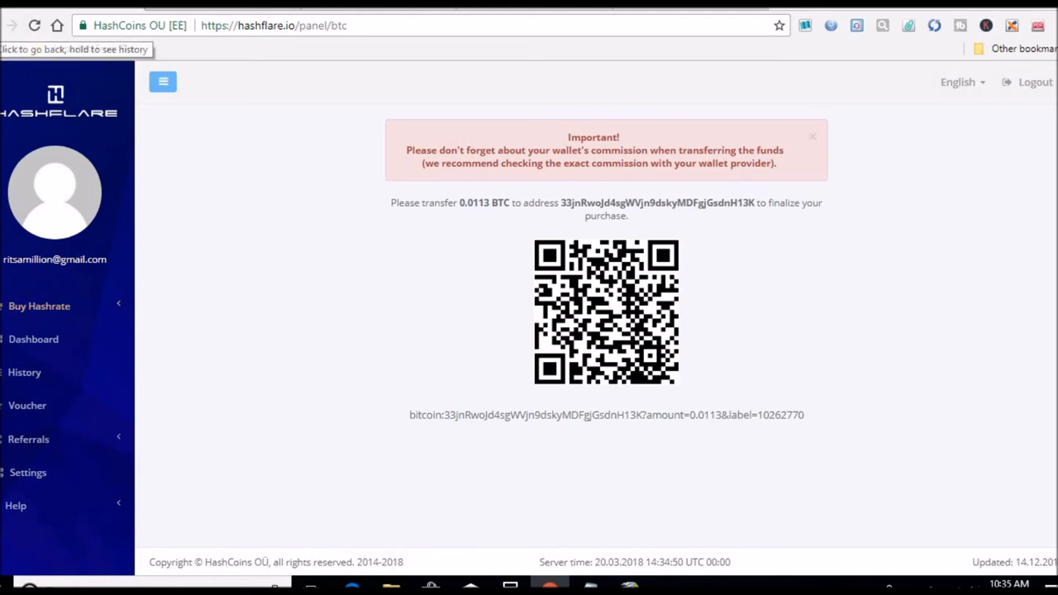
- Go back from the BTC transfer page and reopen the SHA-256 purchase form at 880 GH/s
click(11, 24)
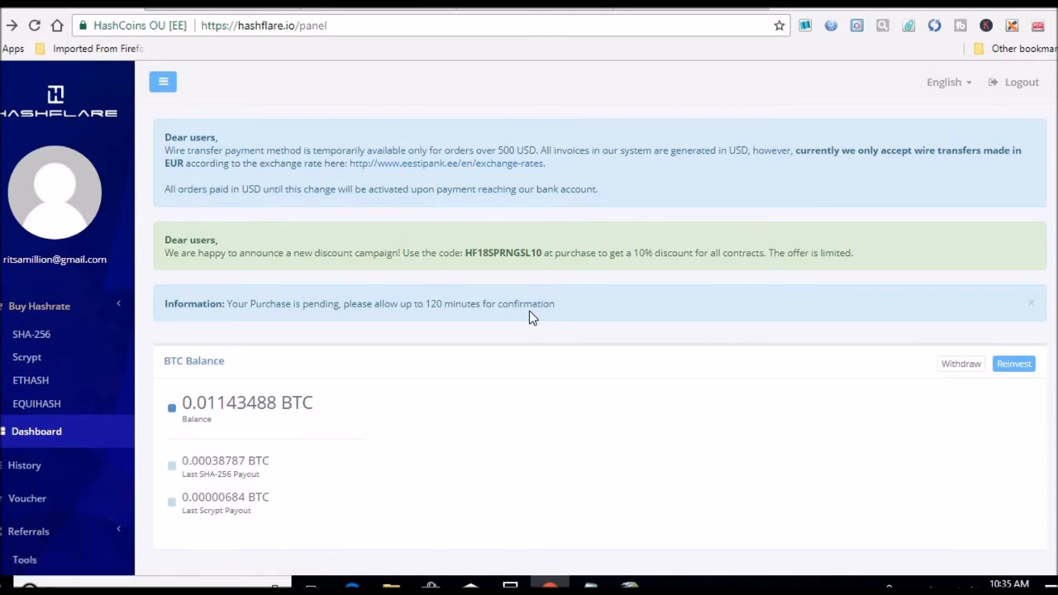
click(31, 334)
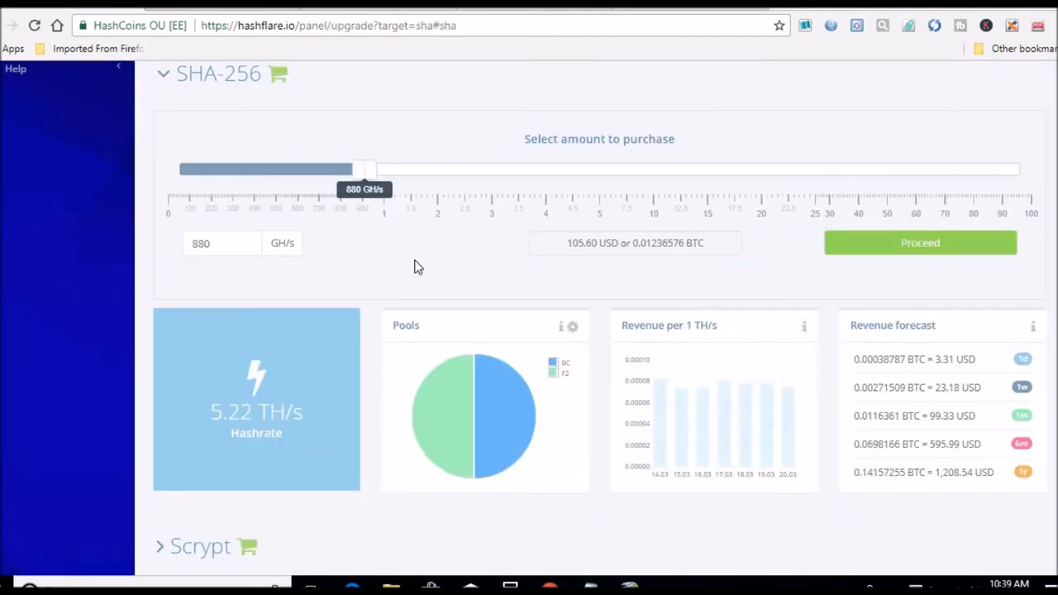
mouse_move(754, 265)
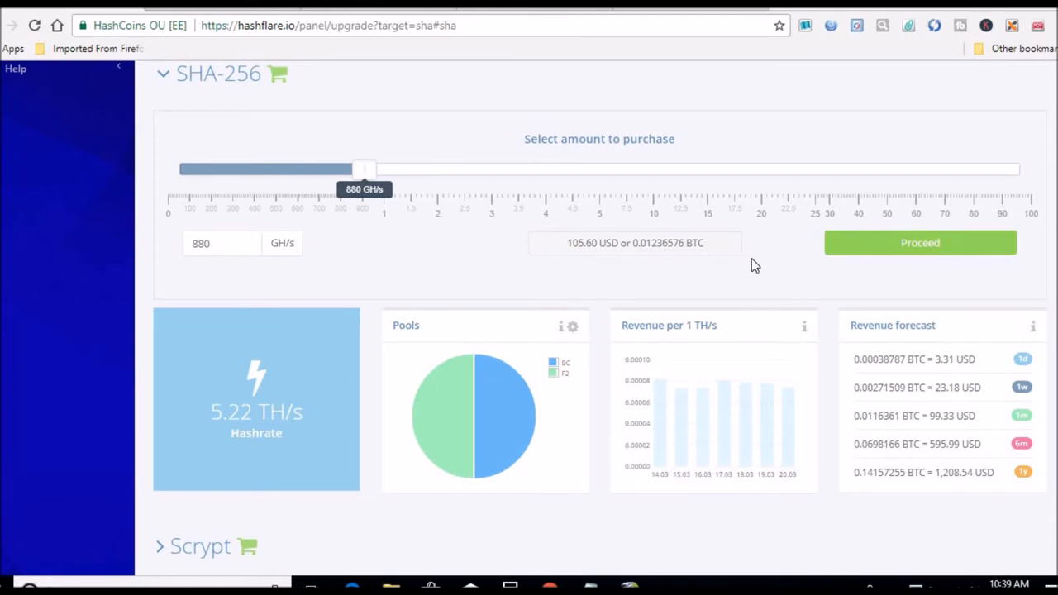
- Invoice 880 GH/s with the 10% discount for 95.04 USD and bring up the payment methods
click(920, 241)
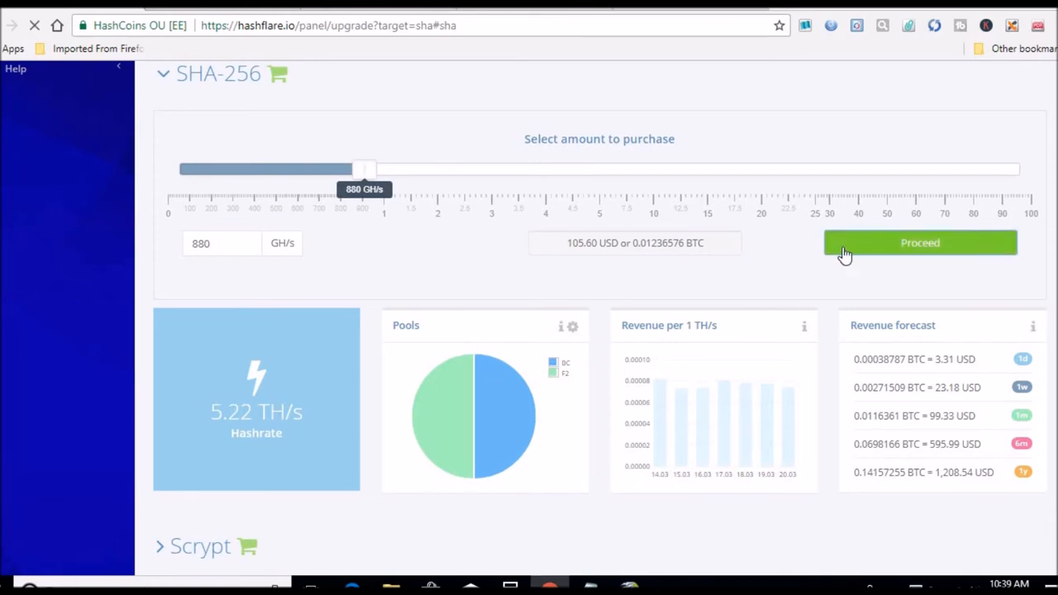
click(919, 241)
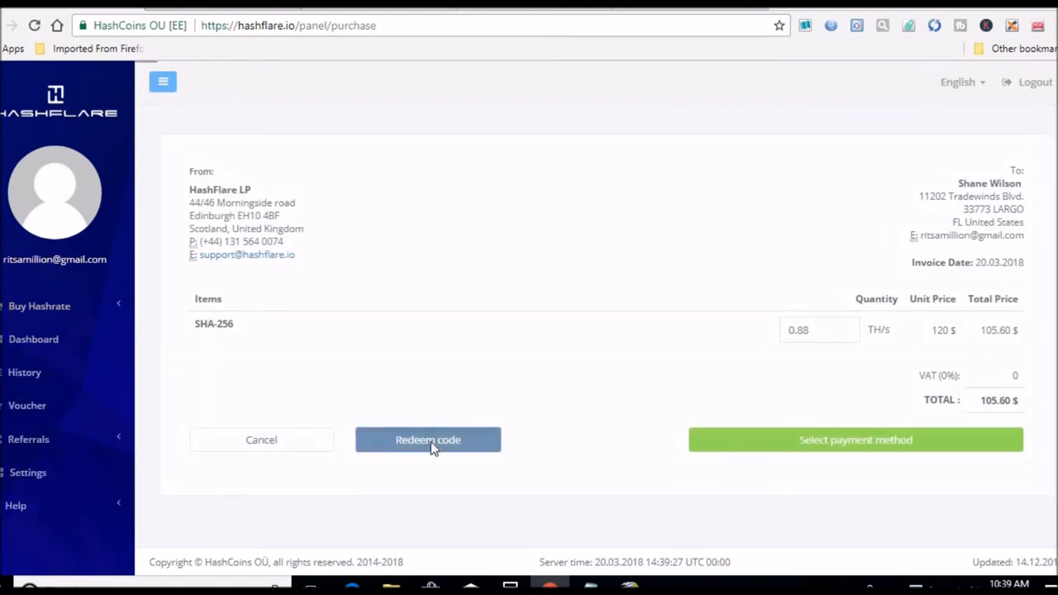
click(427, 440)
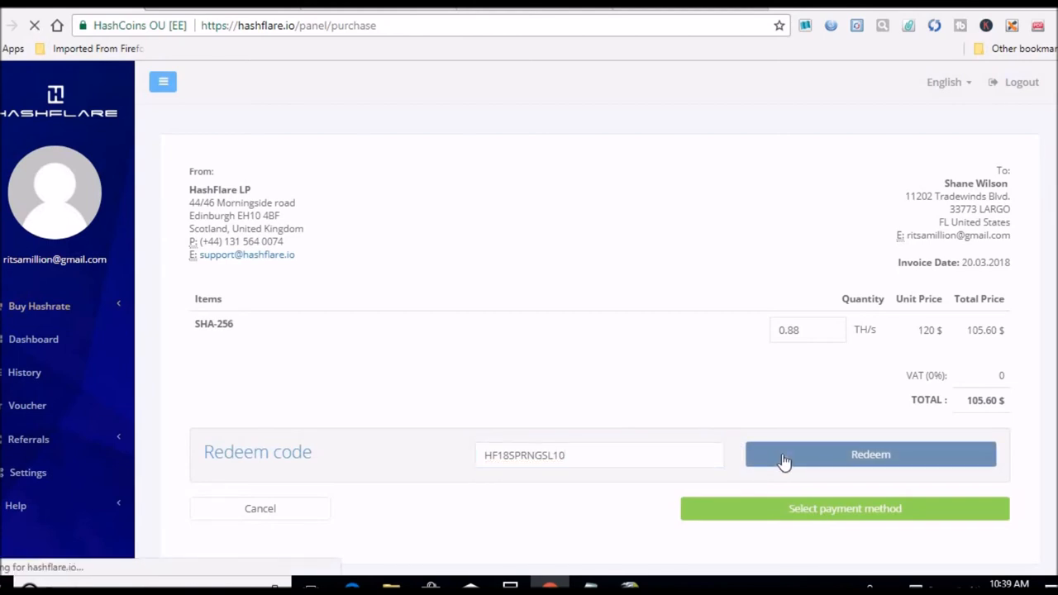
click(870, 453)
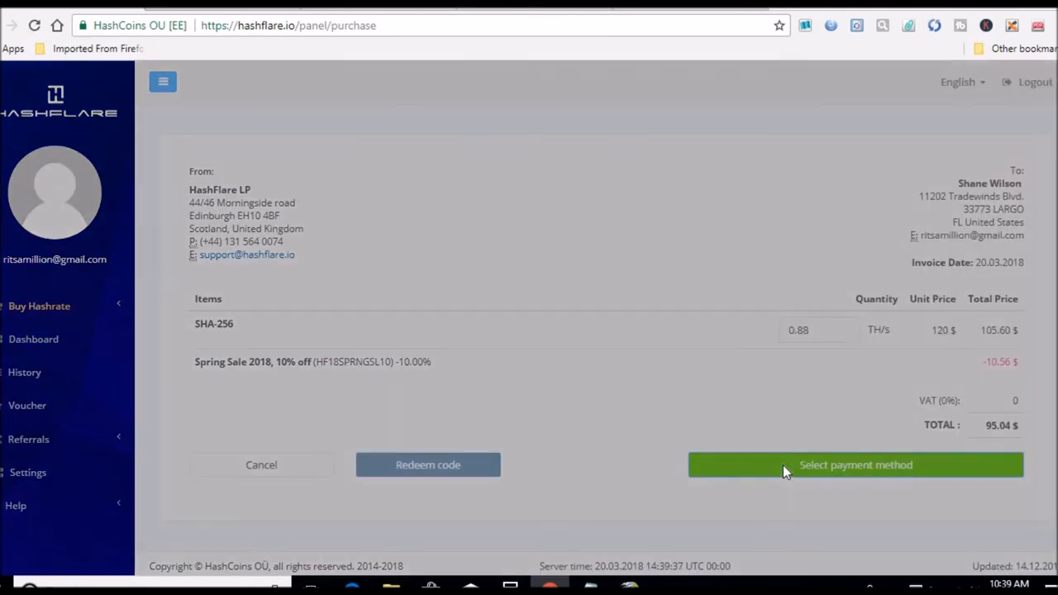
click(856, 464)
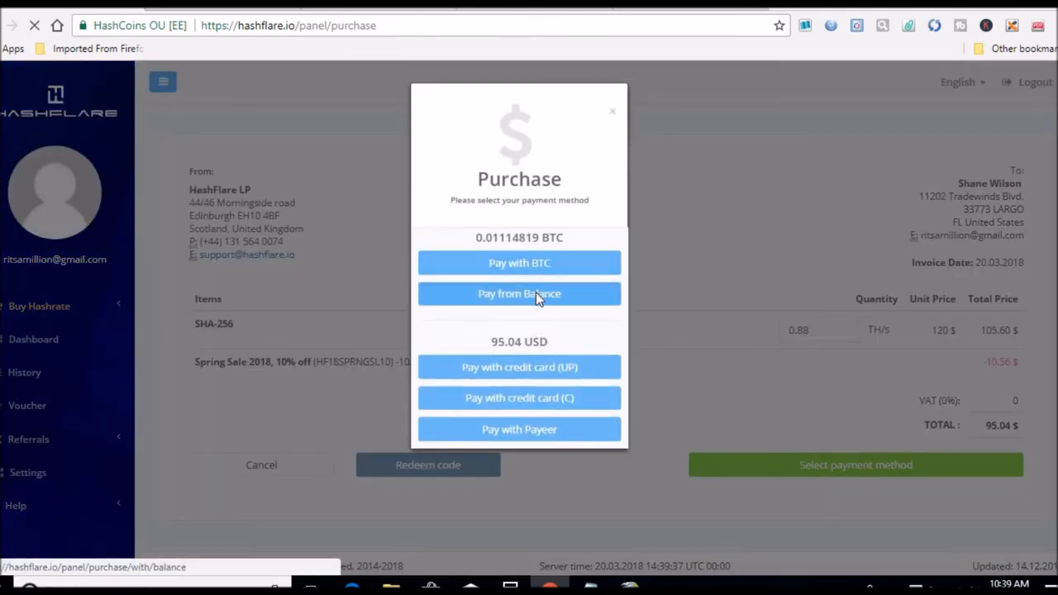
- Pay the 880 GH/s order from the account balance, accepting the terms and confirming
click(519, 294)
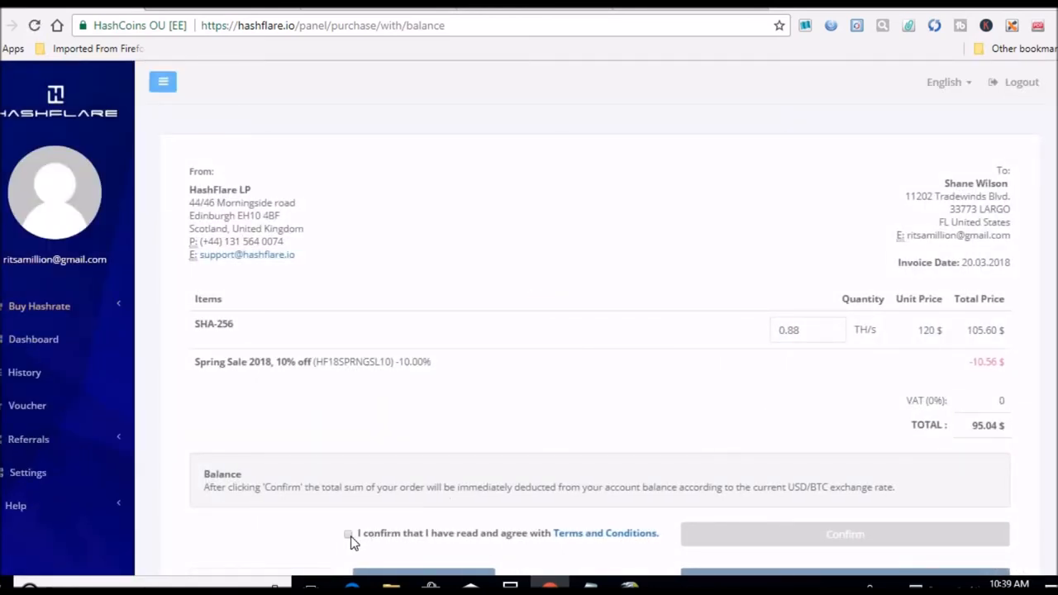
click(348, 533)
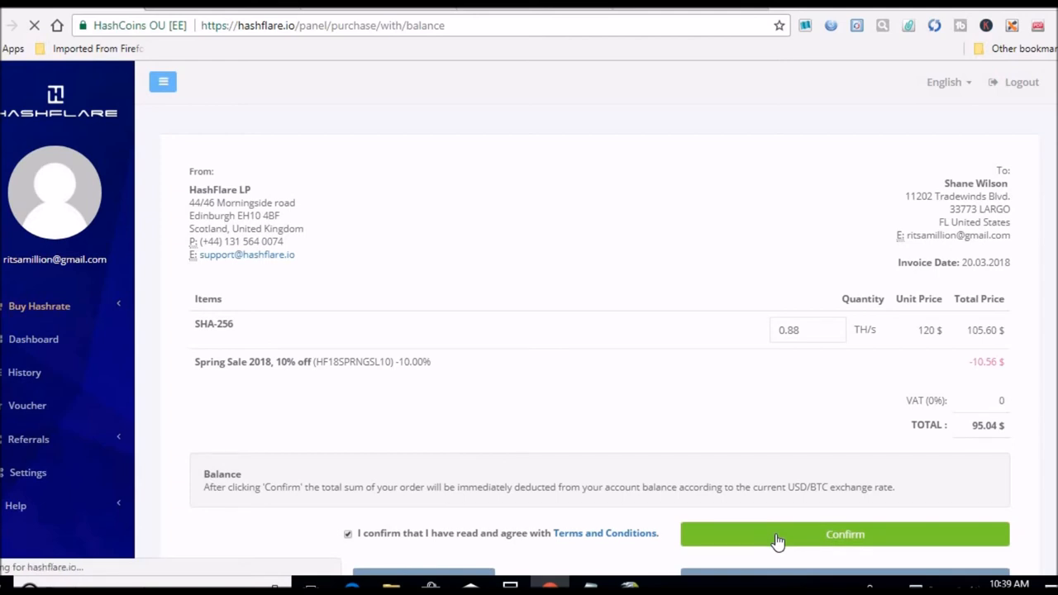
click(843, 534)
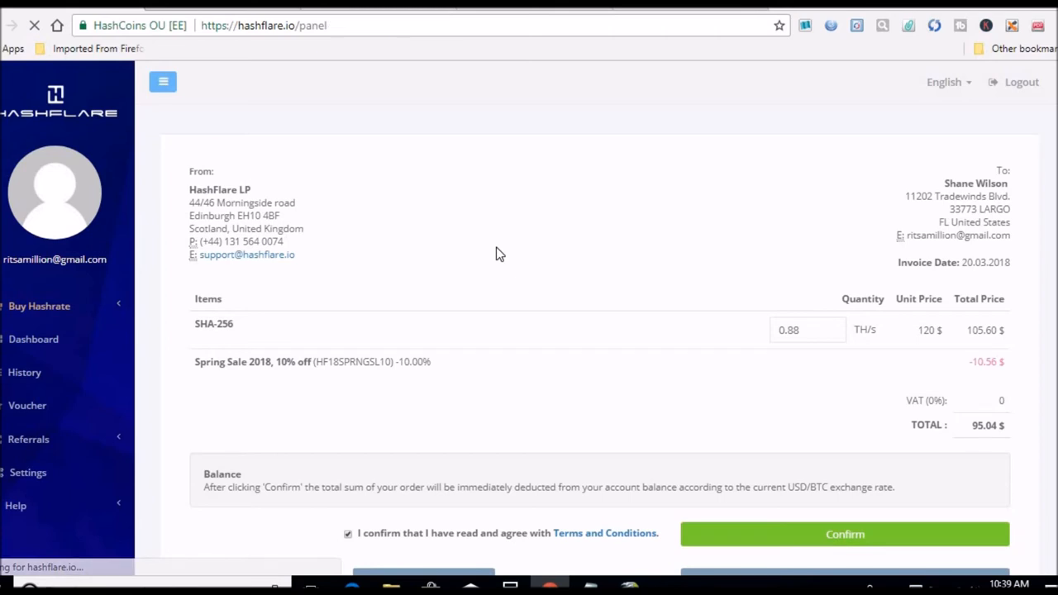
click(845, 534)
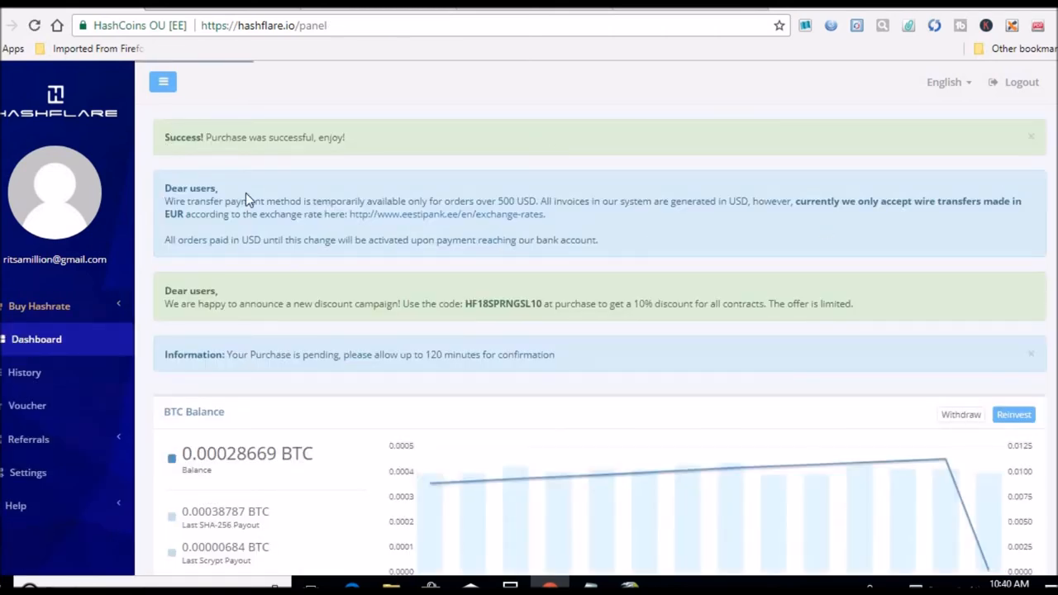
- Review the dashboard's pending-purchase notice and BTC balance chart
click(37, 339)
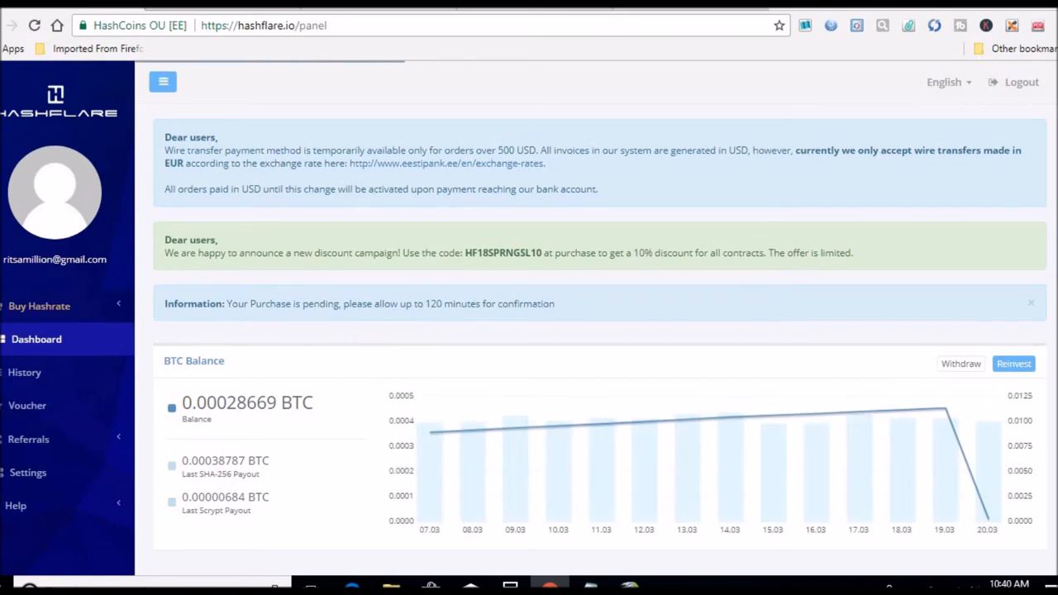
scroll(down, 3)
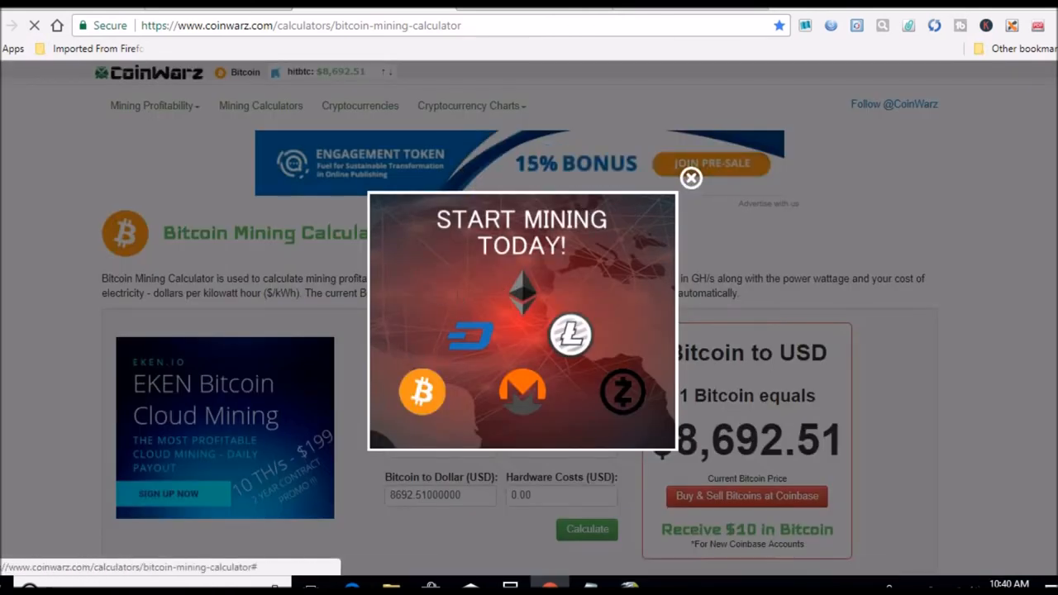
- Enter the hash rate, clear power values, set pool fees to 56% and run the Bitcoin profitability calculation
click(691, 179)
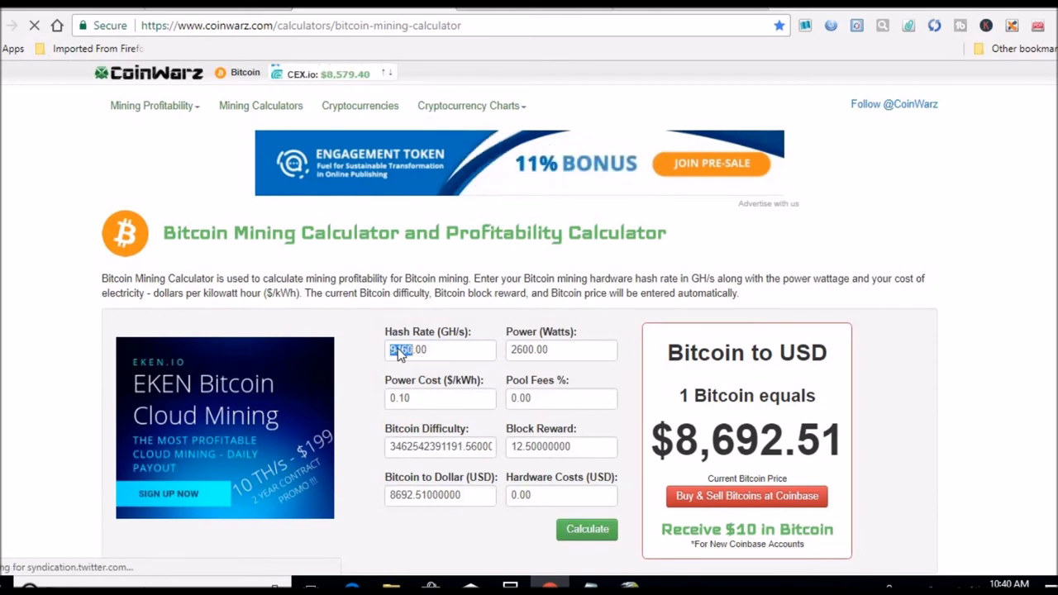
text(6.00)
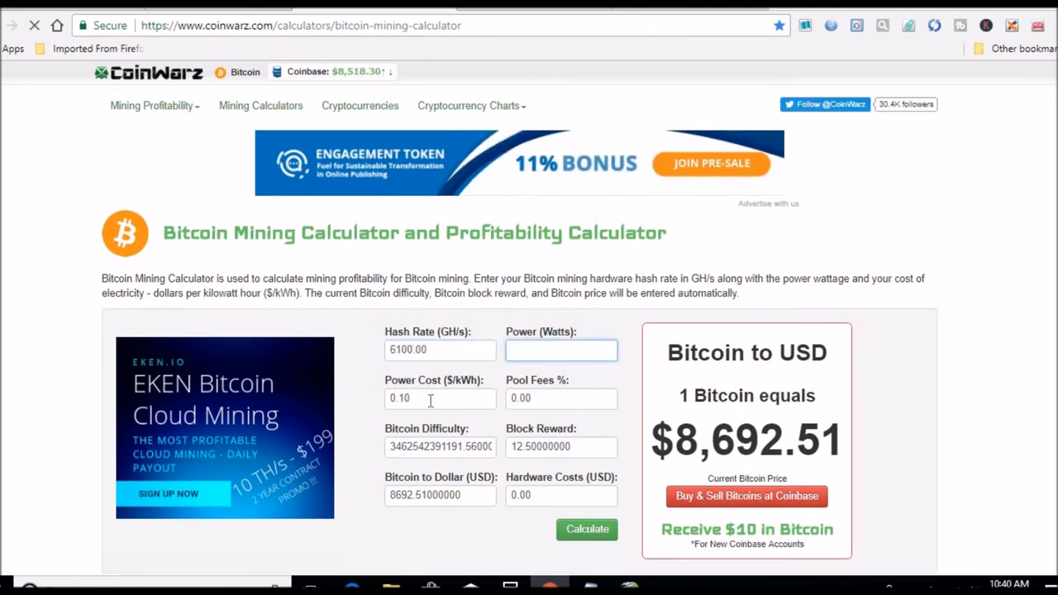
click(440, 397)
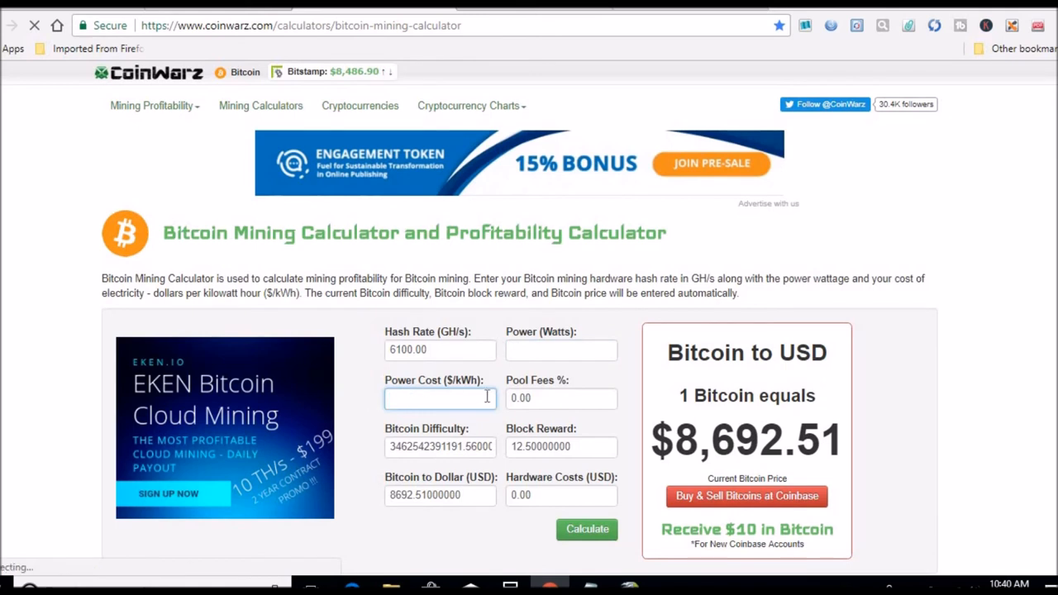
click(563, 399)
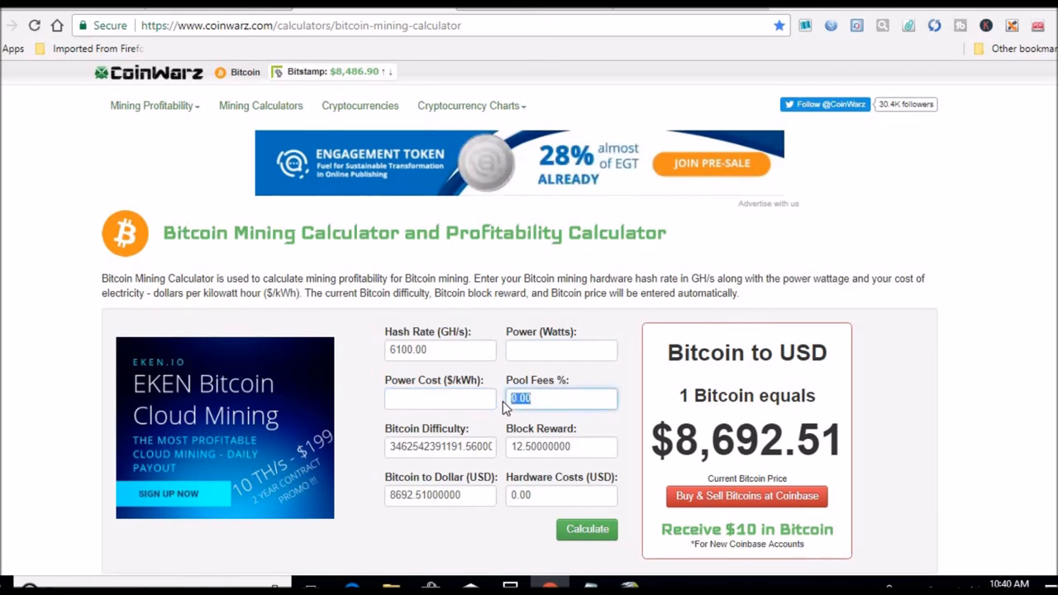
text(56)
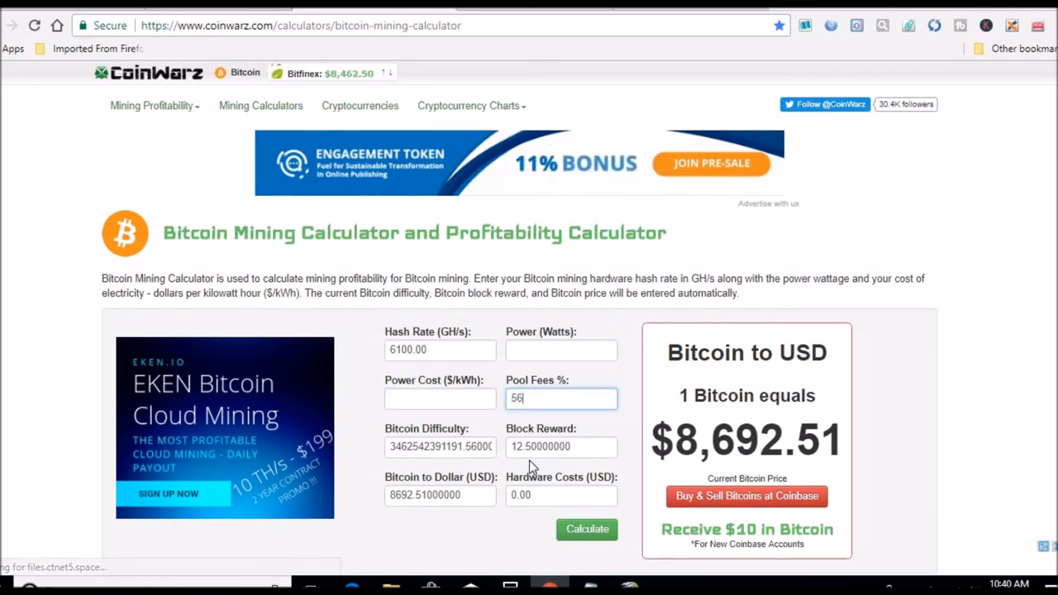
click(587, 529)
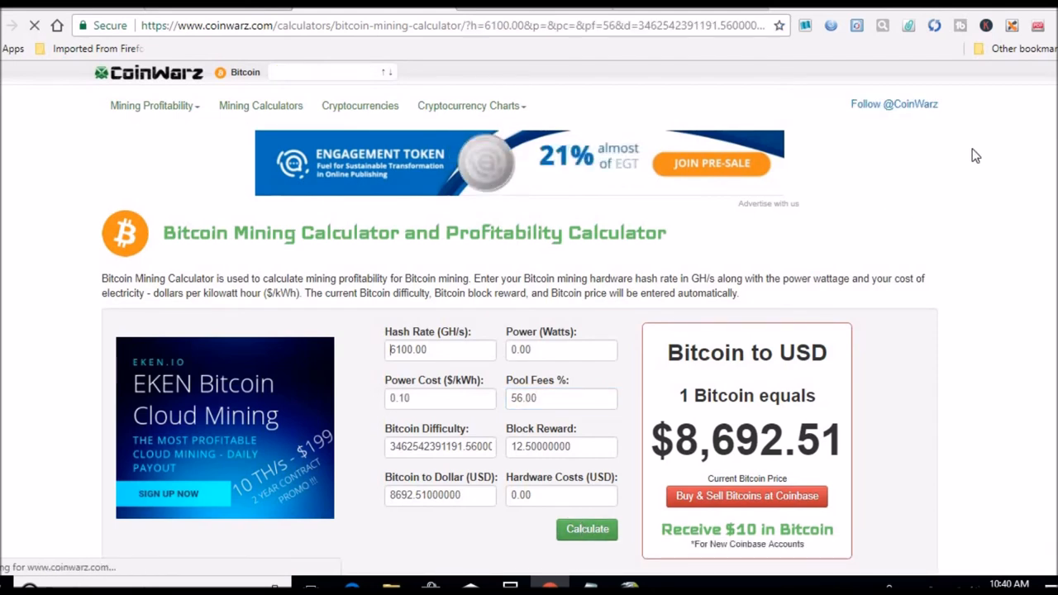
click(440, 349)
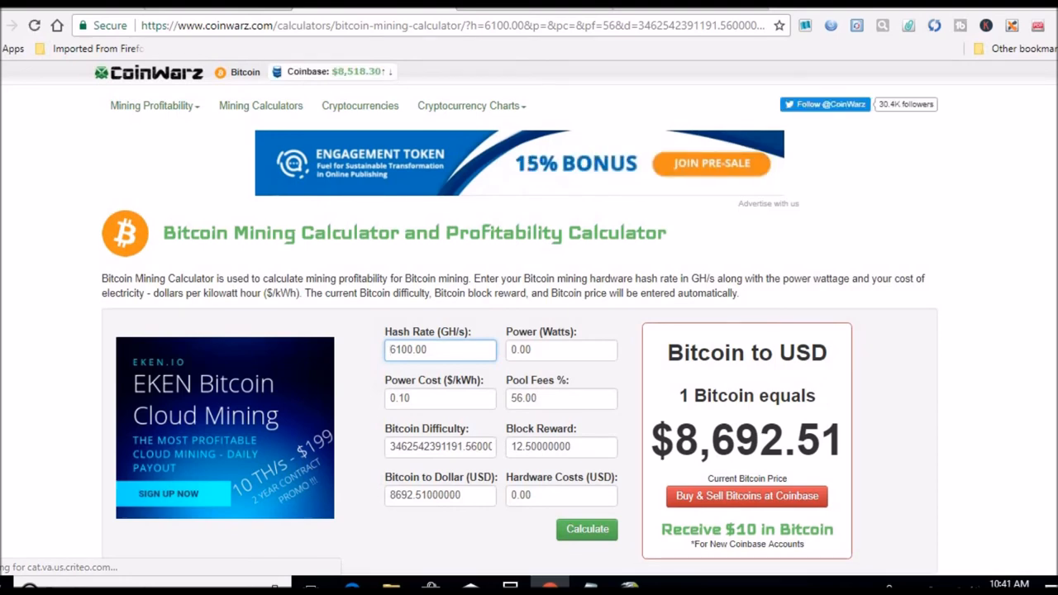
- Review the estimated Bitcoin earnings table showing $1.69 daily and $618.43 yearly profit
click(587, 529)
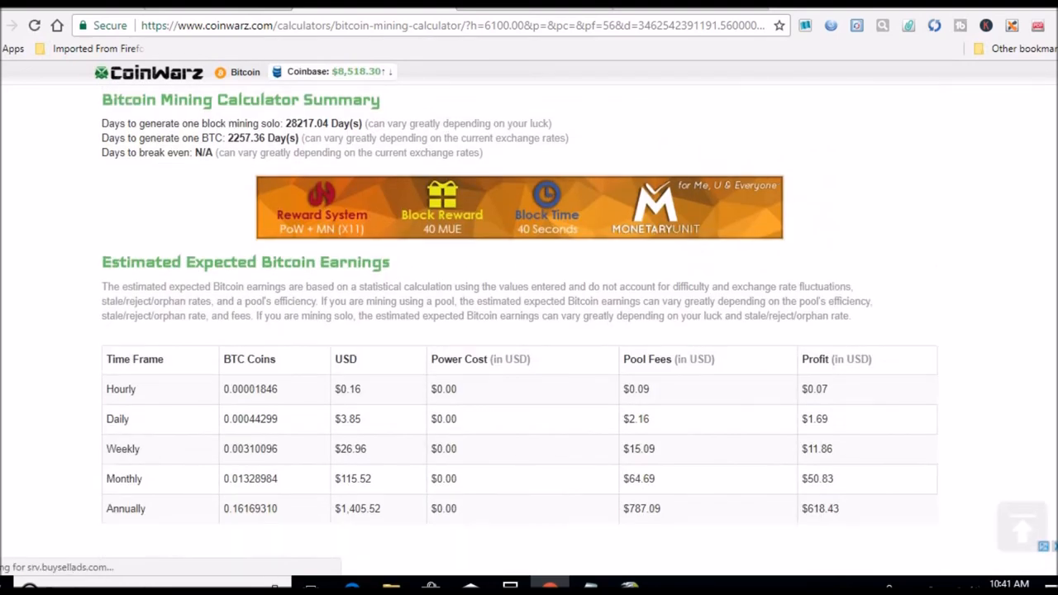
scroll(down, 3)
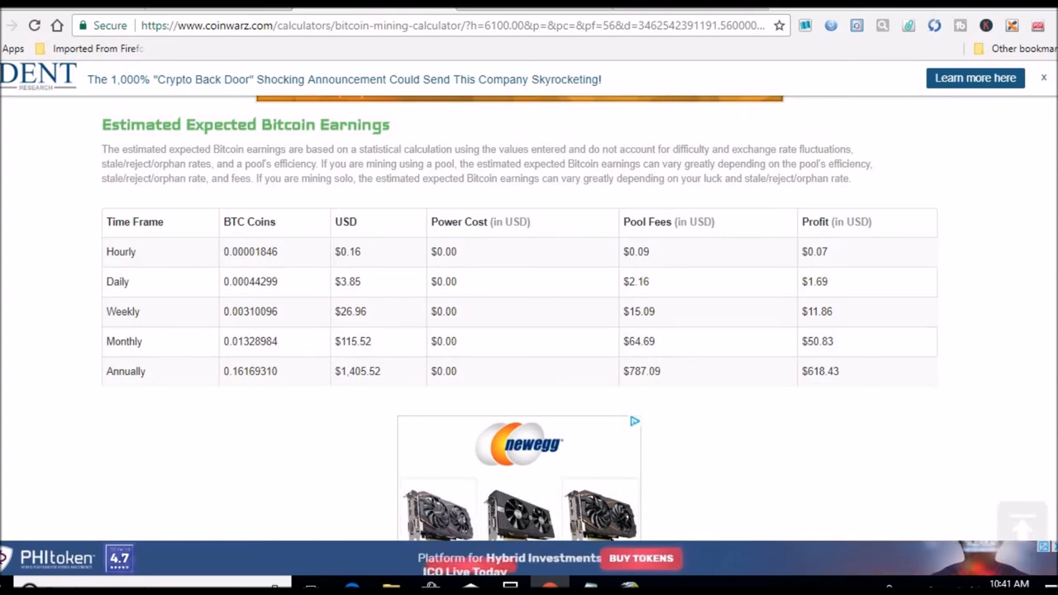
scroll(up, 3)
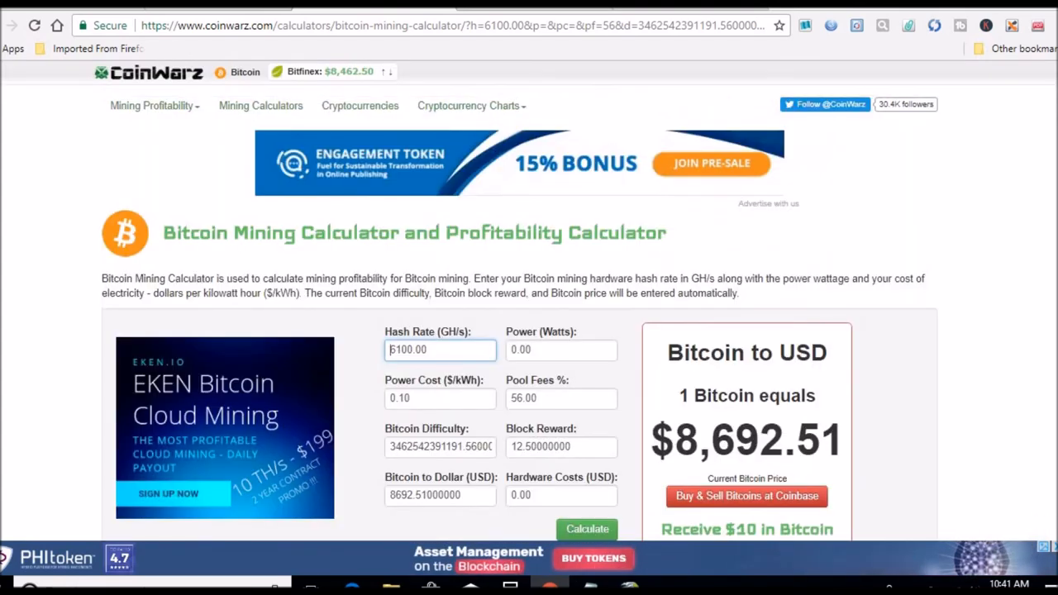
scroll(down, 3)
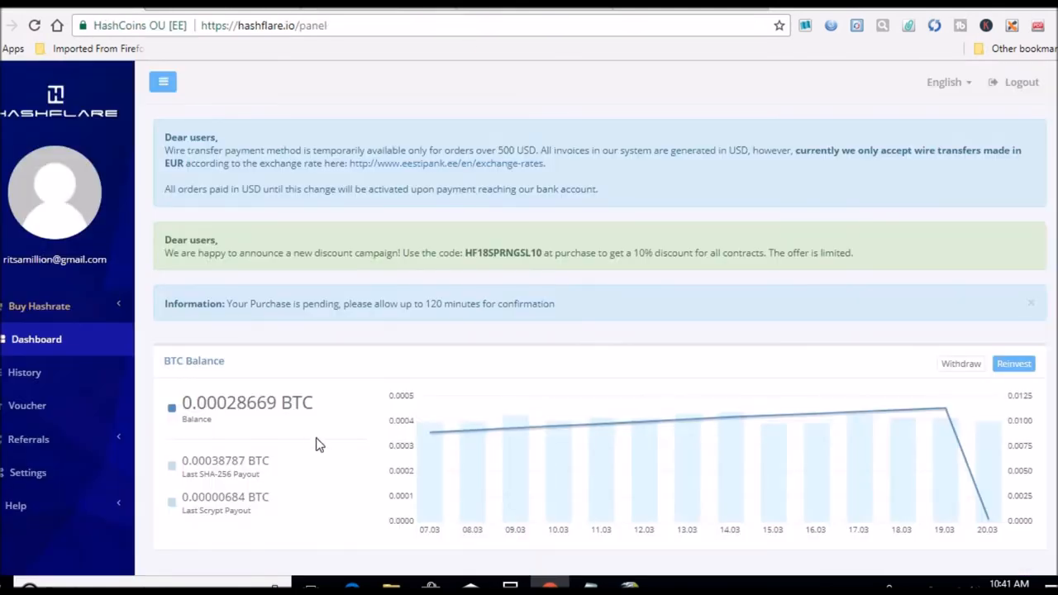
scroll(down, 3)
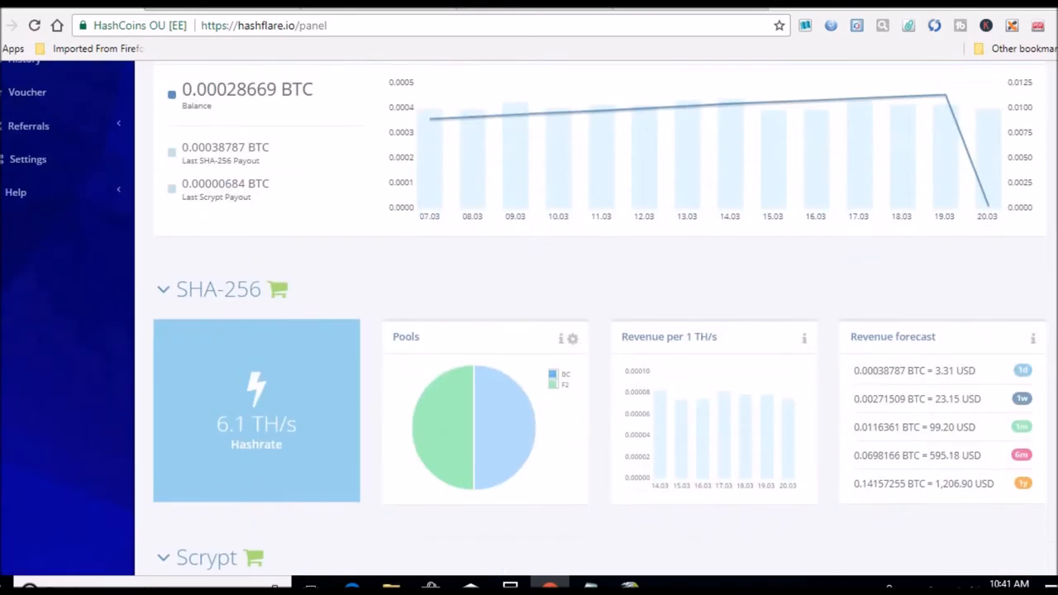
scroll(down, 3)
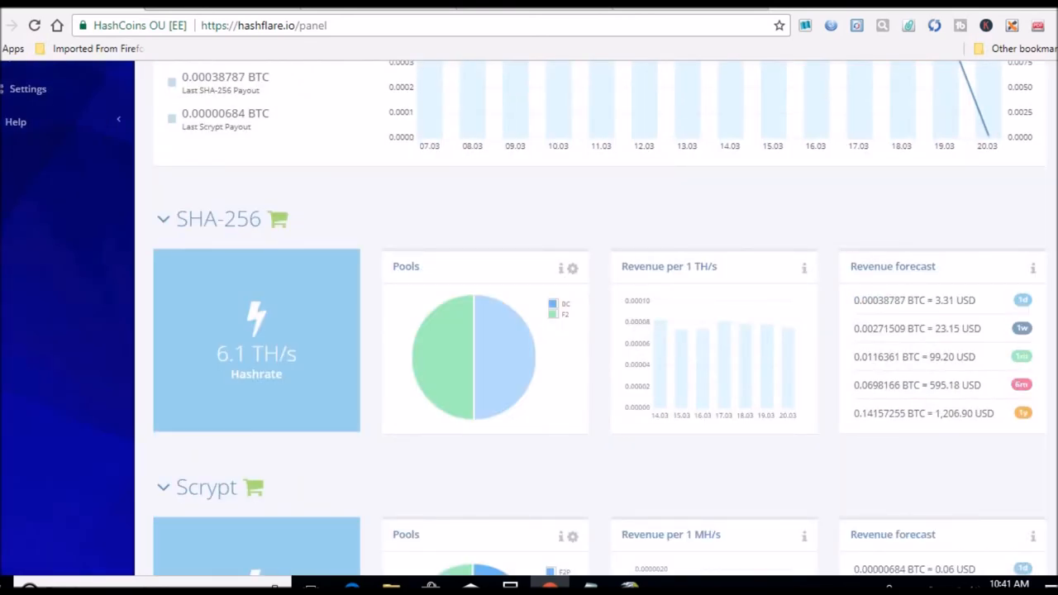
scroll(down, 3)
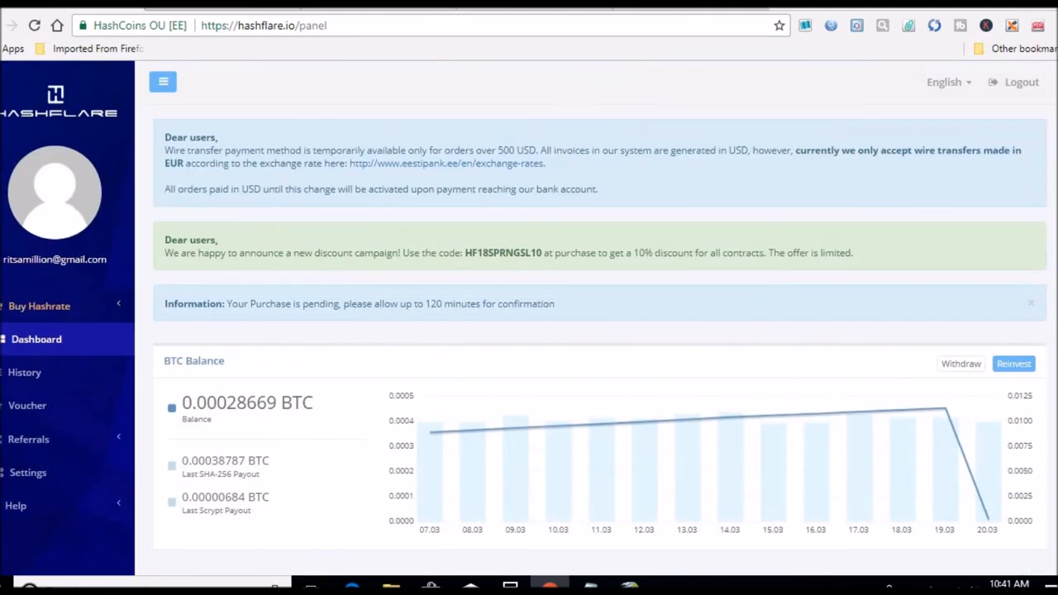
mouse_move(284, 164)
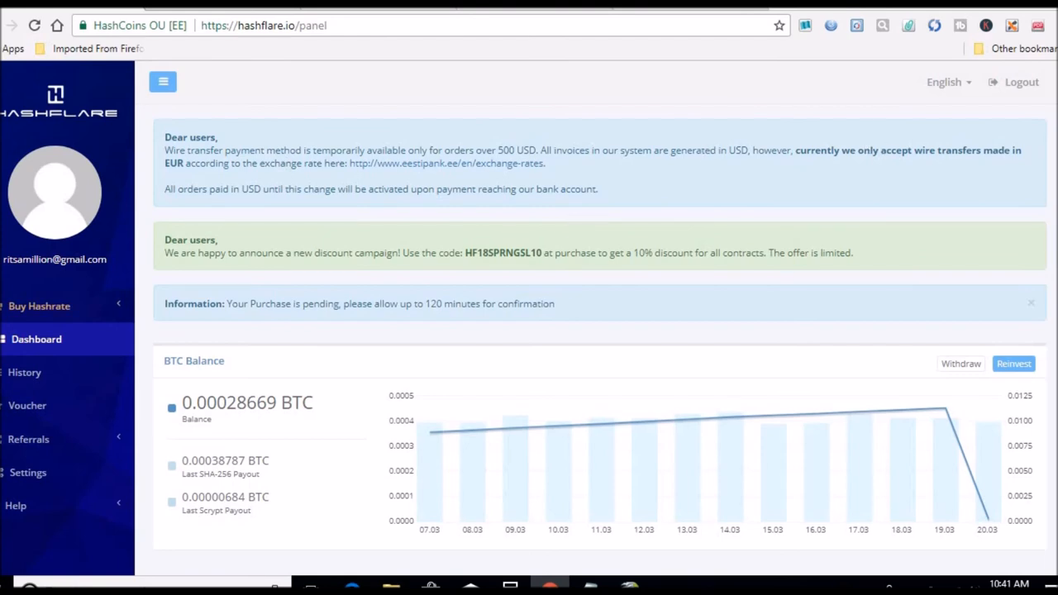
scroll(down, 3)
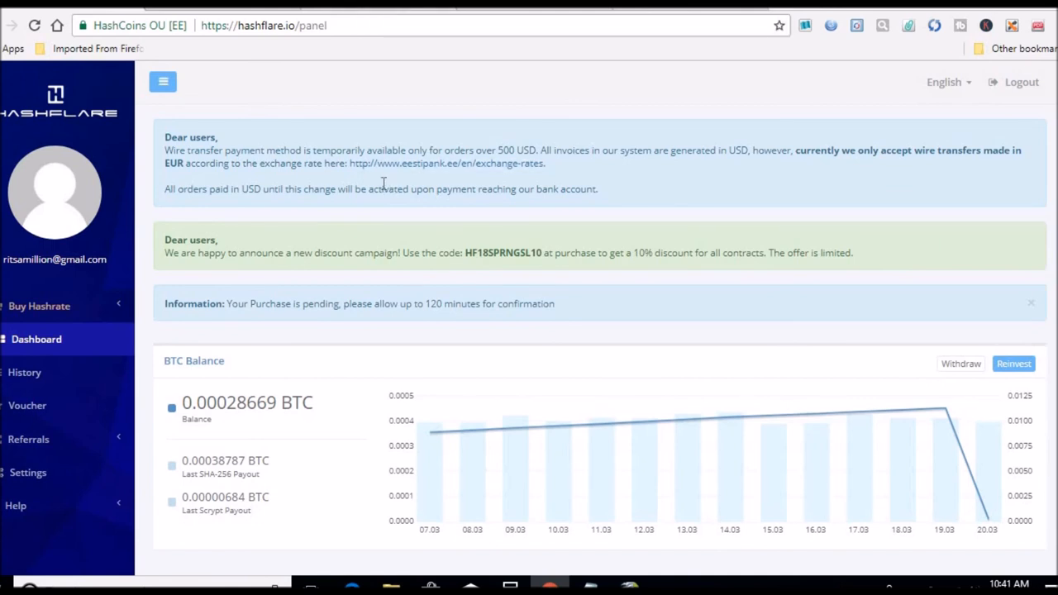
mouse_move(576, 149)
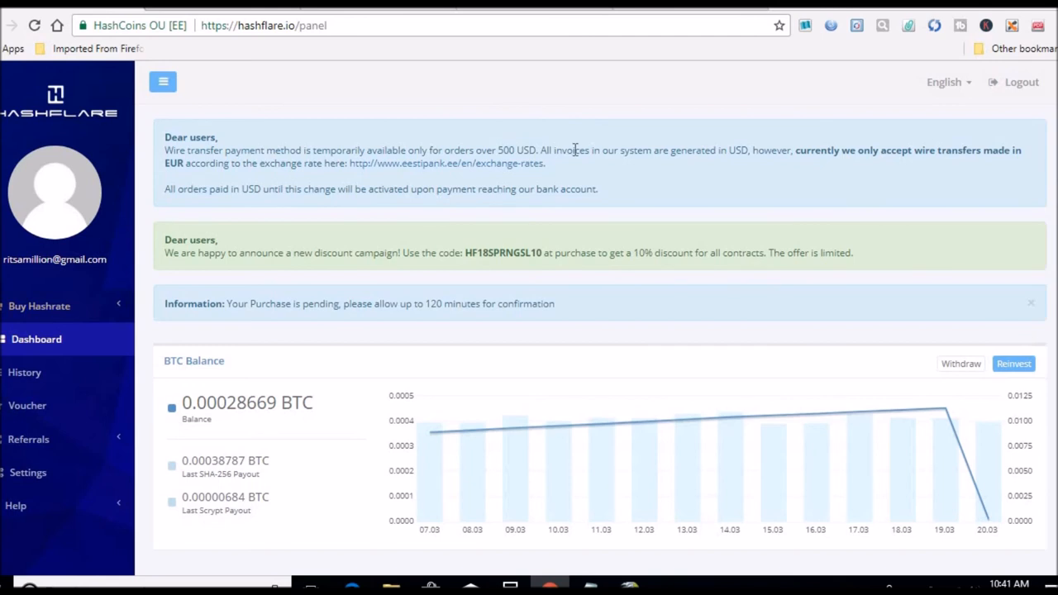
mouse_move(337, 168)
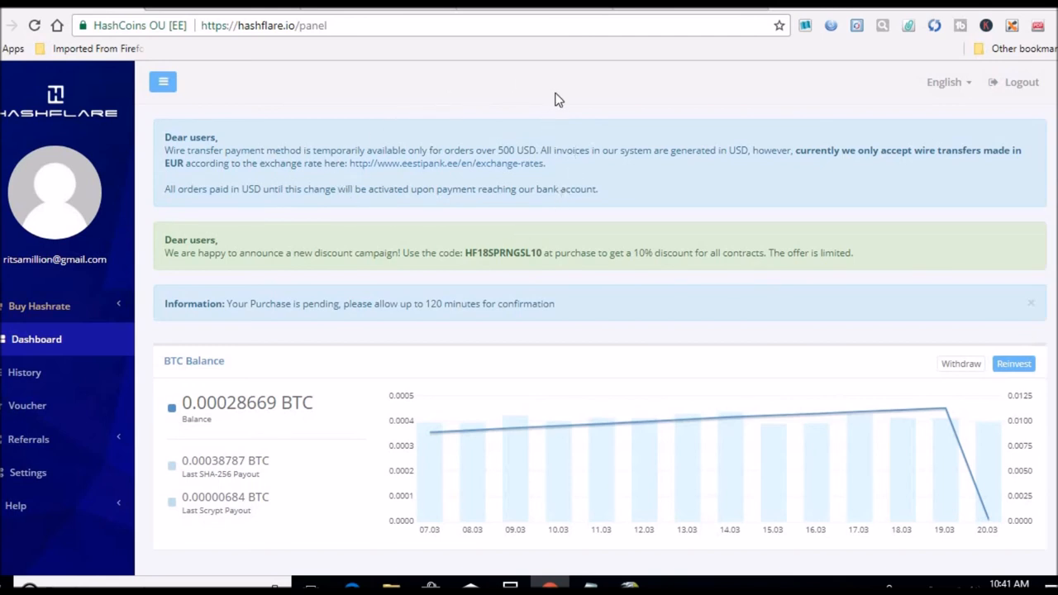
mouse_move(377, 195)
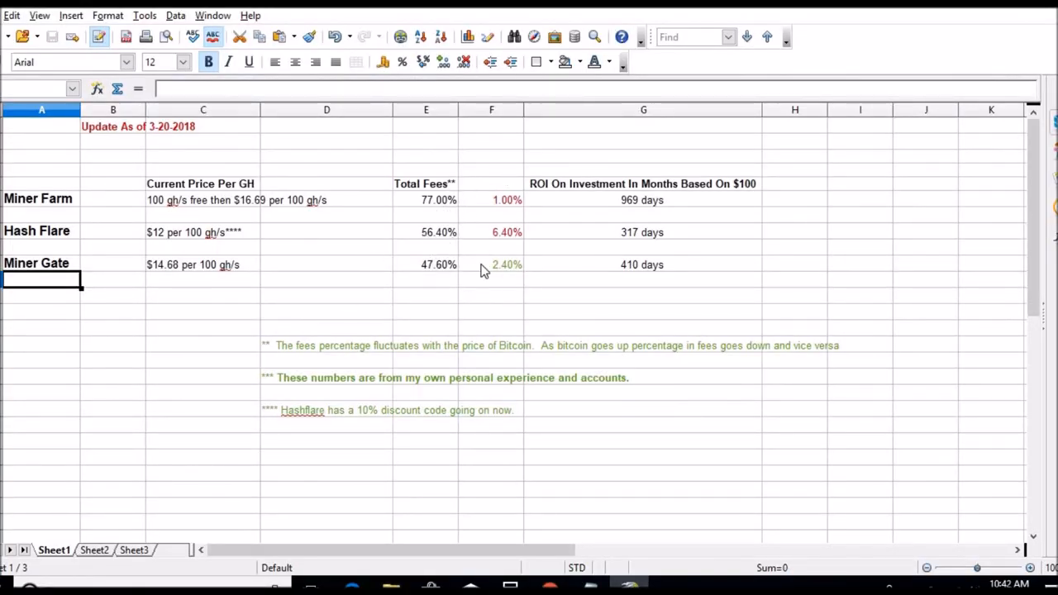
mouse_move(622, 241)
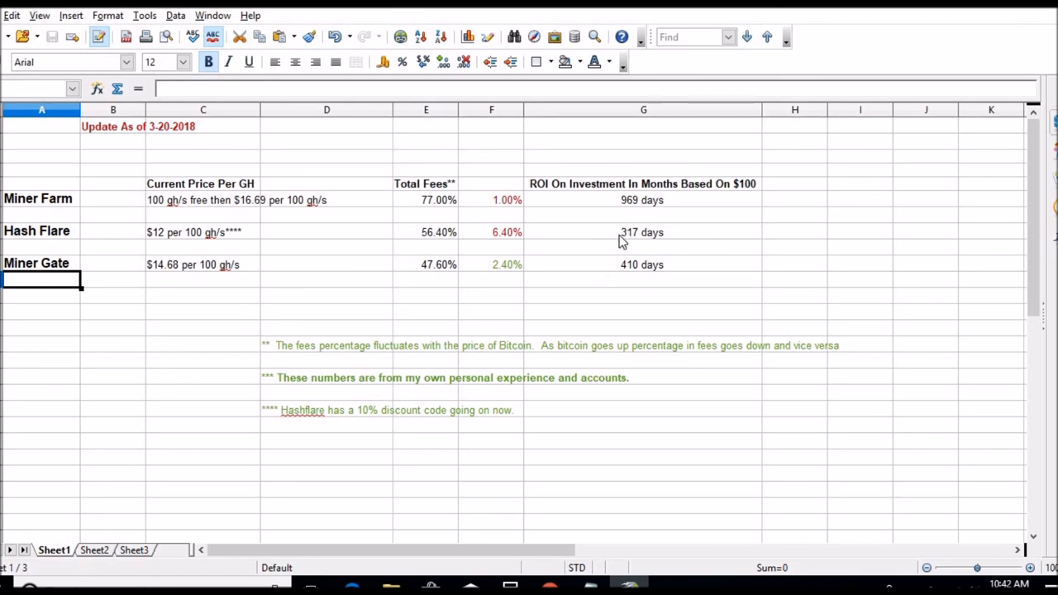
mouse_move(615, 271)
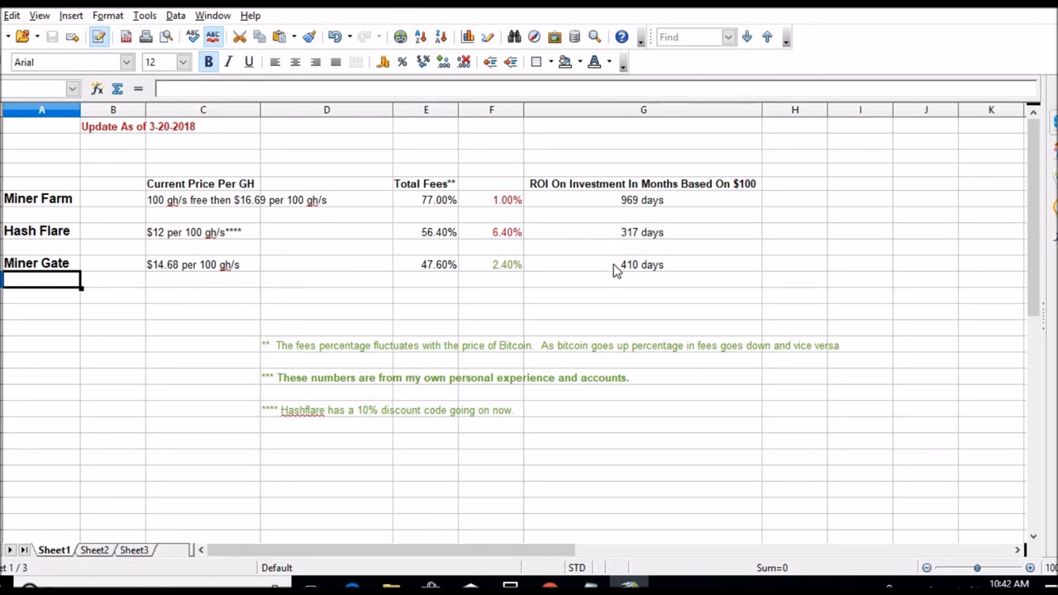
mouse_move(240, 273)
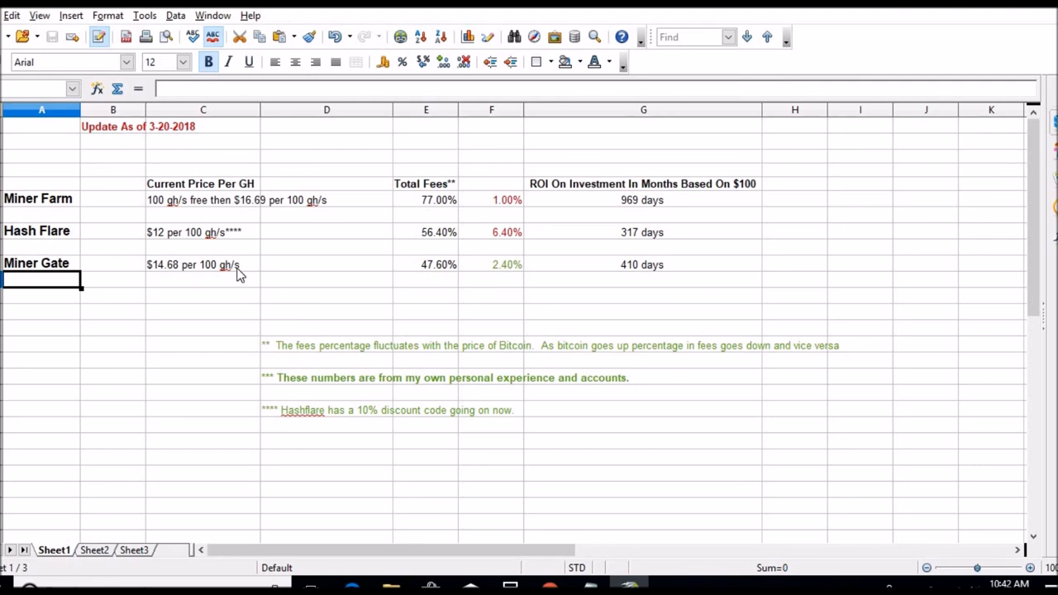
click(113, 126)
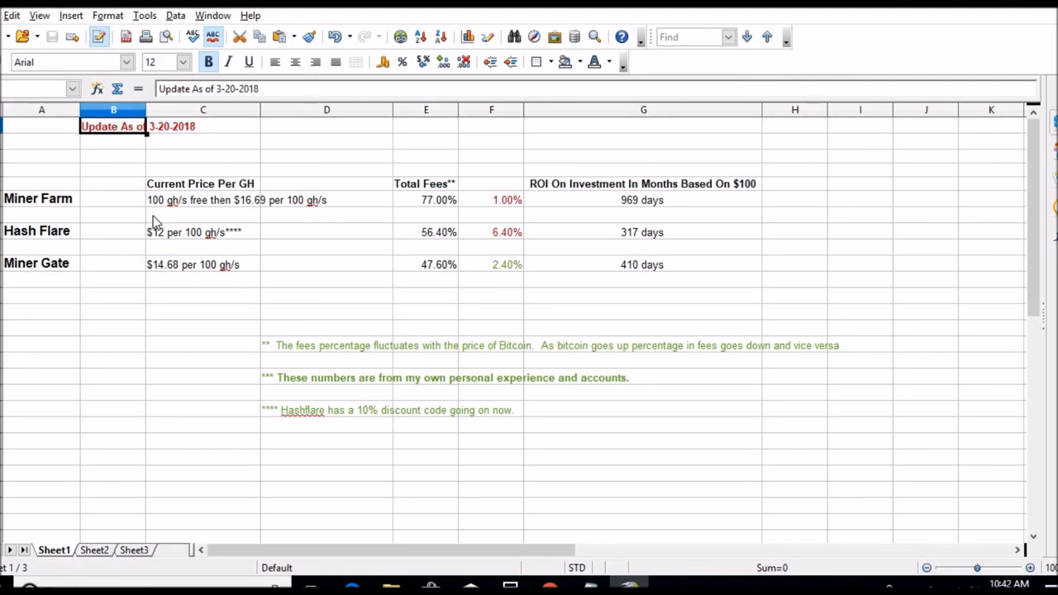
click(201, 294)
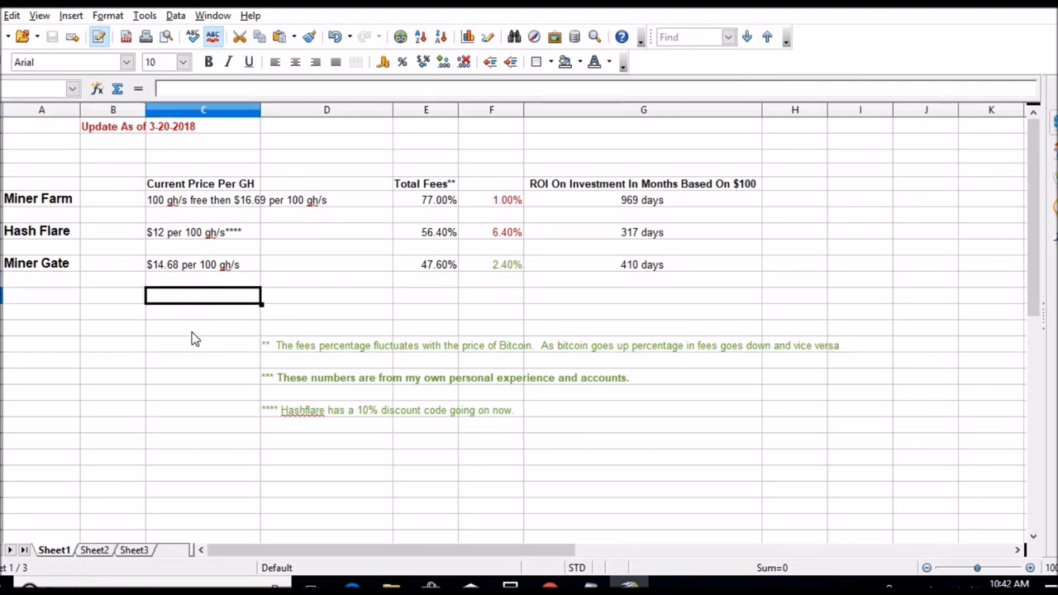